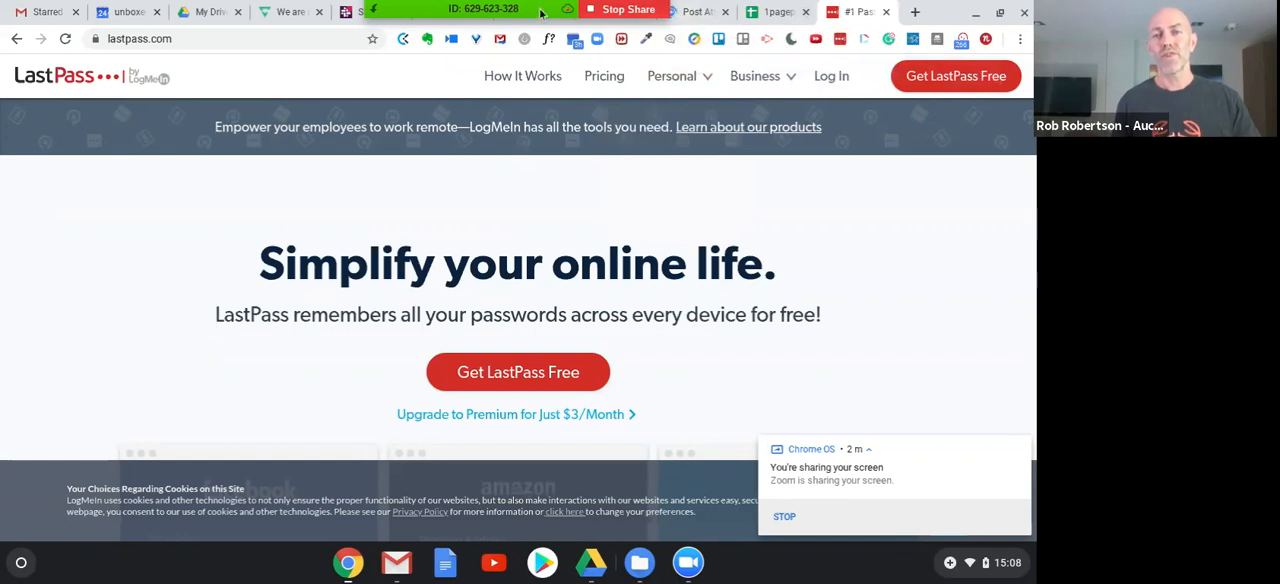
mouse_move(388, 70)
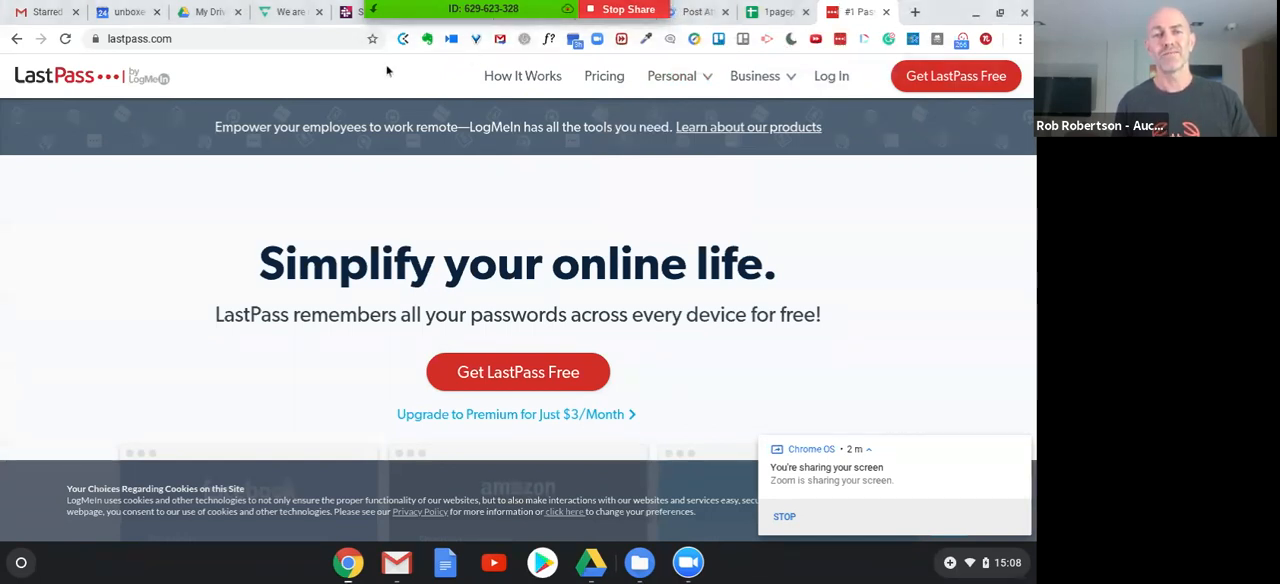
mouse_move(628, 8)
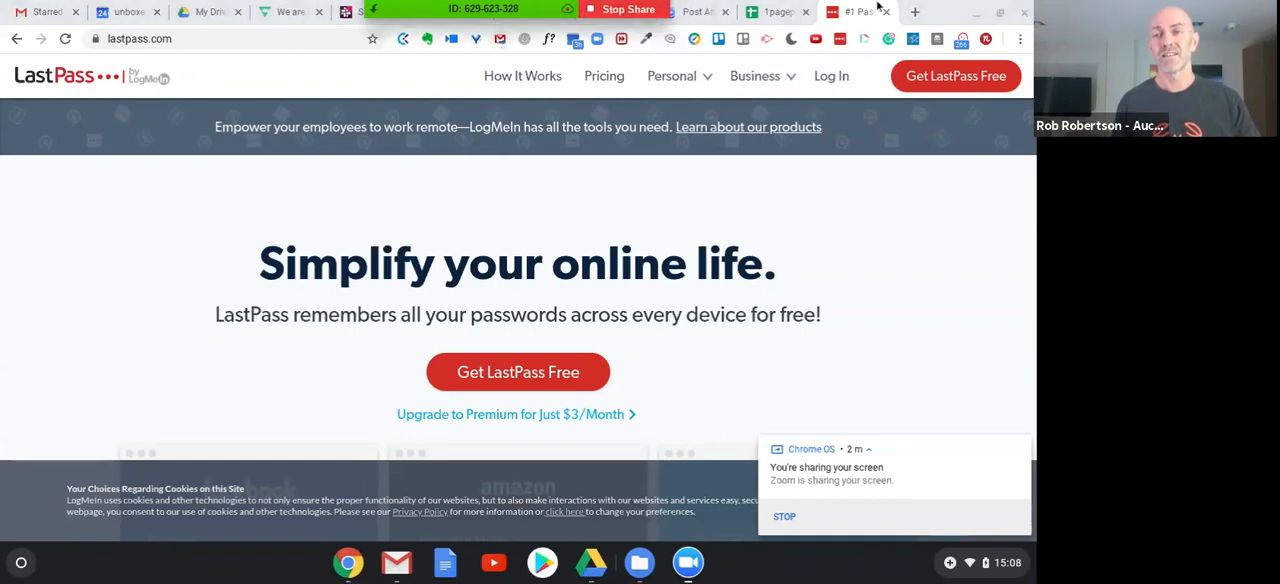
mouse_move(912, 12)
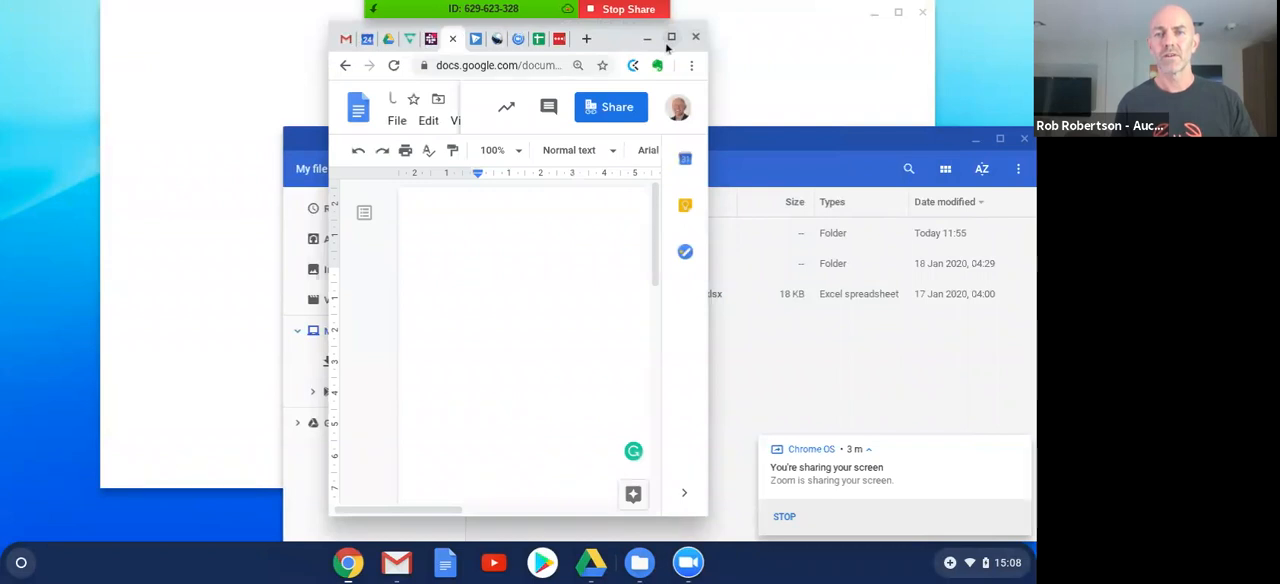
- Maximise the document and turn on Voice typing from the Tools menu, starting the microphone
left_click(672, 36)
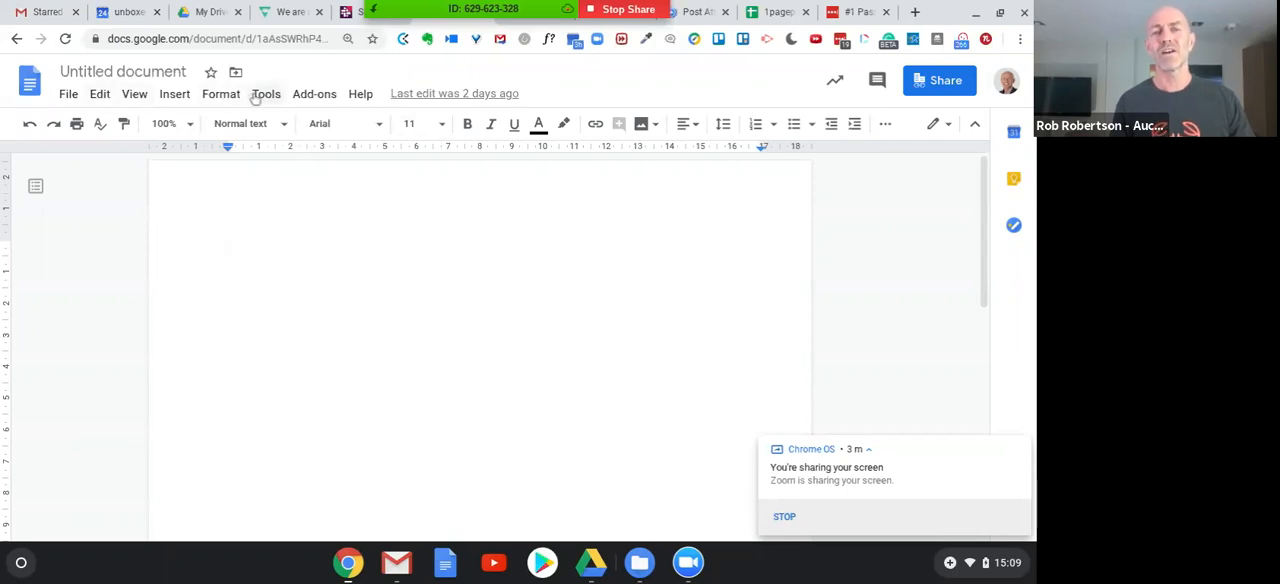
left_click(266, 92)
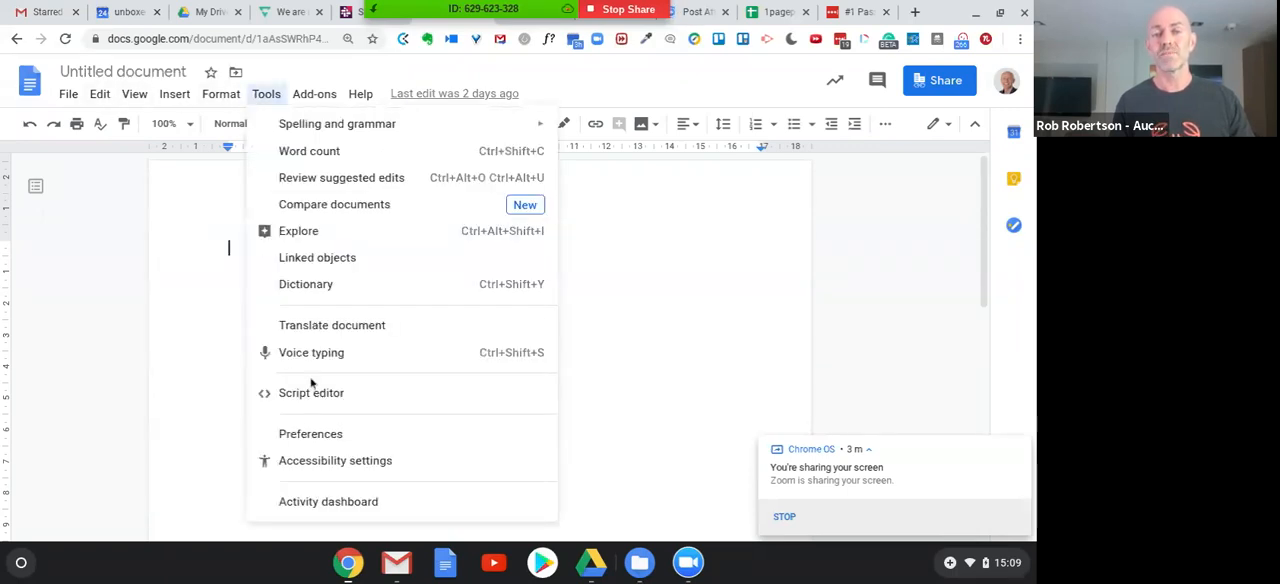
left_click(312, 352)
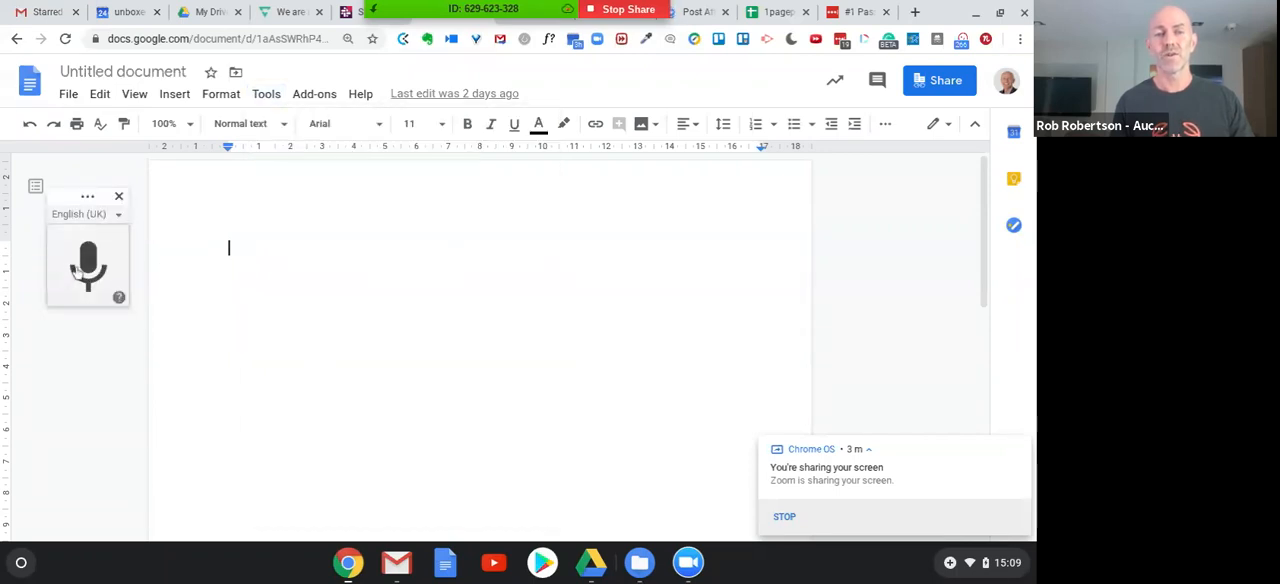
left_click(88, 264)
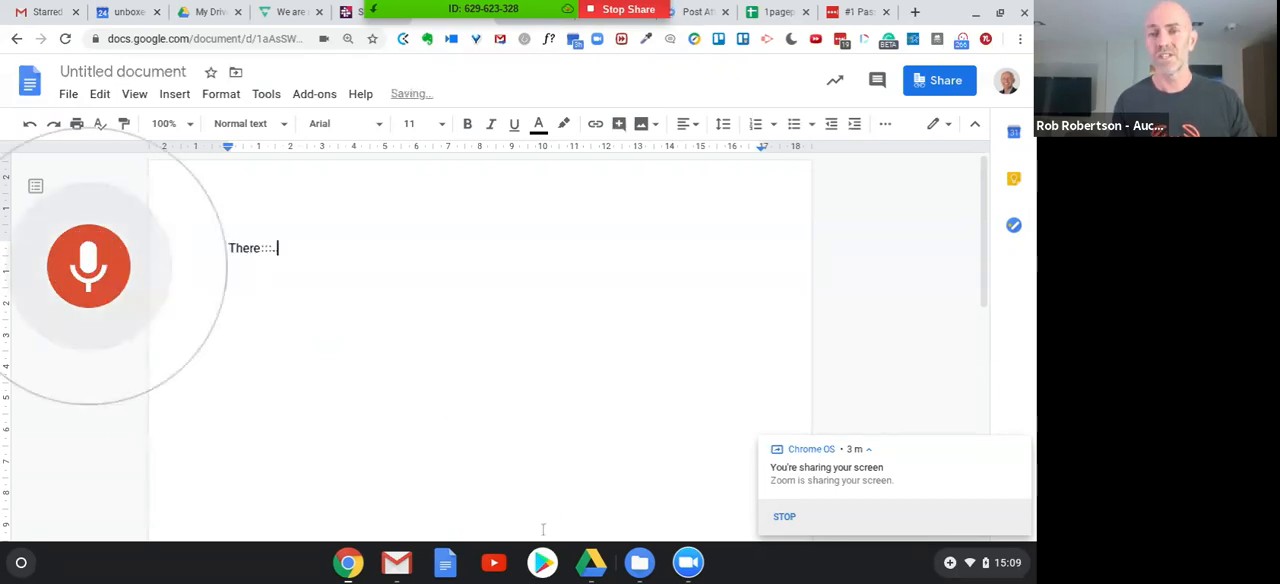
- Dictate the paragraph about screen sharing, chat and how amazing G Suite is for business
type("and")
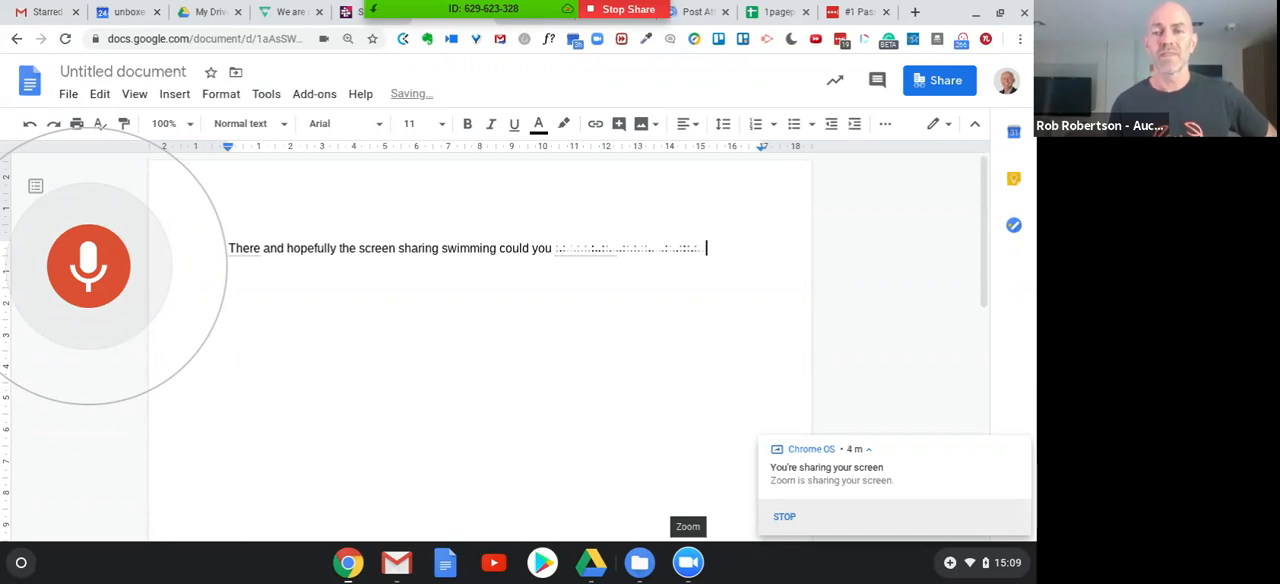
type("press put in chat if it's not so and it's just took way talk about how amazing g suite has for running a")
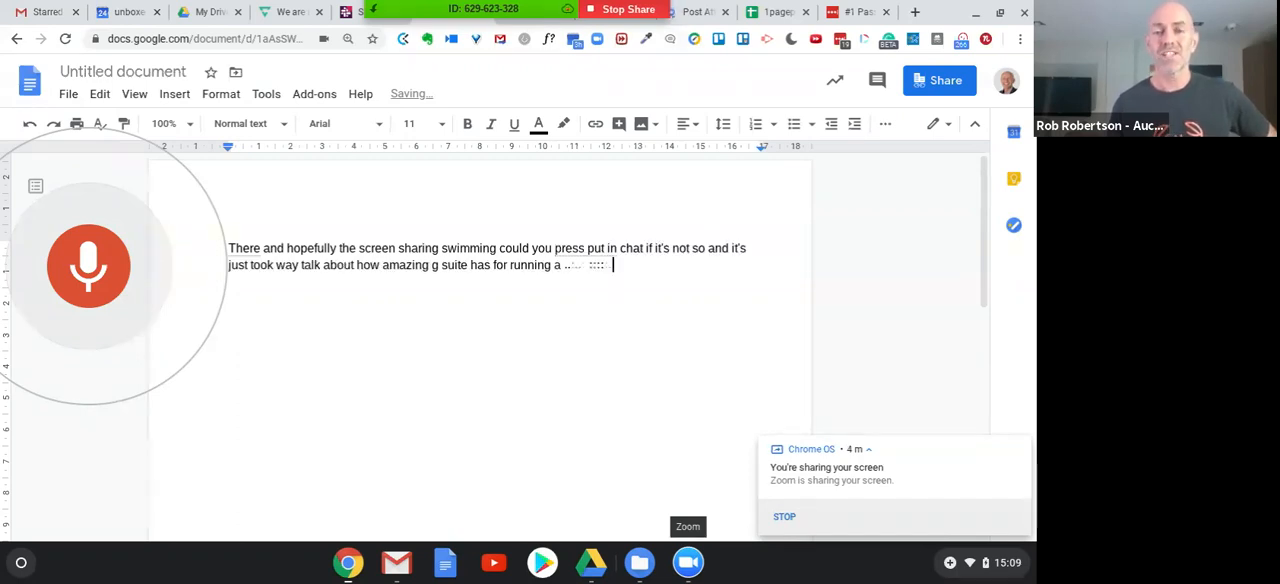
type("business and let's see what it types users")
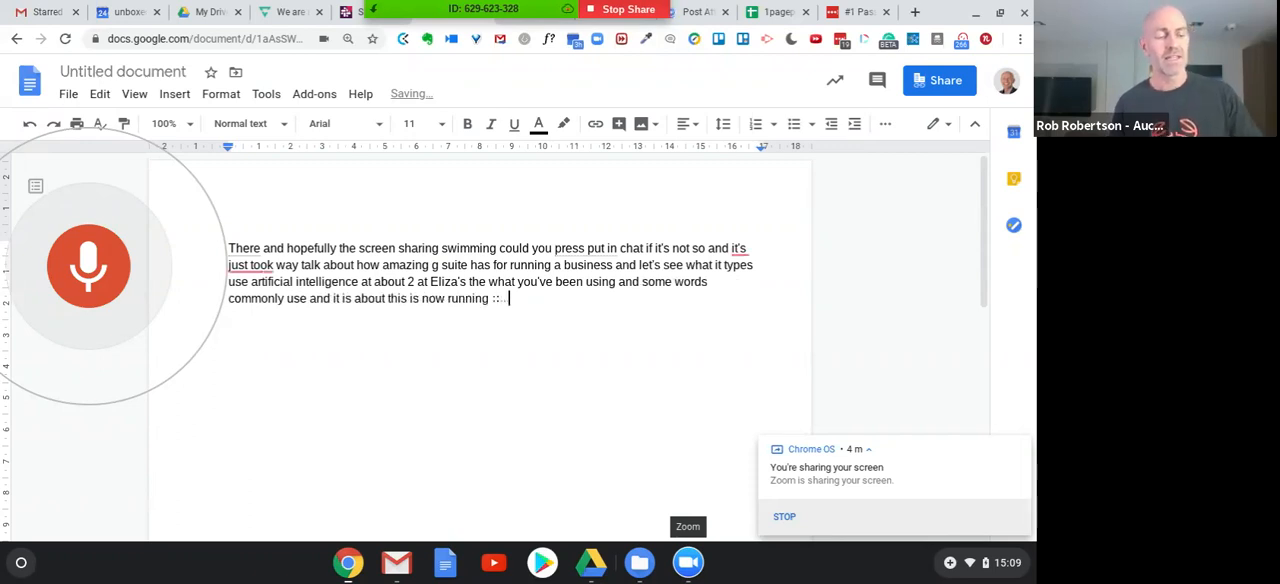
type("my book it is amazing I actually found if you look")
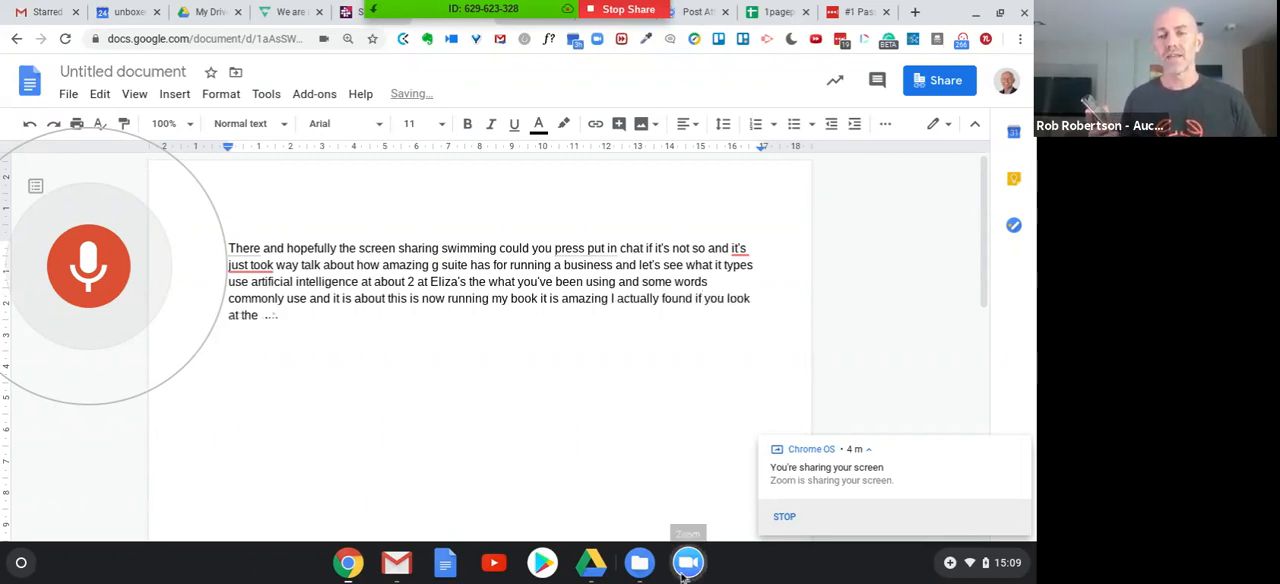
left_click(688, 562)
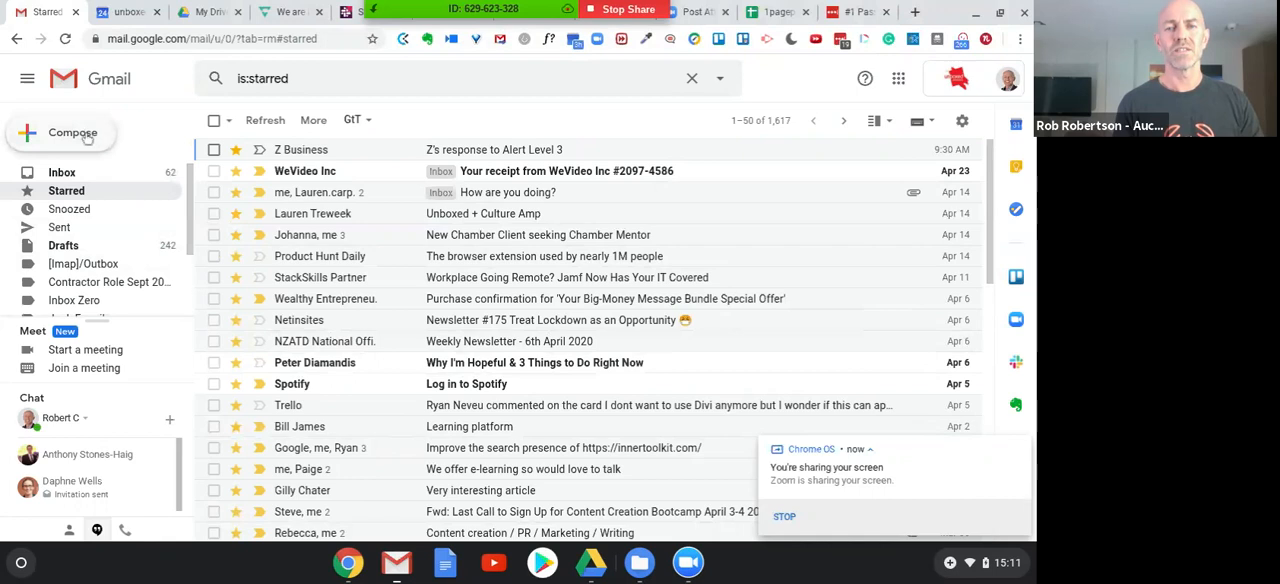
- Start a new Gmail message and dictate the opening lines about loving Gmail and G Suite
left_click(72, 132)
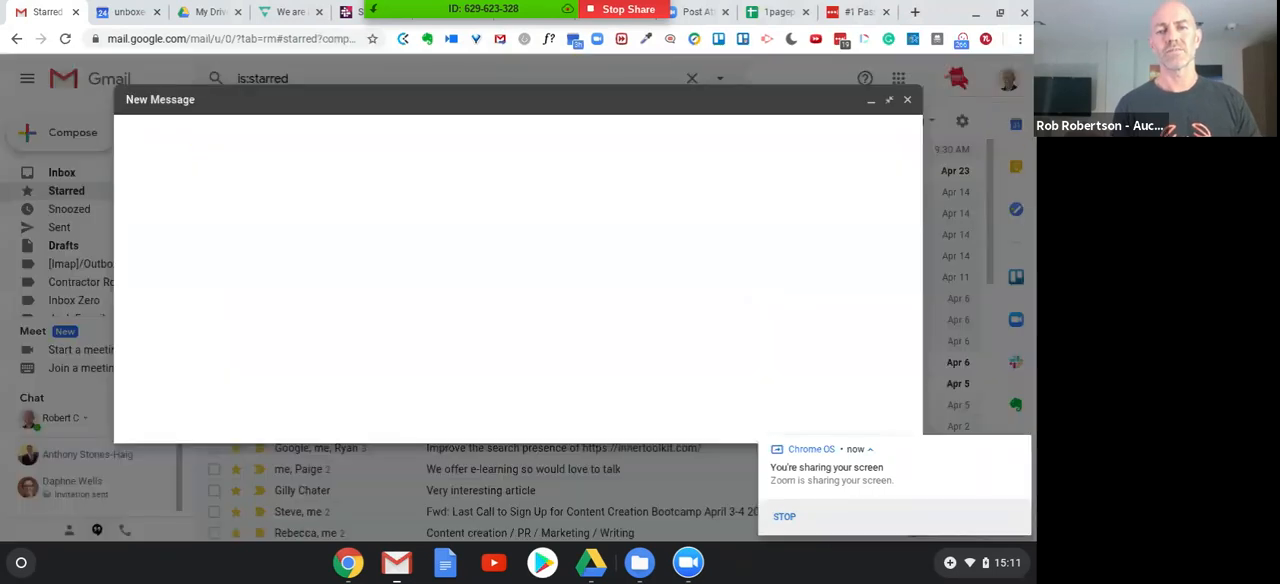
mouse_move(400, 108)
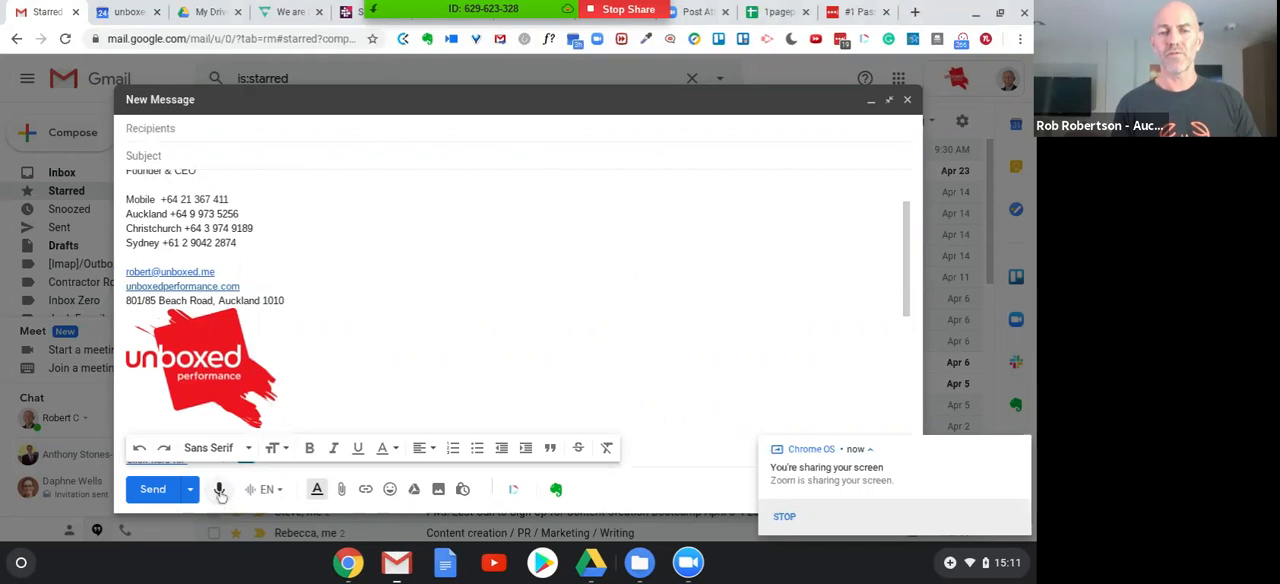
type("Rob")
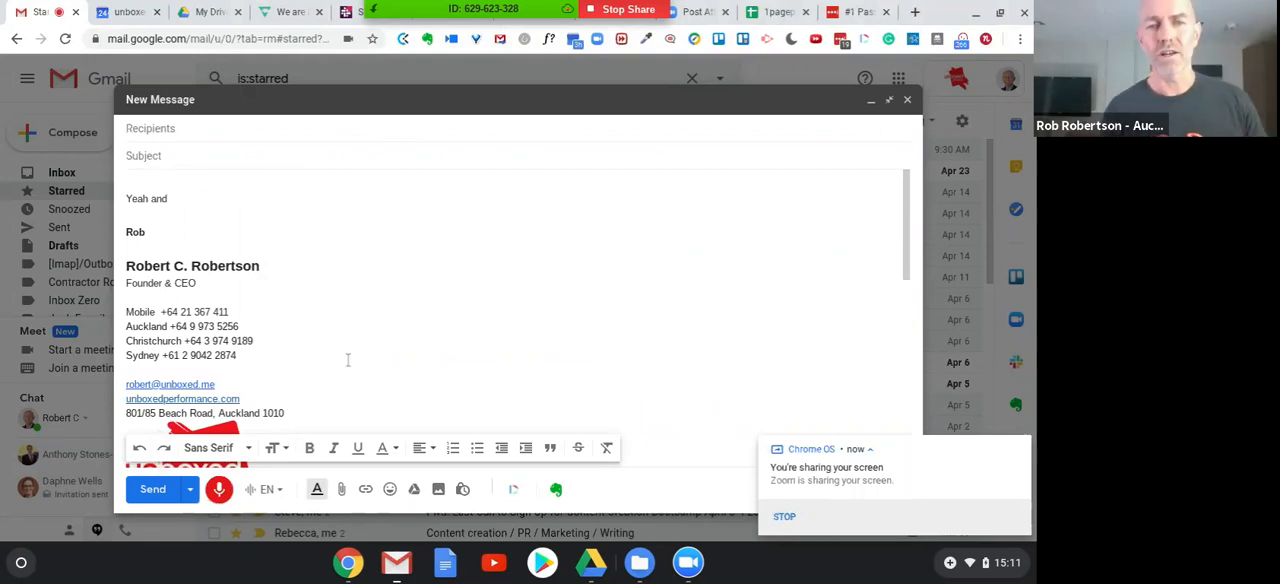
type("I just want to talk about")
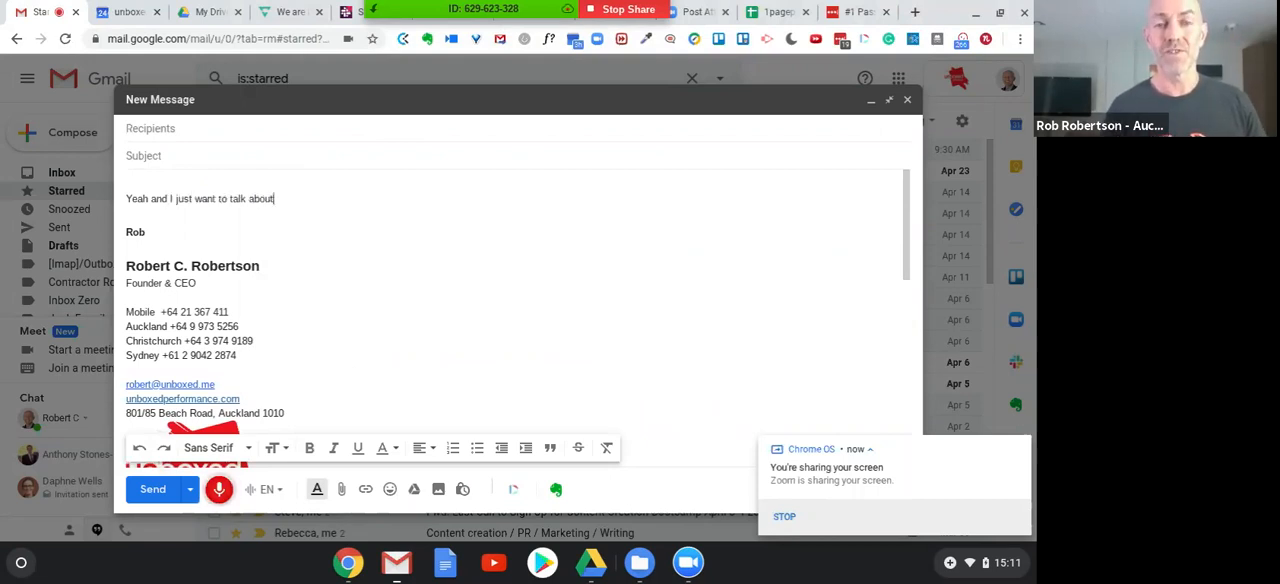
type("I love Gmail I love G suite and I love the beauty of this what if I talk really quickly I talk really quickly")
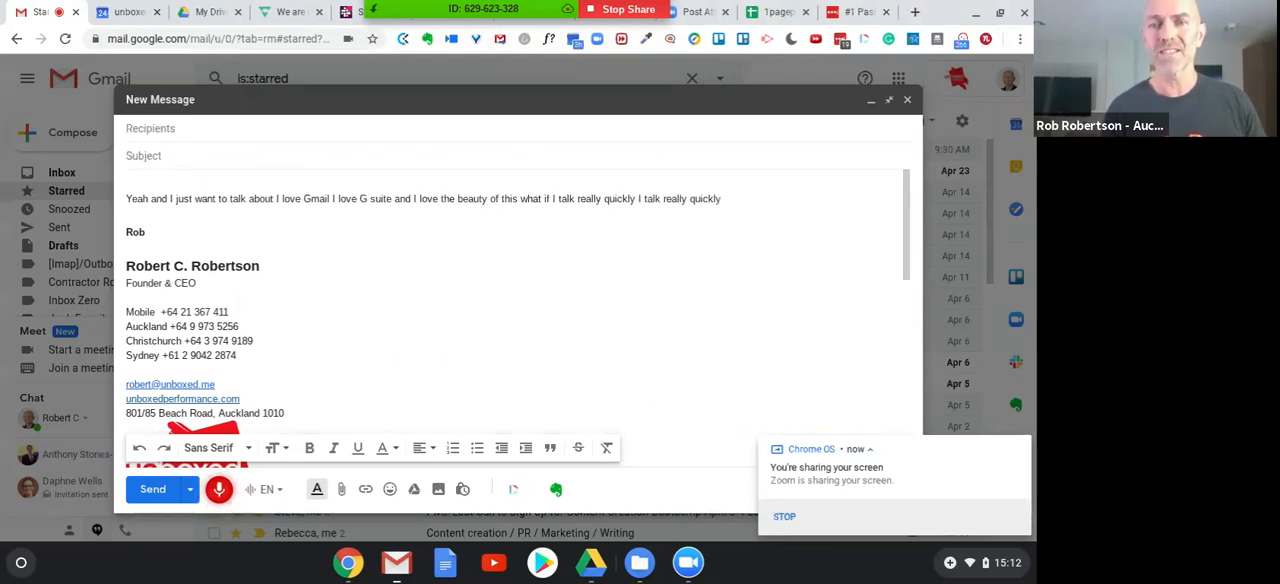
type("can I beat this thing what is")
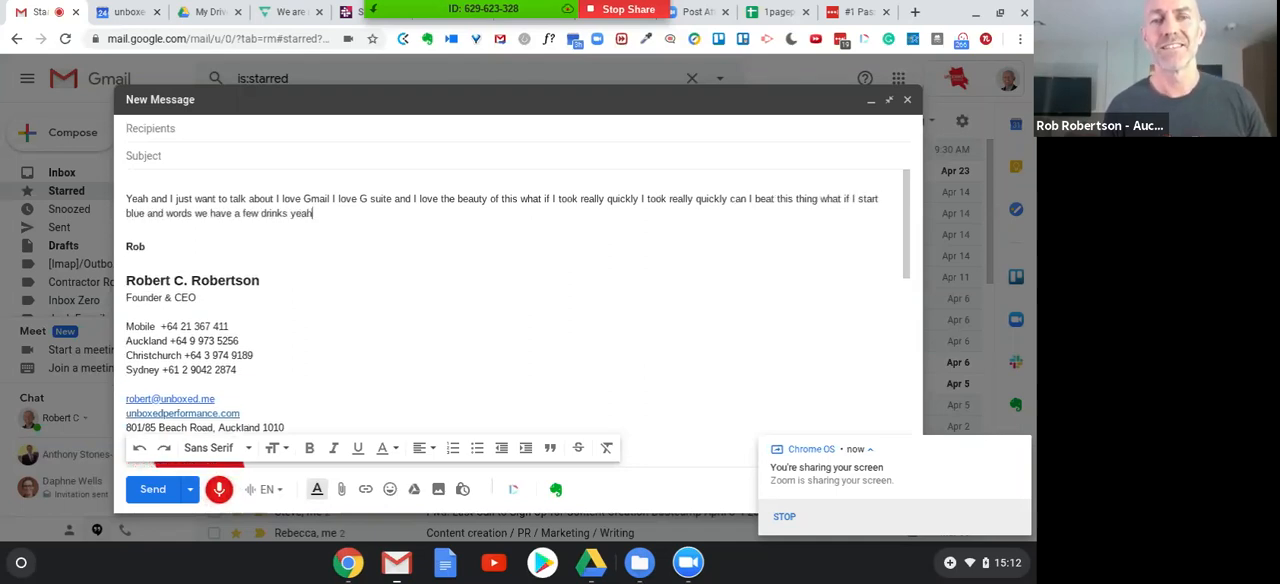
type("Magister throw it out then")
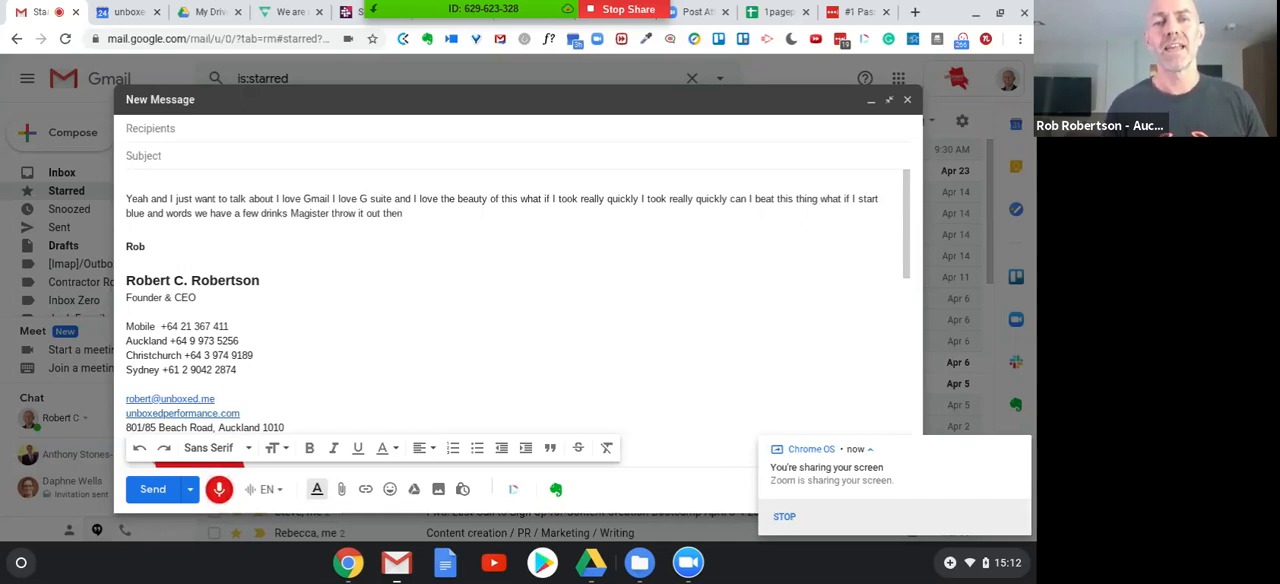
type("and a Texas")
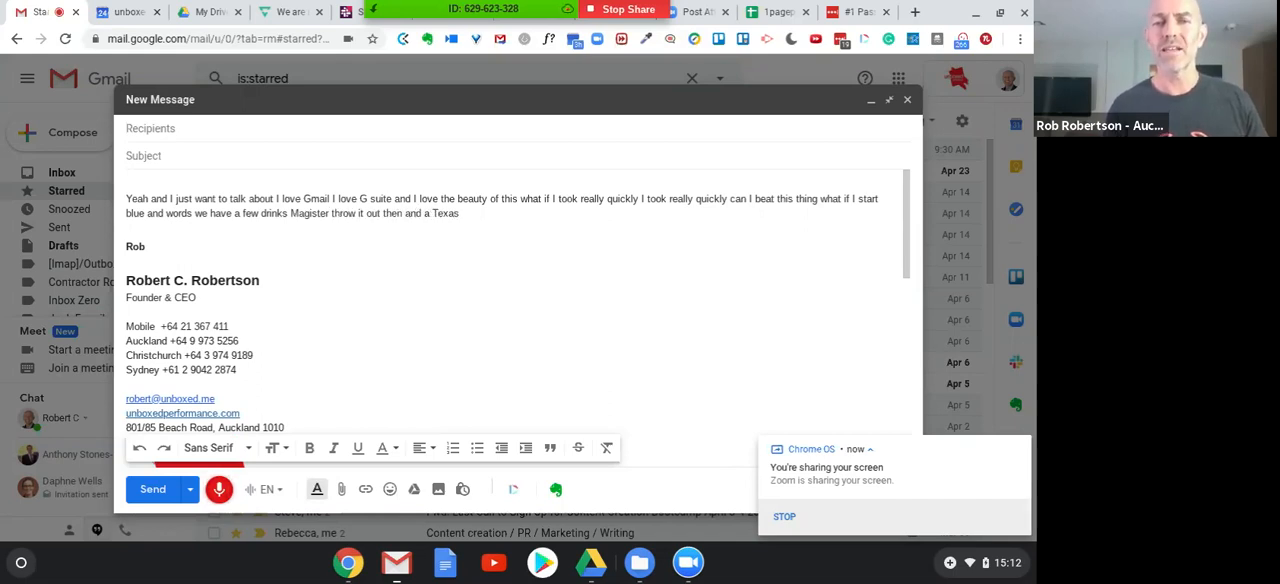
- Continue dictating about processing and artificial intelligence, ending with 'and bites'
type("time as sometimes but the")
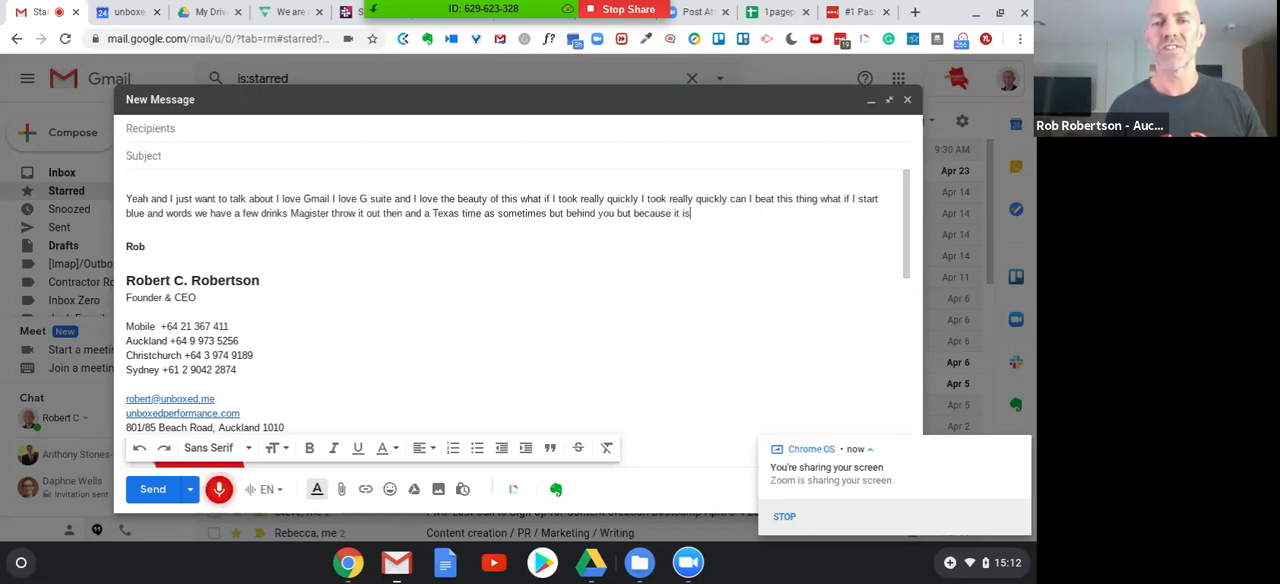
type("processing and linking together the words at all like it all go together being out of")
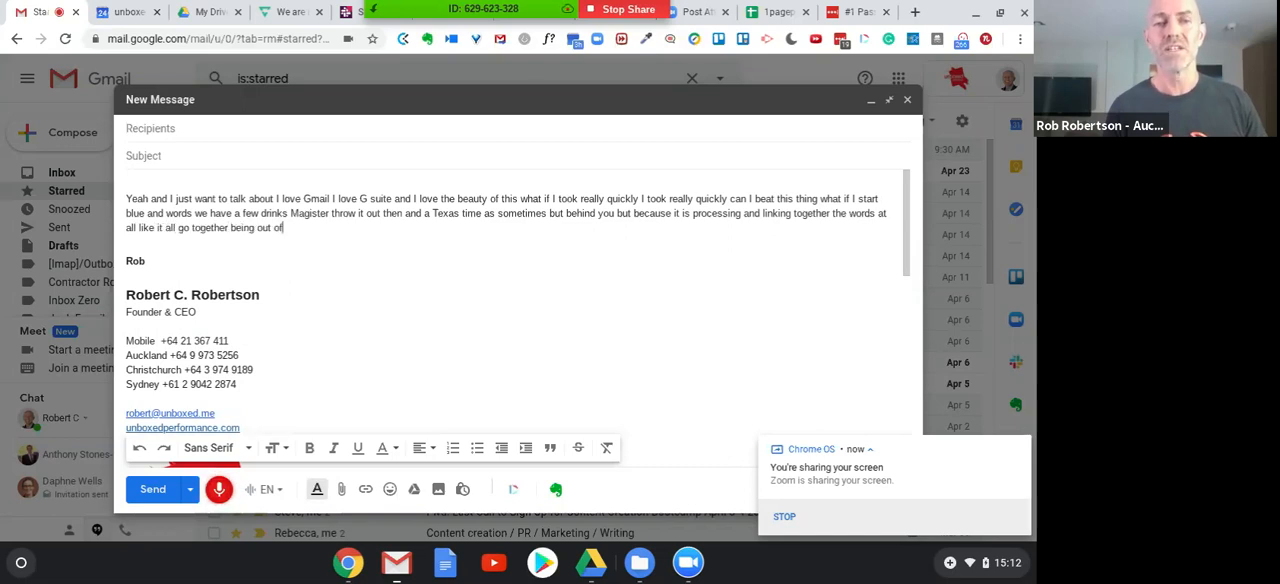
type("bang artificial intelligence so you can just")
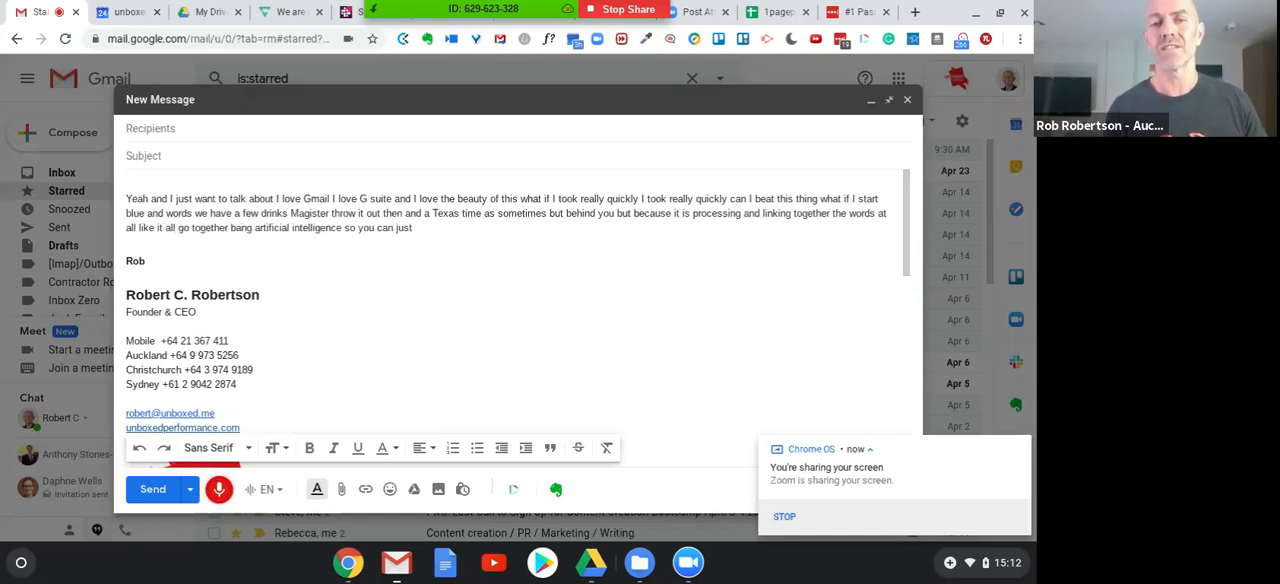
type("some amazing stuff in it")
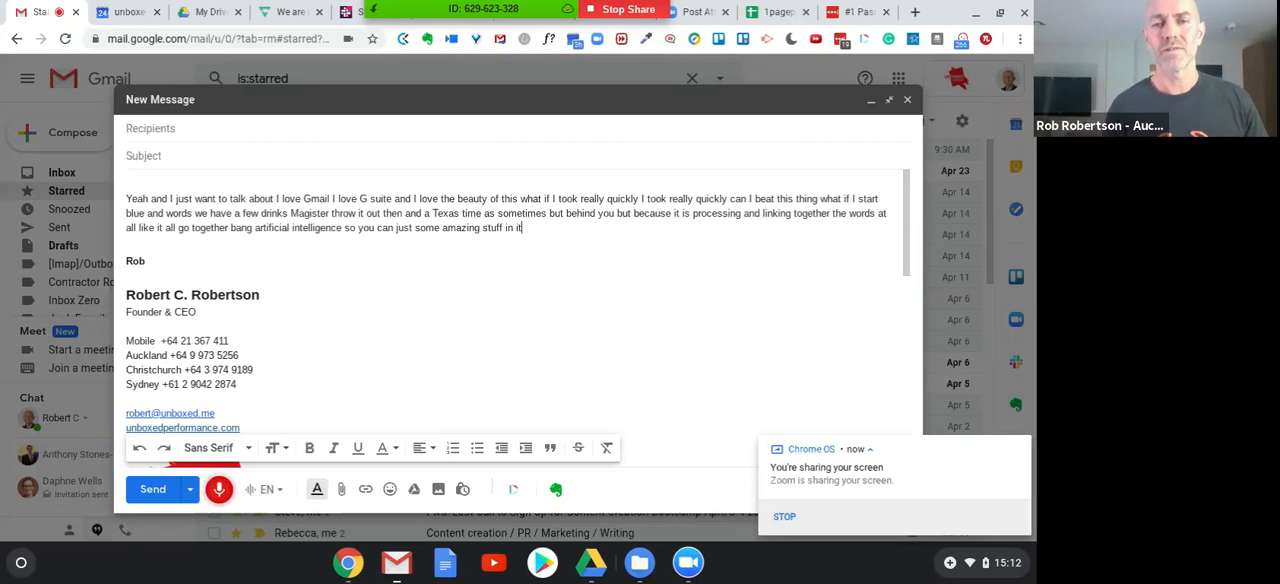
type("so I was trying to")
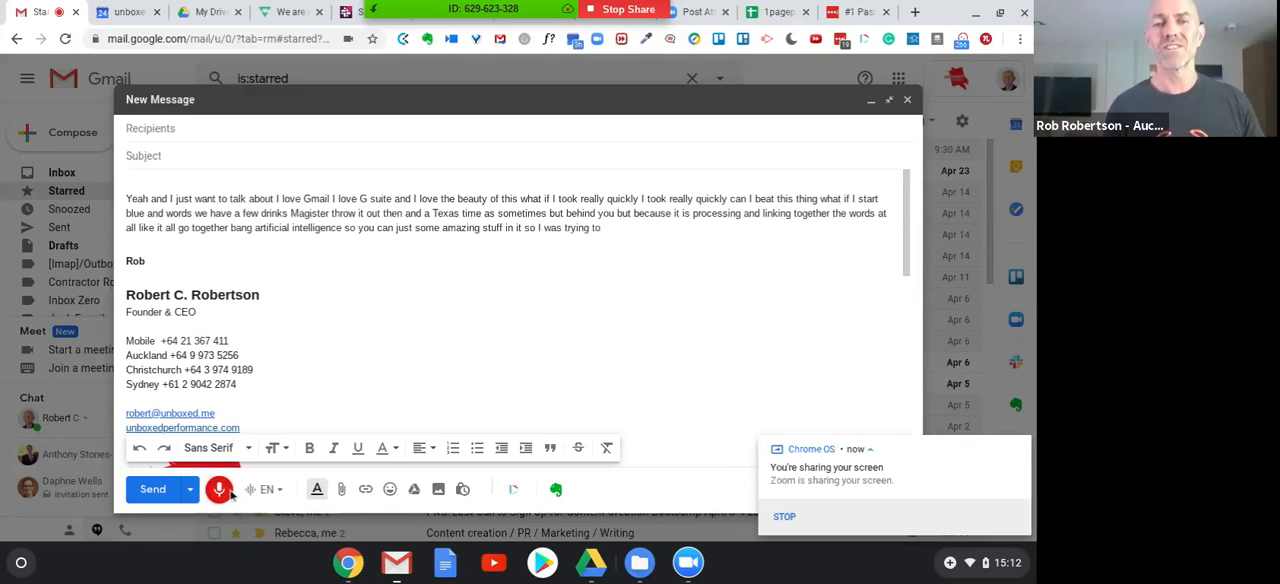
type("beat it so I've been doing my emails like this in text messages")
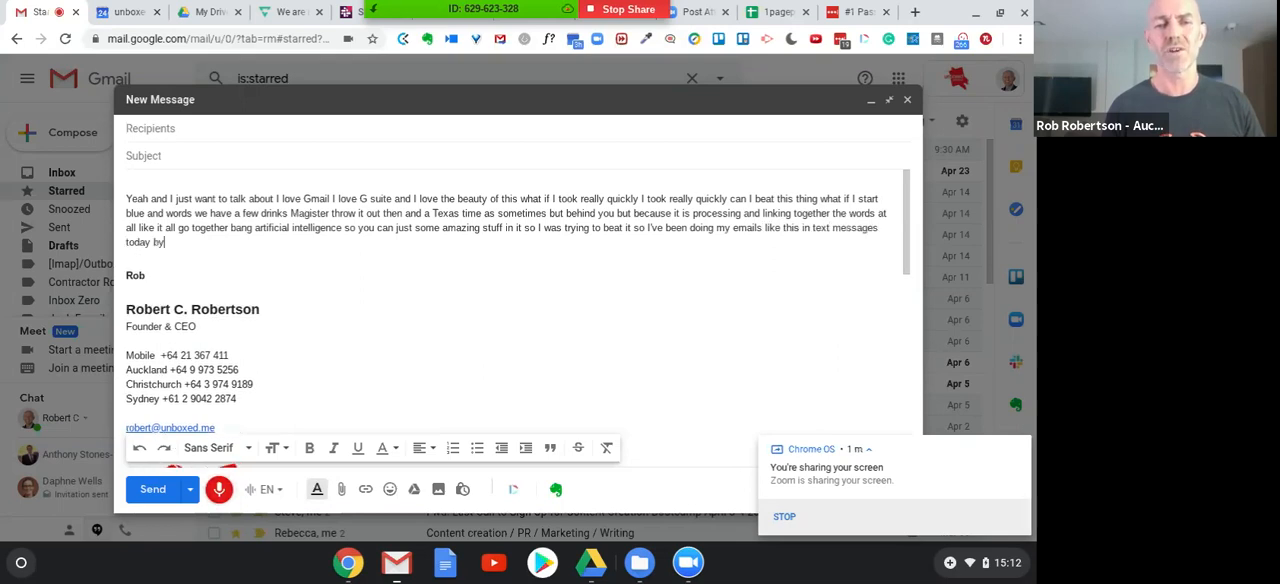
type("and bites")
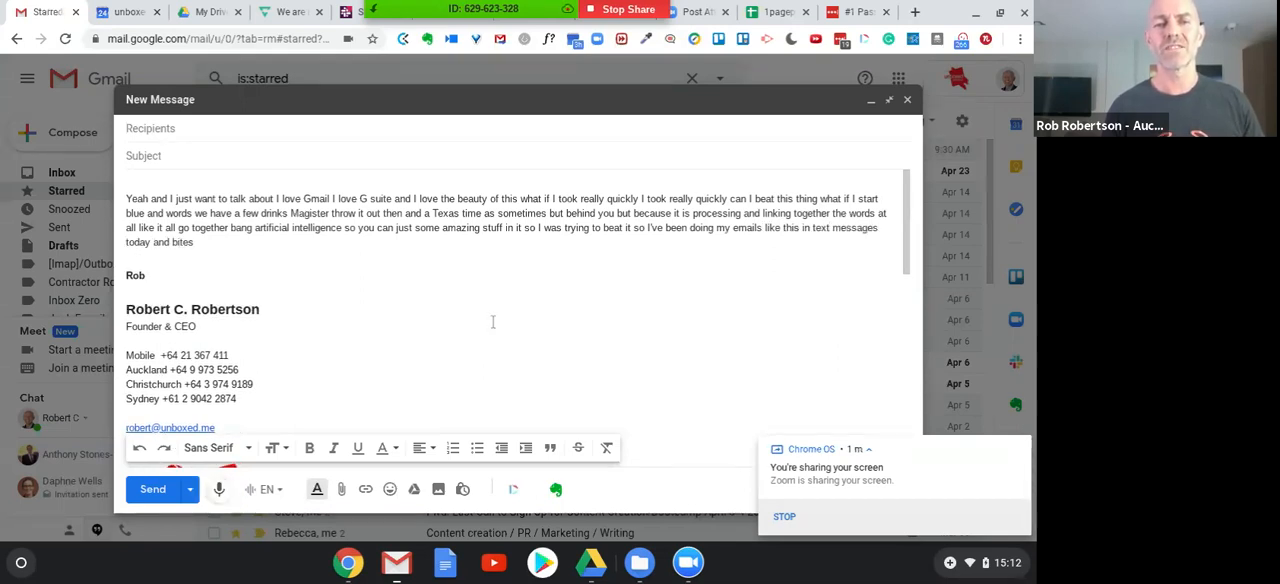
mouse_move(378, 296)
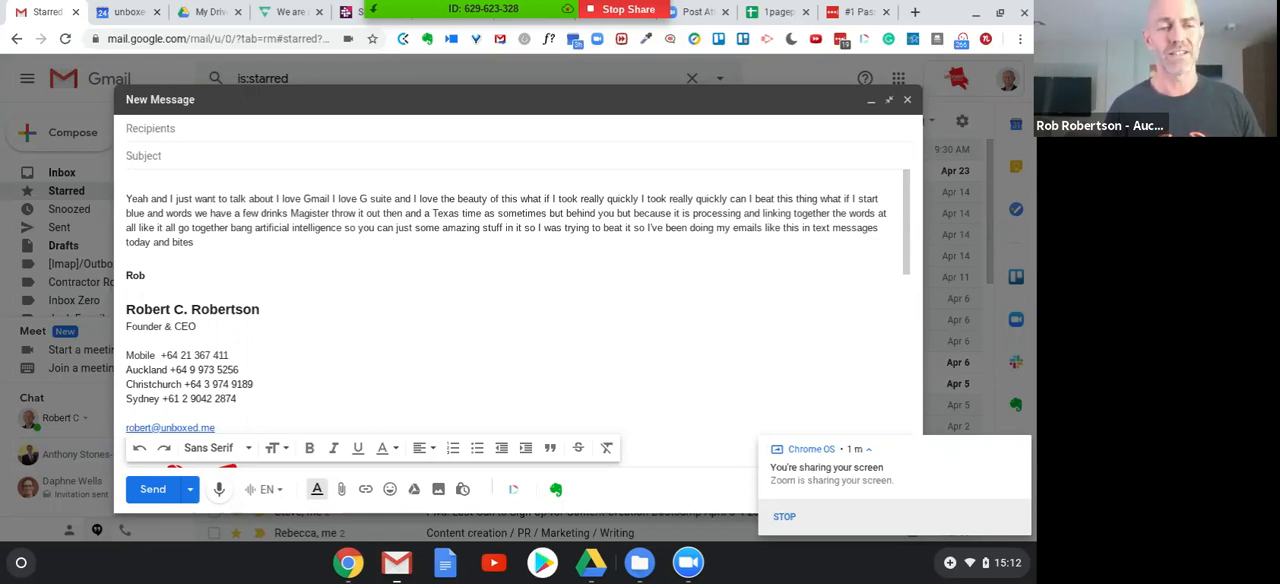
mouse_move(460, 516)
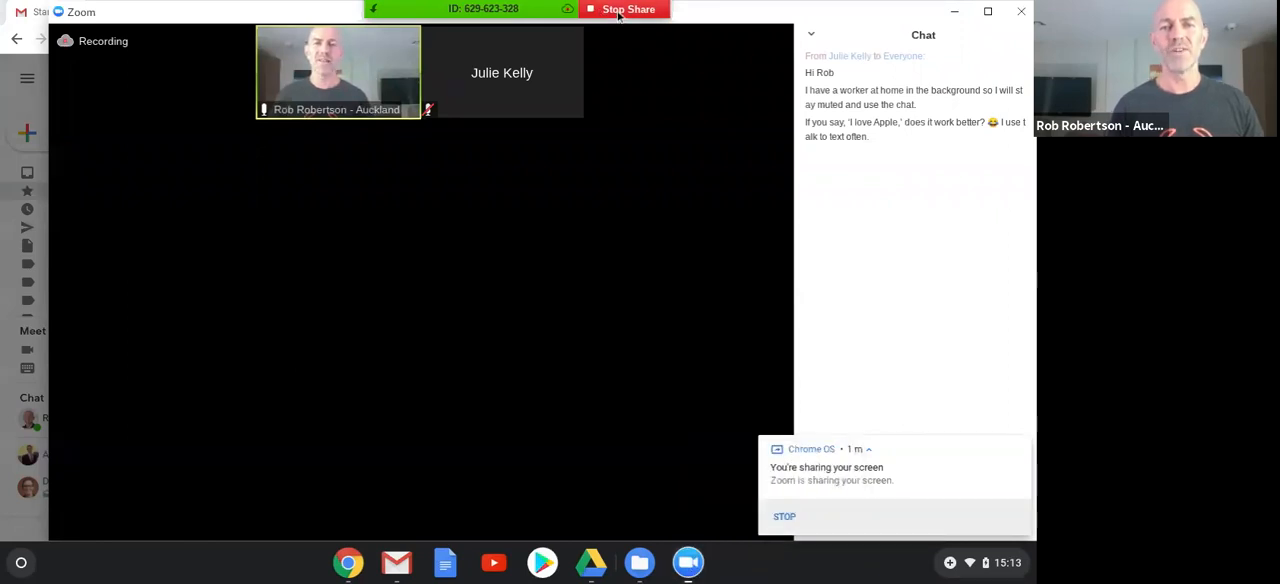
mouse_move(628, 8)
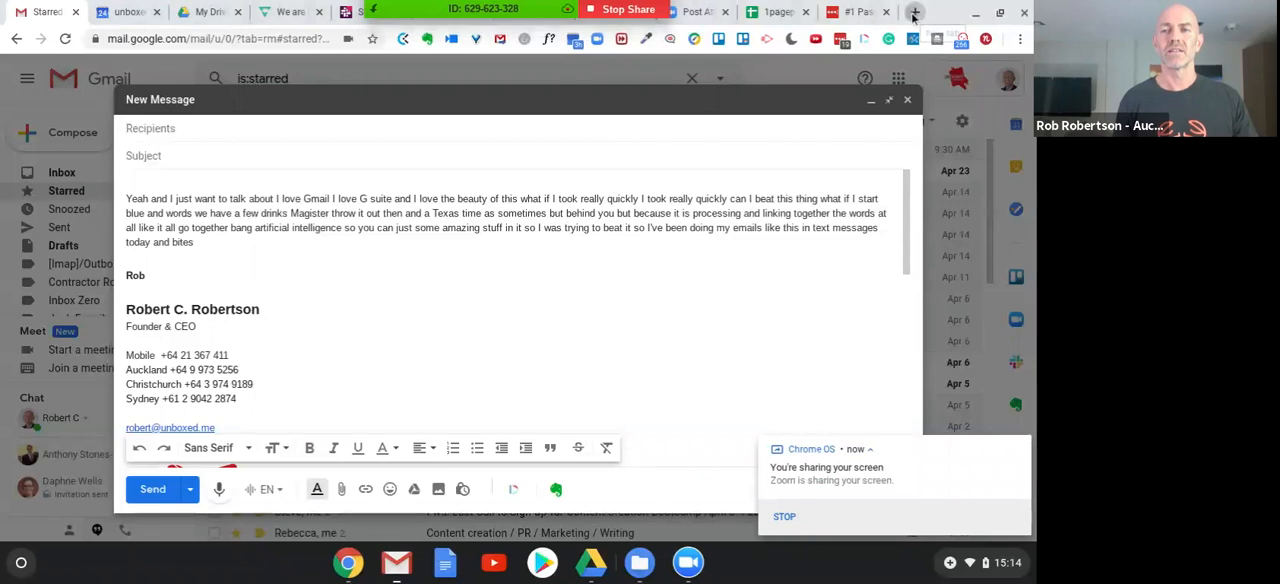
- Switch to the browser window showing the OpenShot Video Editor website
left_click(912, 12)
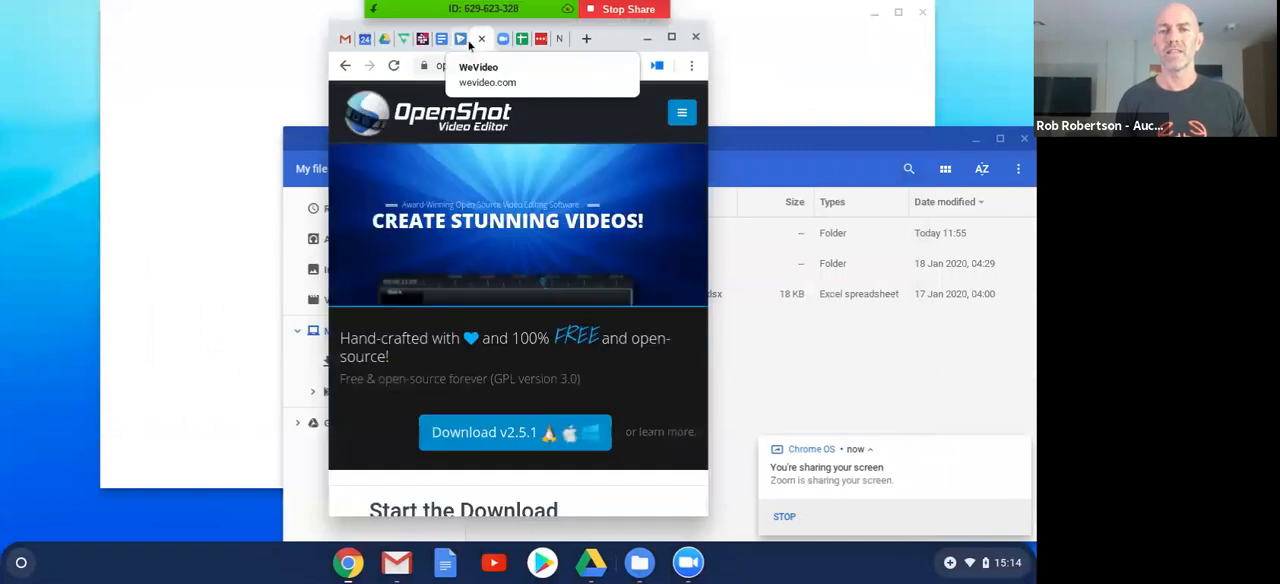
left_click(460, 38)
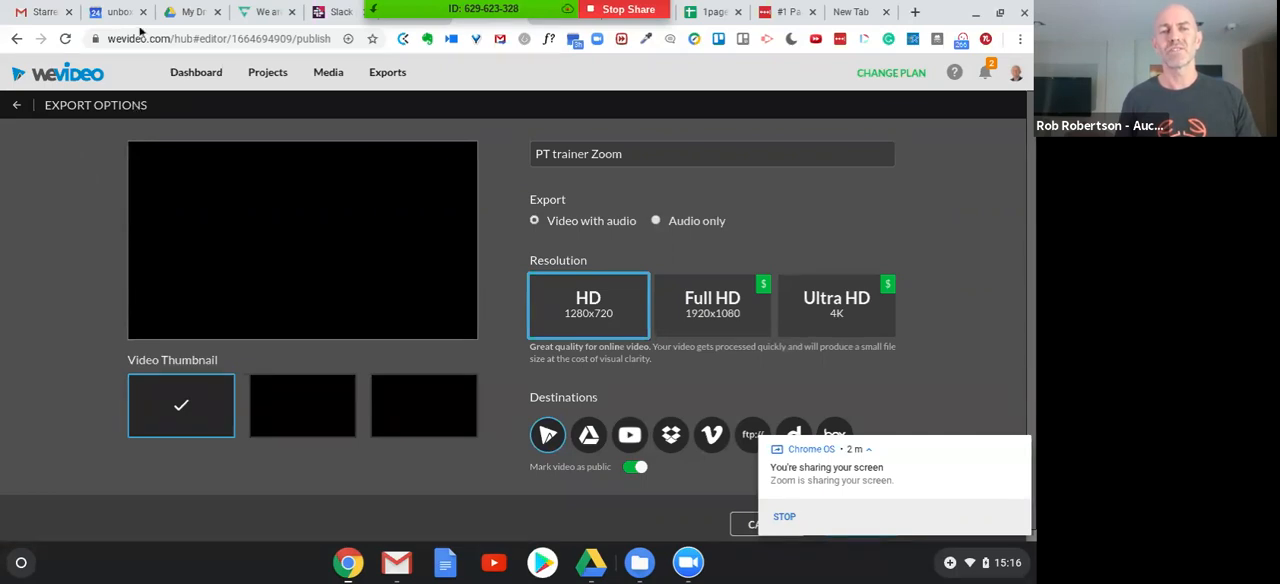
mouse_move(150, 72)
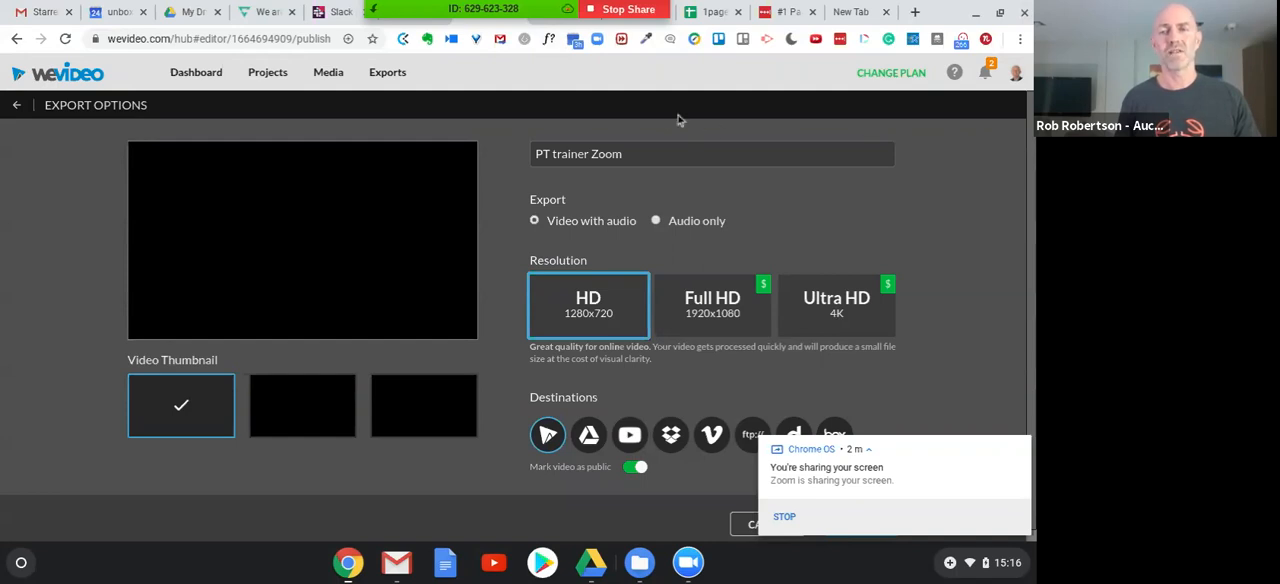
mouse_move(348, 148)
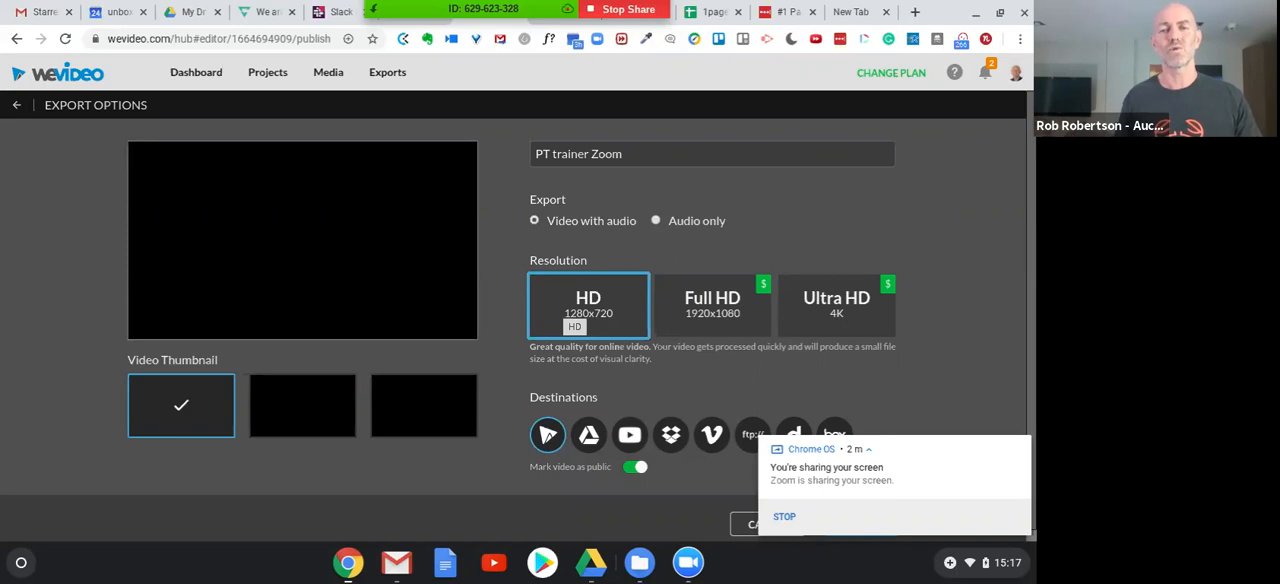
mouse_move(392, 204)
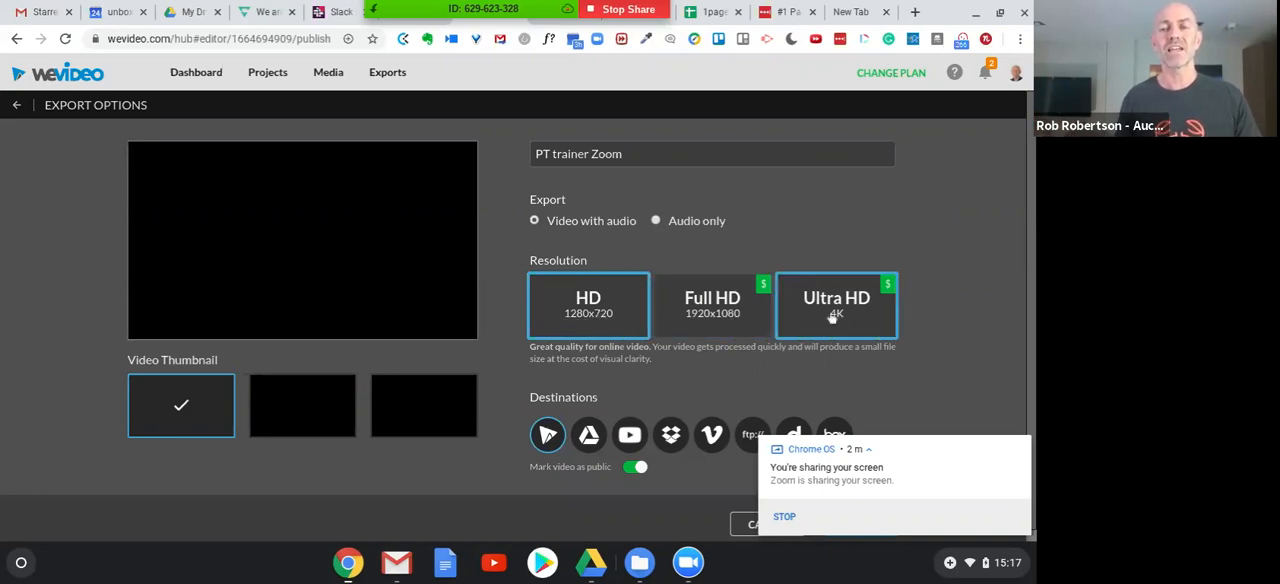
- Try the 4K resolution option in WeVideo's export settings for PT trainer Zoom
left_click(588, 304)
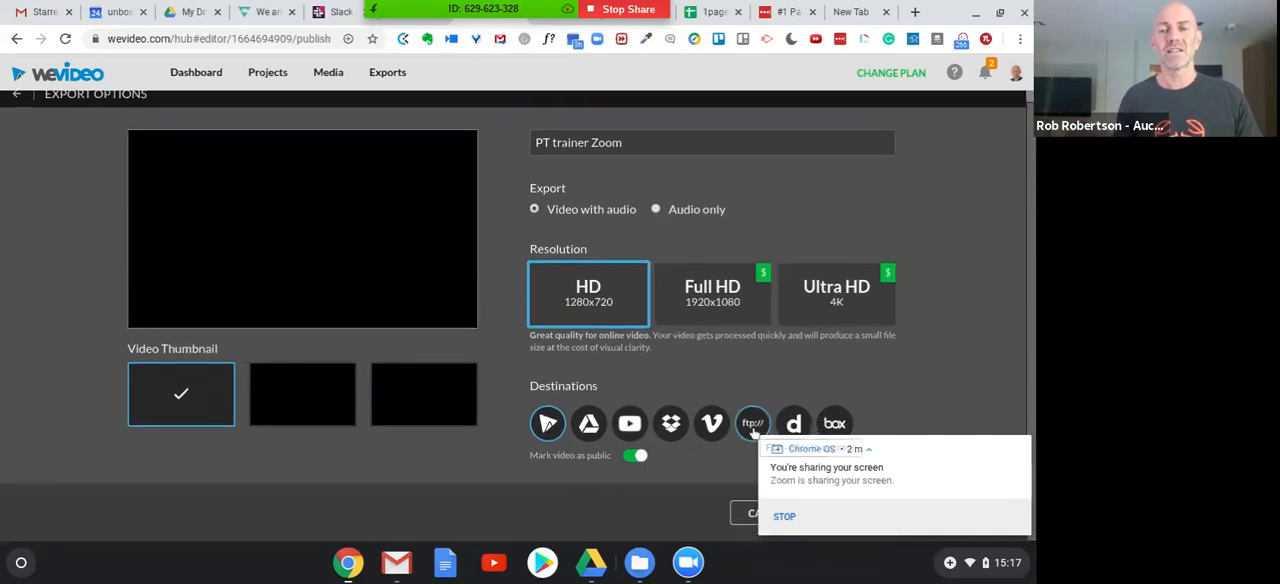
mouse_move(628, 424)
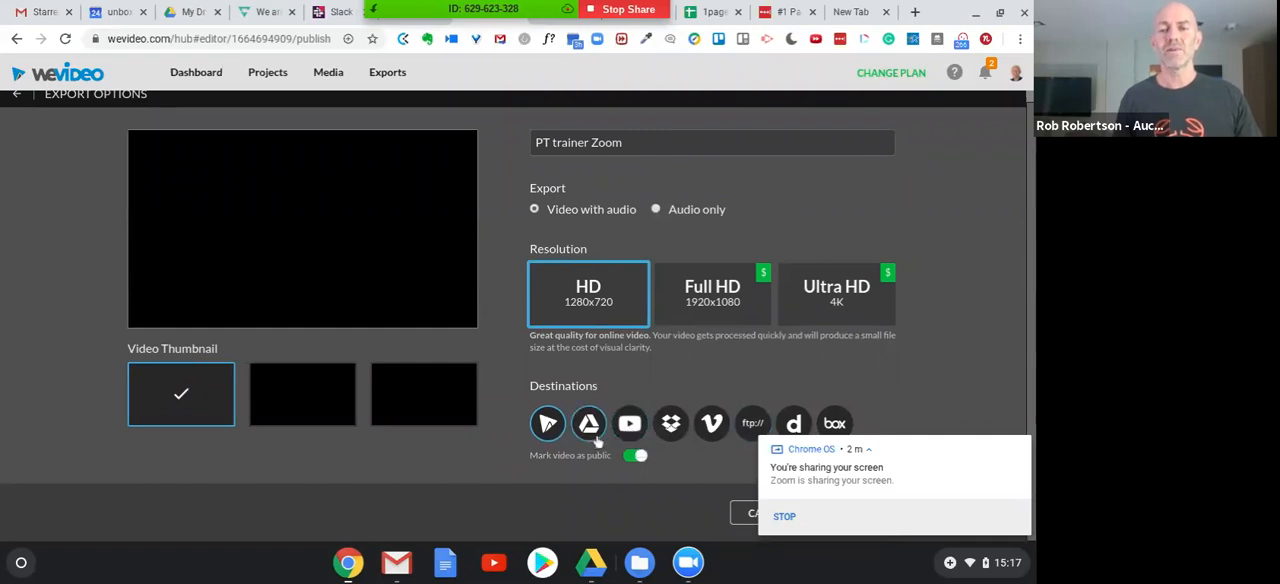
mouse_move(588, 424)
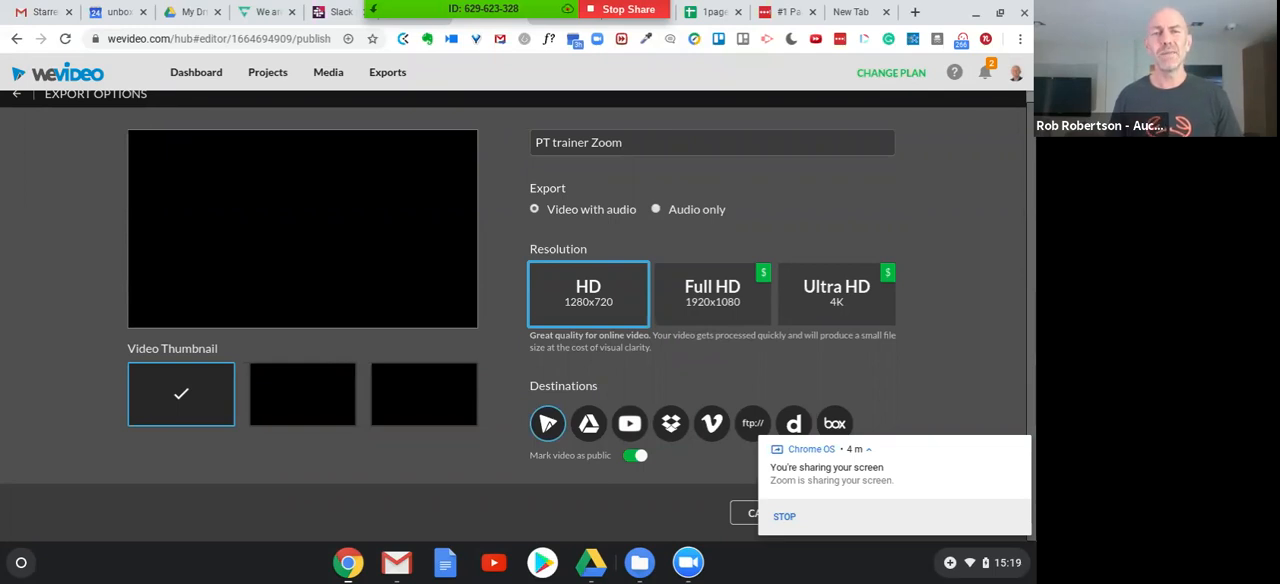
mouse_move(776, 392)
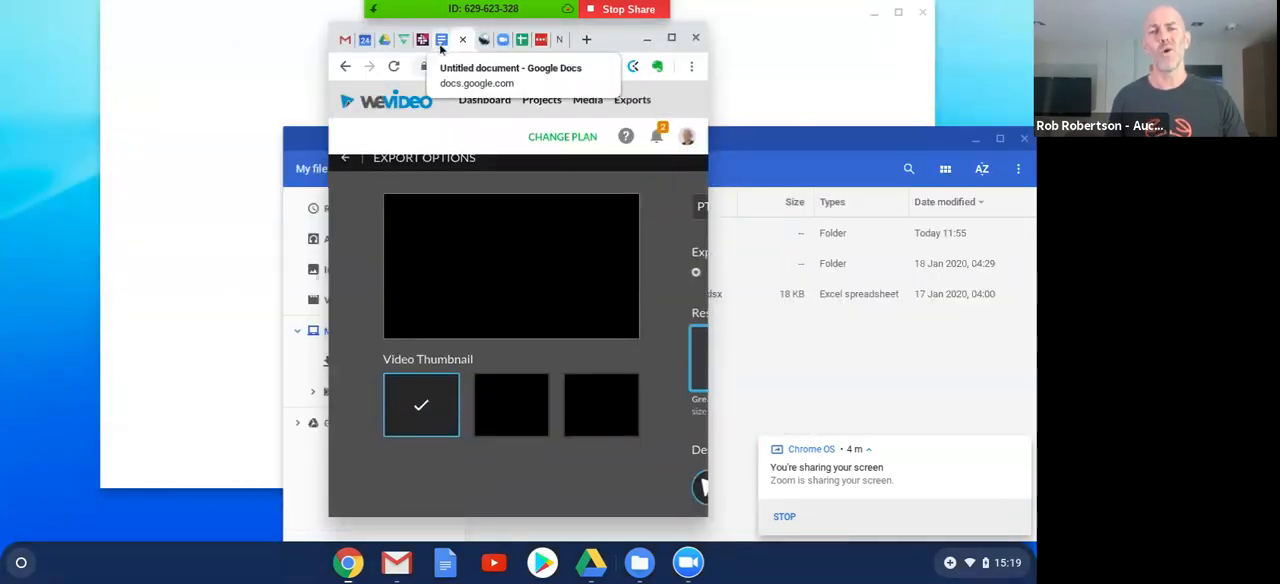
- Share the untitled Google Doc, skipping the naming prompt, and copy its shareable link
left_click(440, 40)
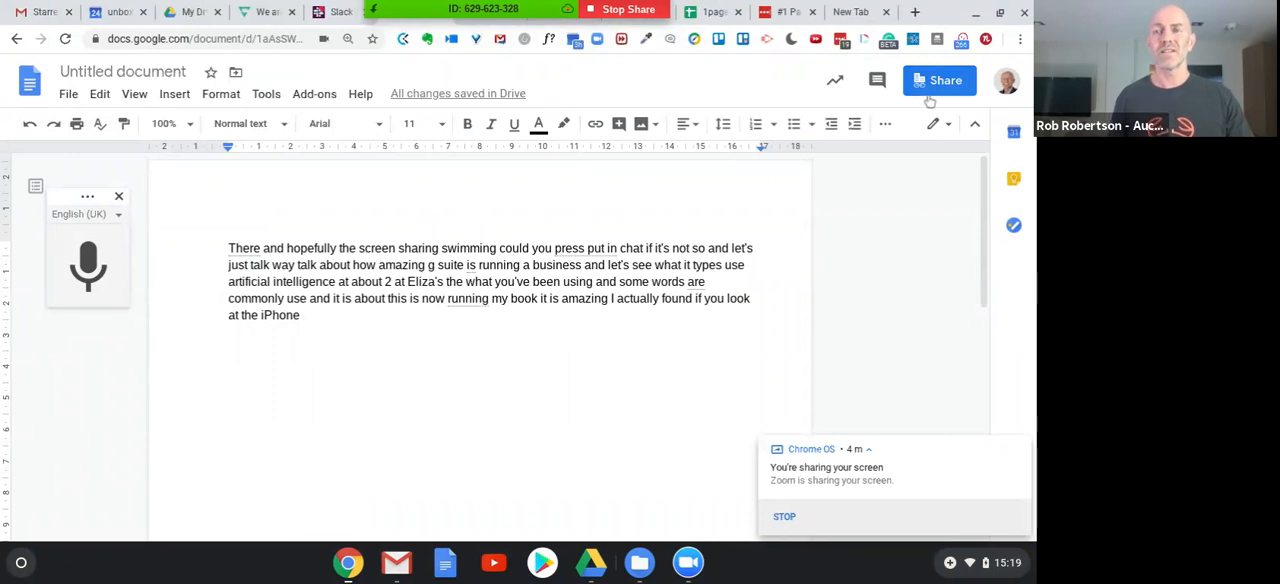
left_click(938, 80)
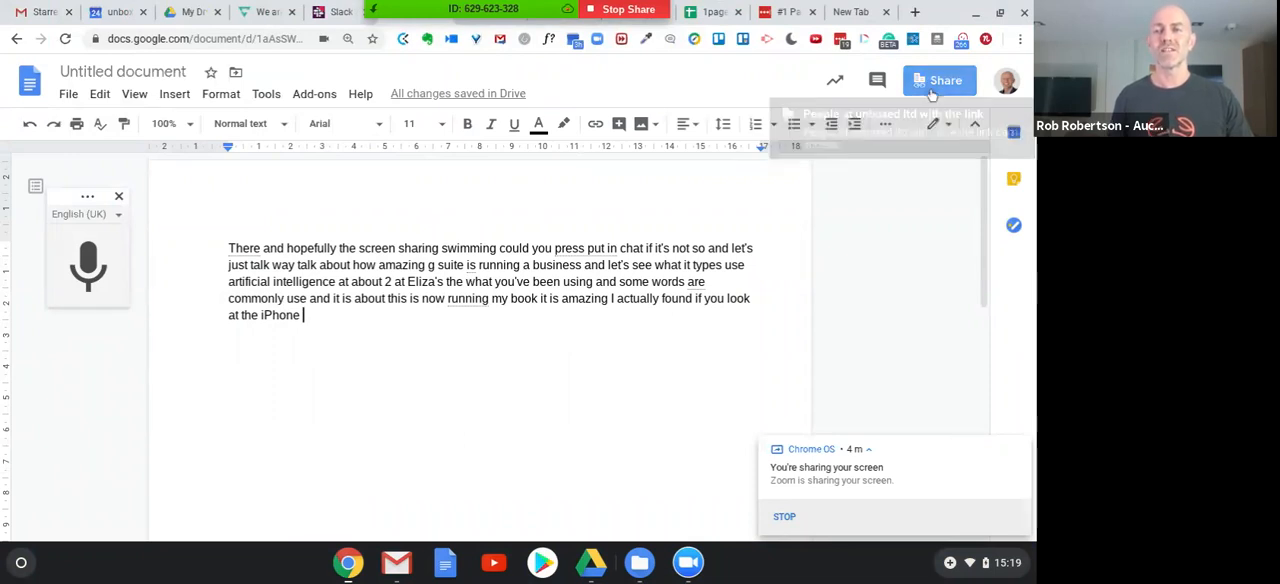
left_click(938, 80)
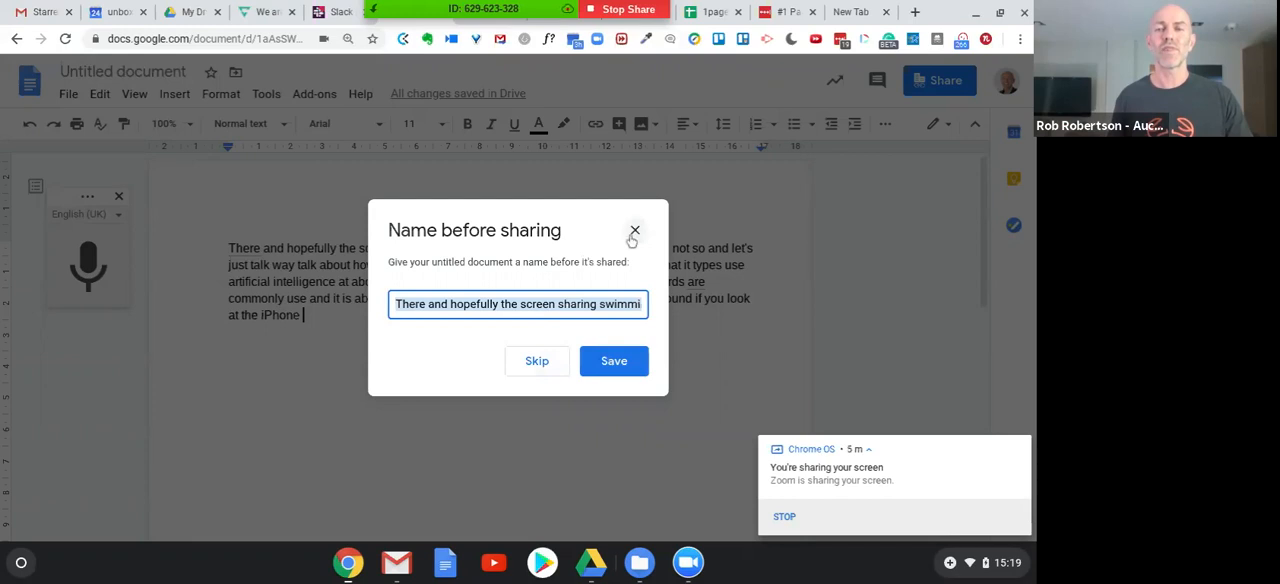
left_click(634, 232)
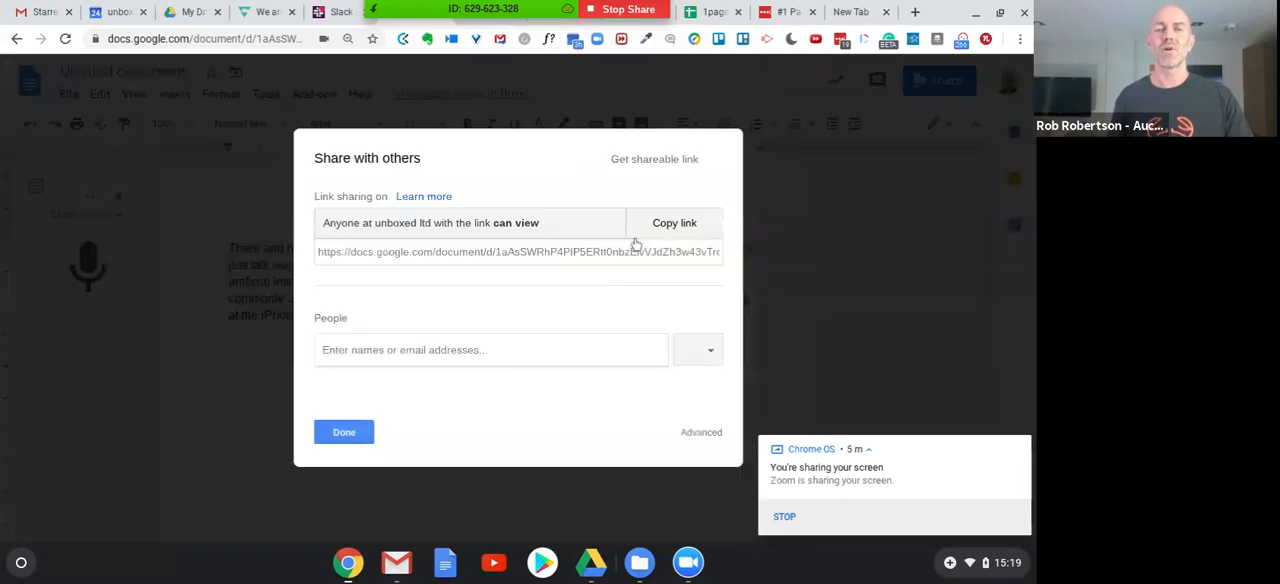
left_click(40, 12)
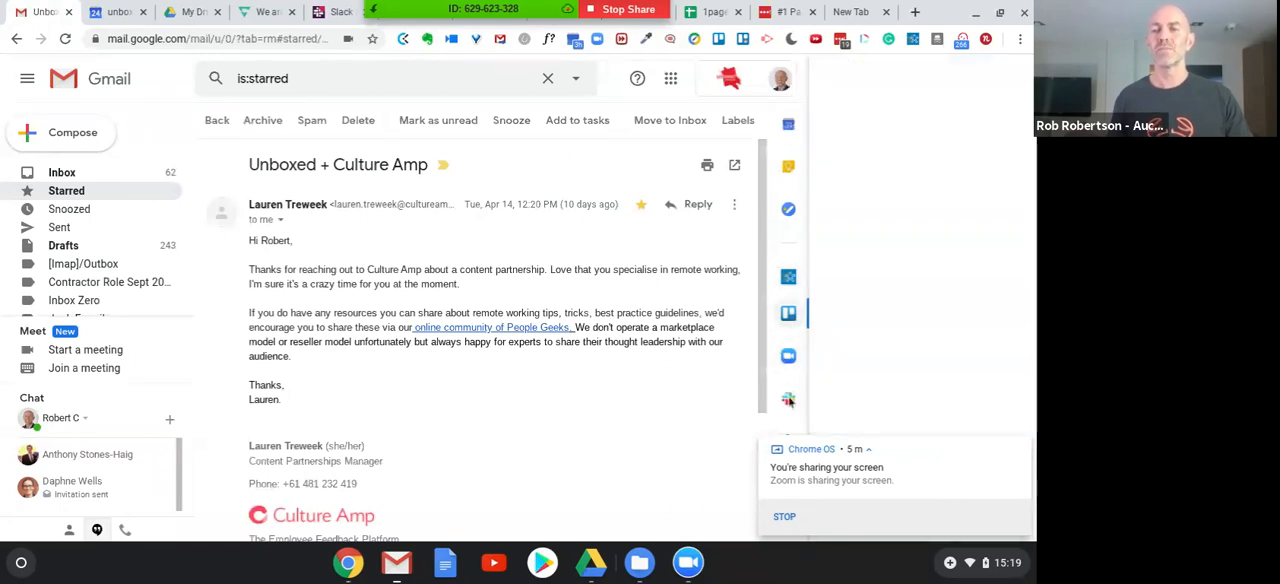
- Start a Trello card from the Culture Amp email on the content and social media board
left_click(788, 312)
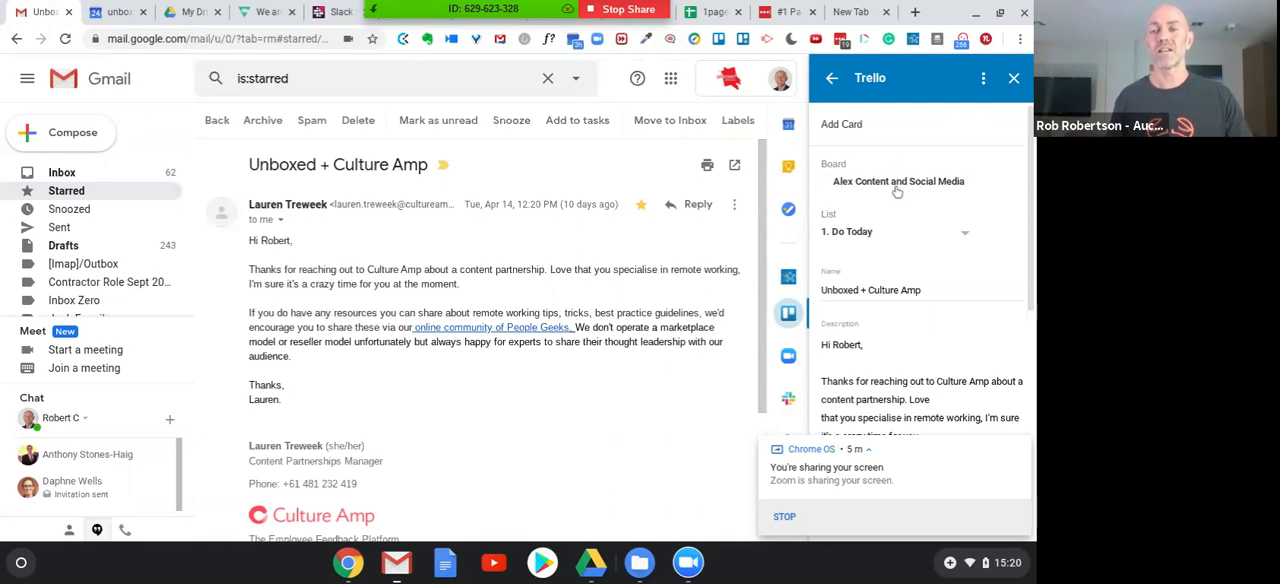
left_click(896, 180)
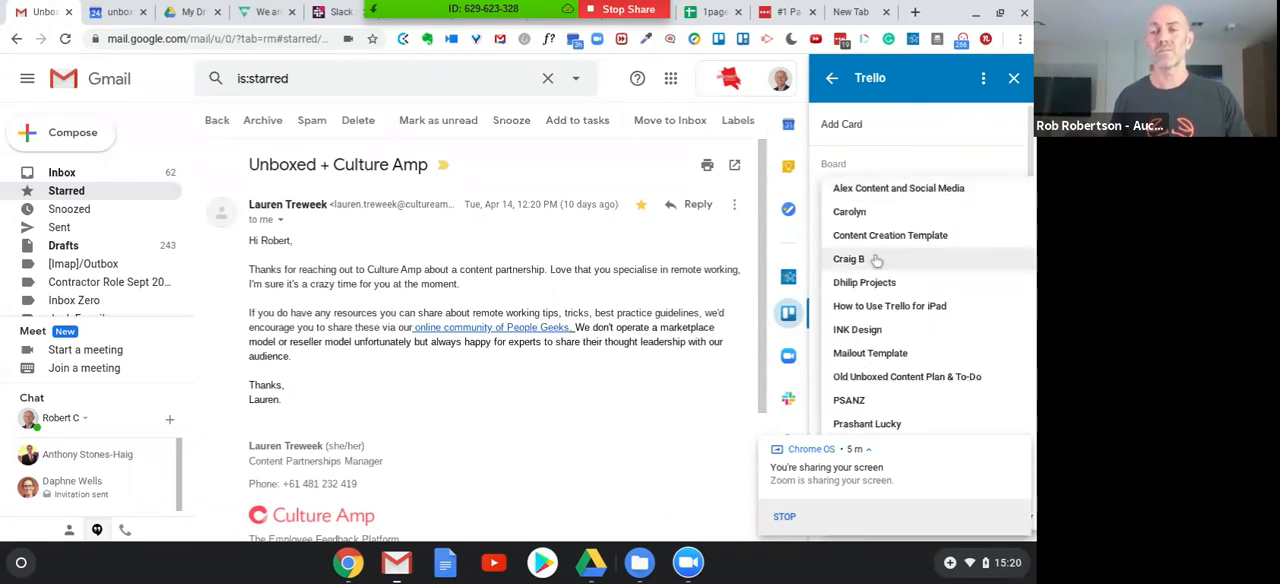
left_click(898, 188)
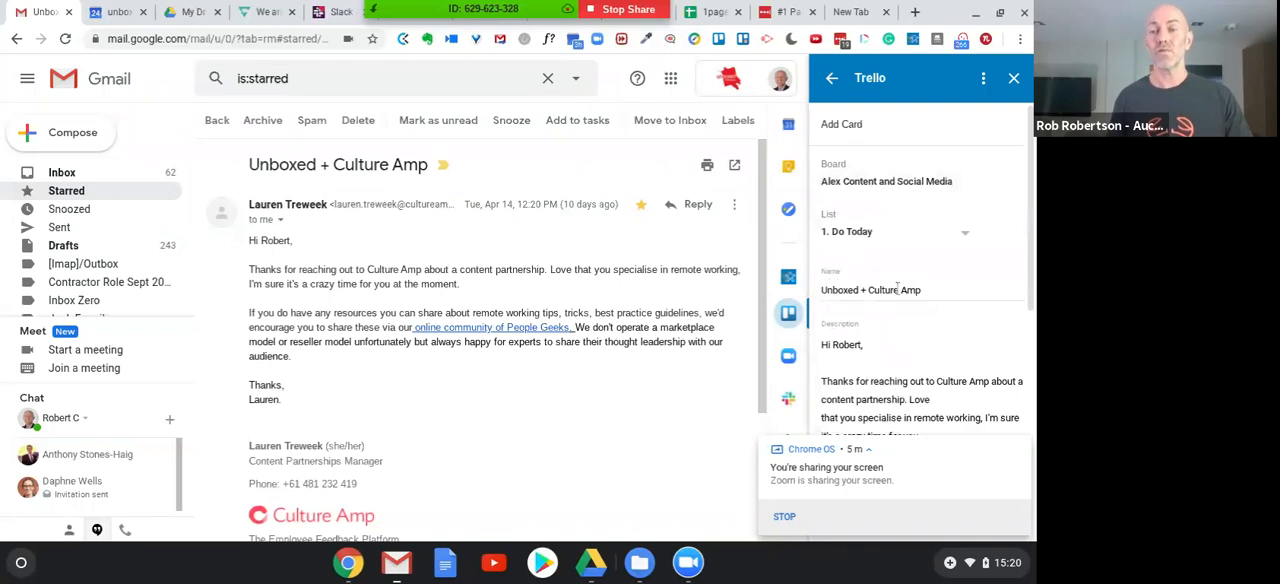
scroll("down", 3)
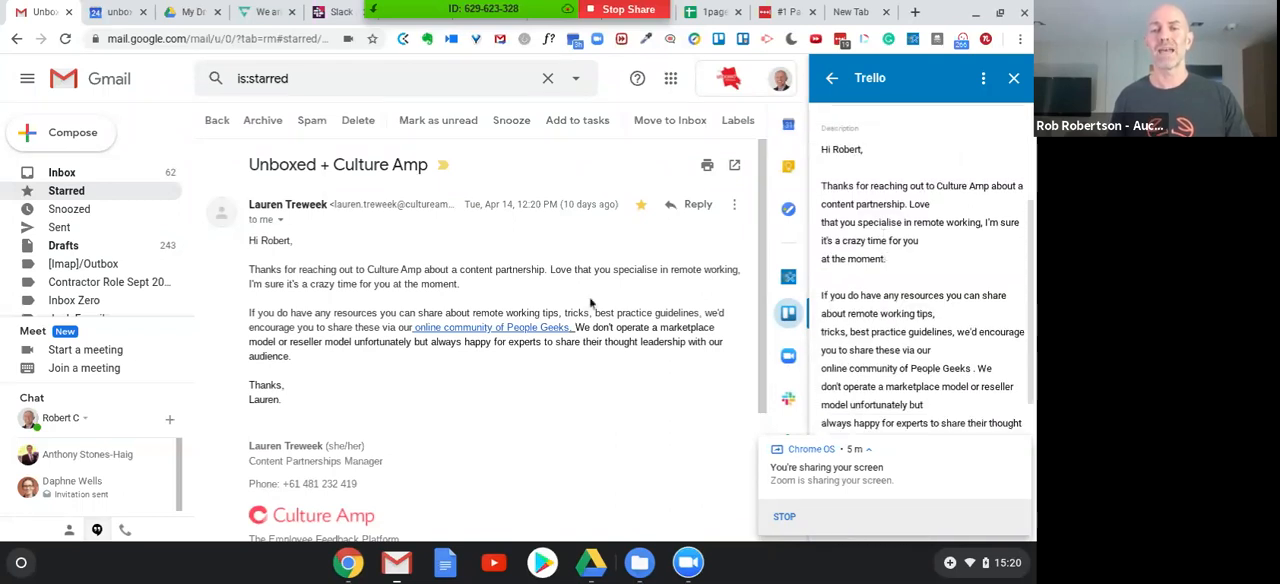
mouse_move(730, 328)
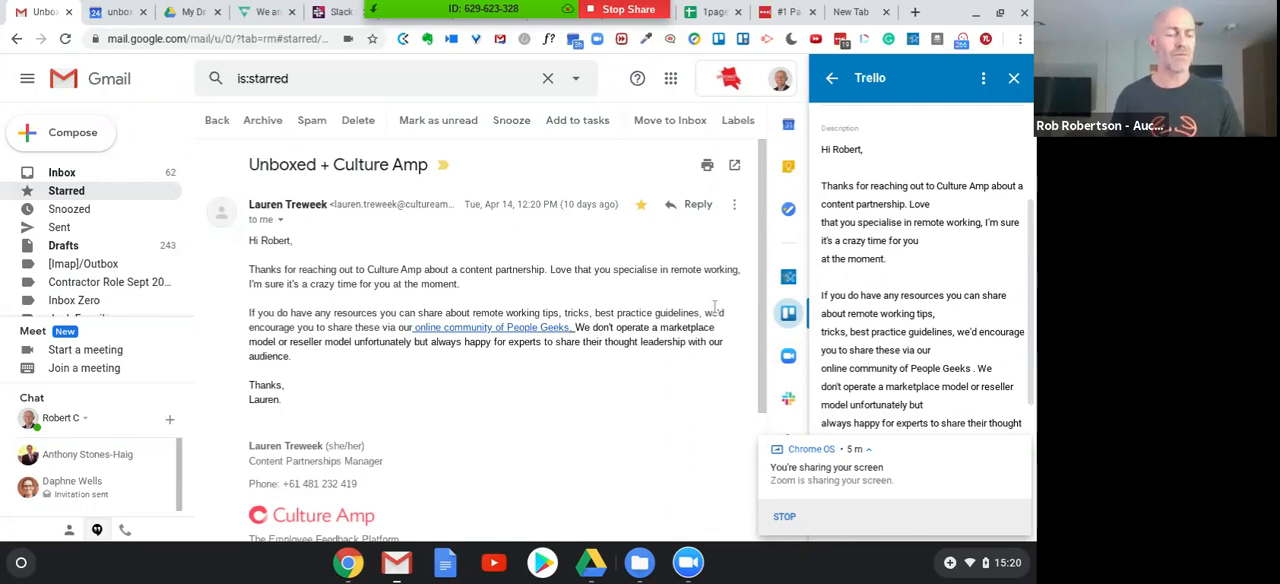
mouse_move(714, 308)
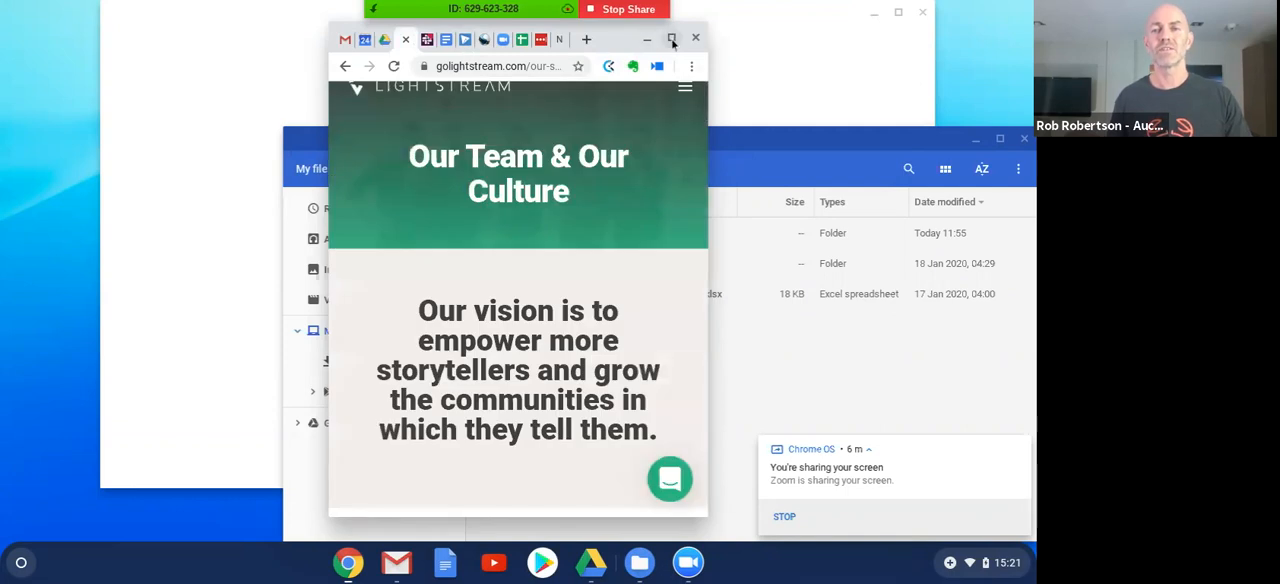
- Switch to Lightstream's Our Team & Our Culture page and scroll to the vision statement
left_click(672, 38)
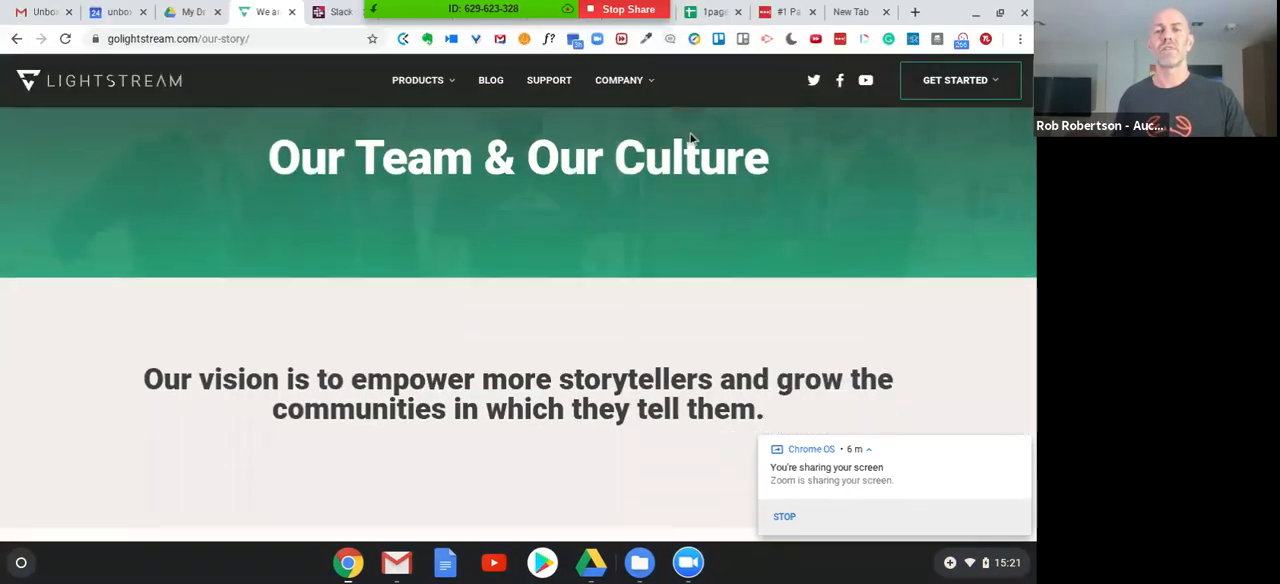
scroll("down", 3)
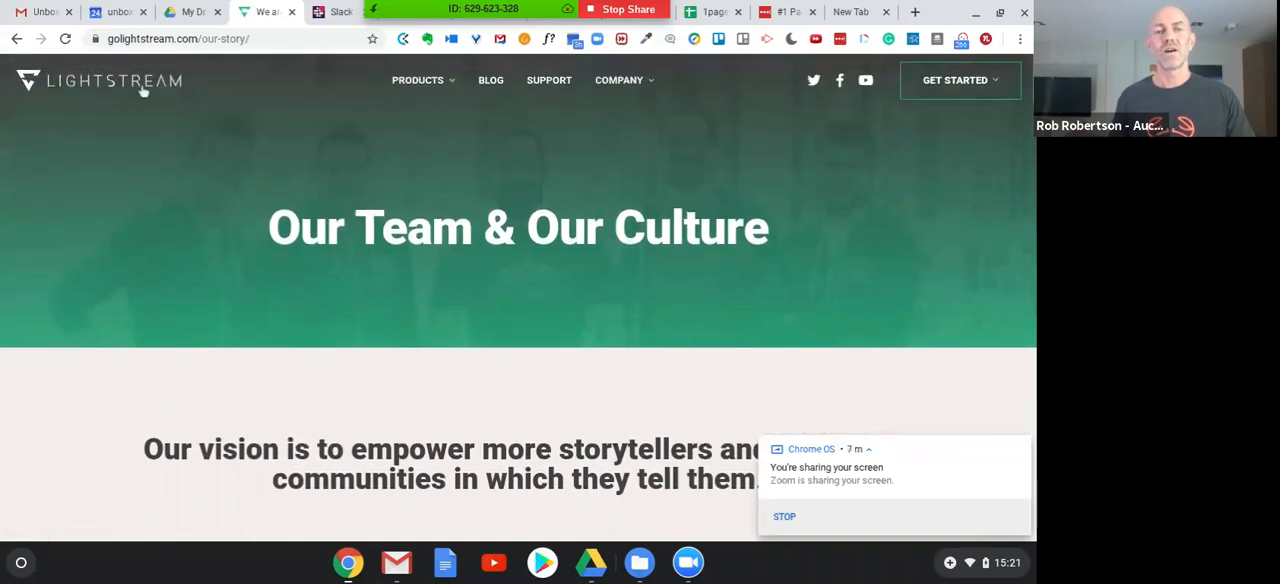
mouse_move(128, 96)
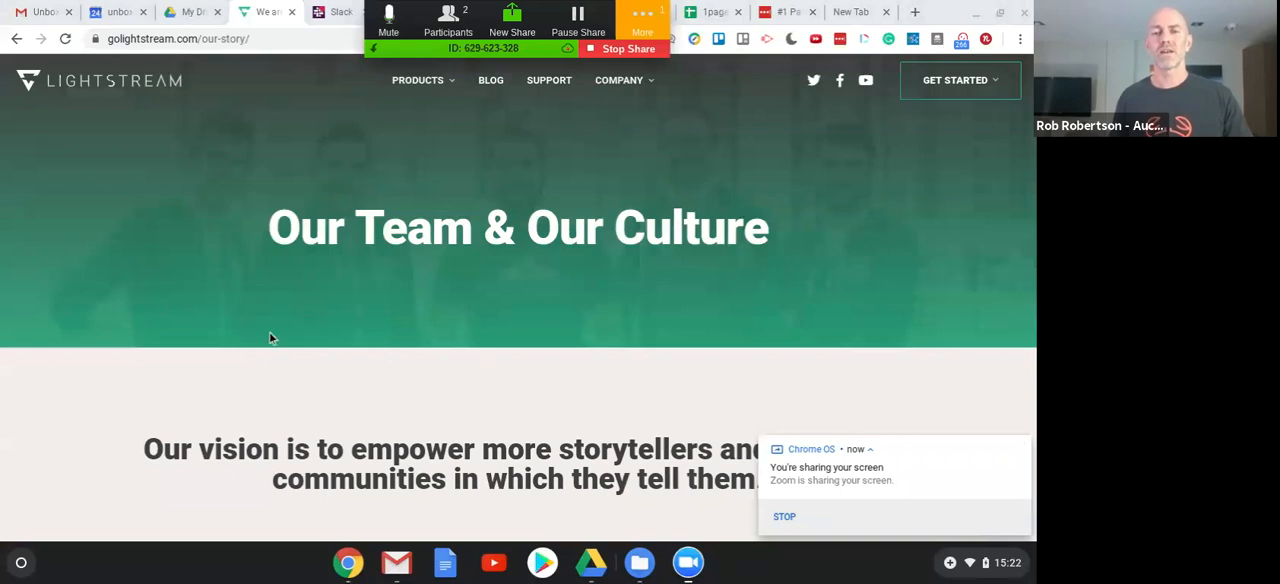
mouse_move(100, 90)
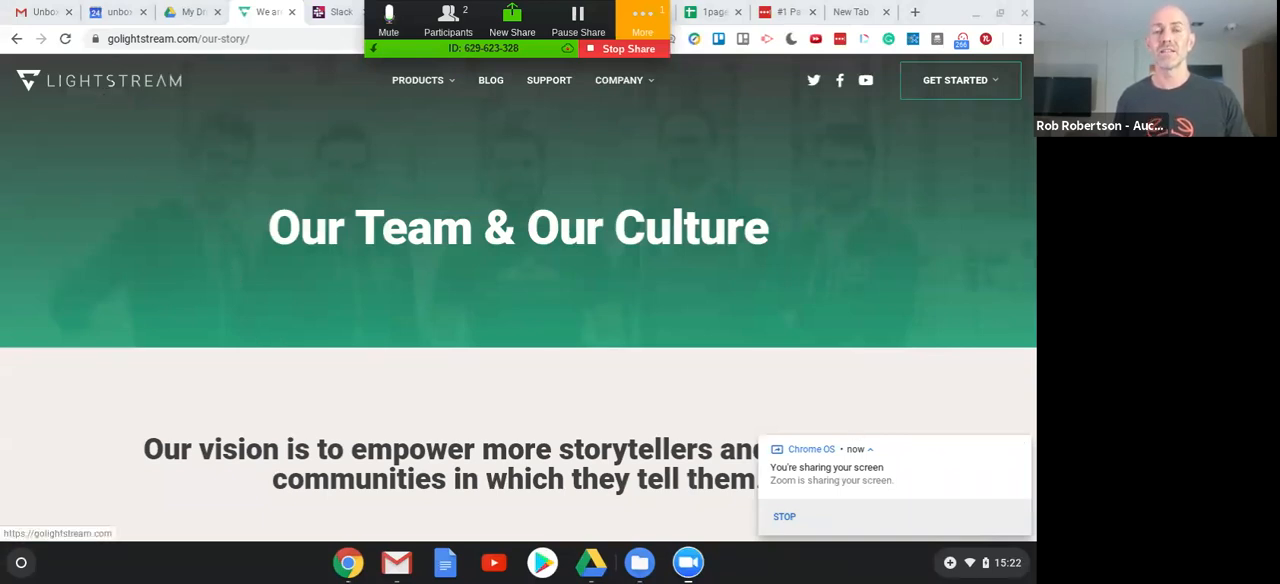
mouse_move(118, 118)
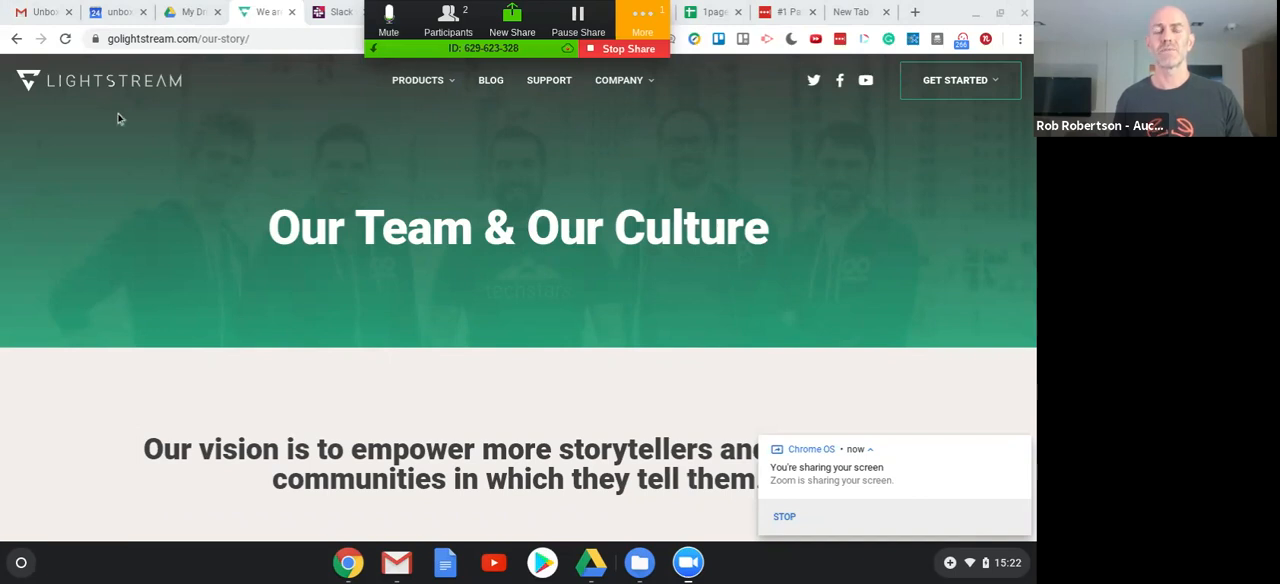
mouse_move(180, 144)
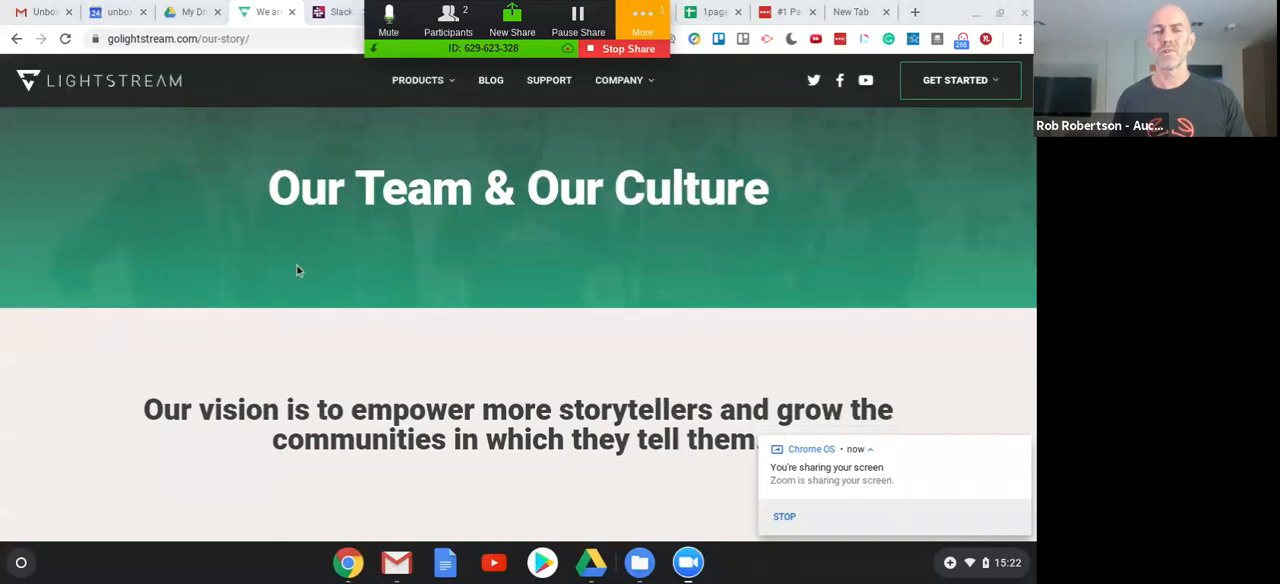
scroll("down", 3)
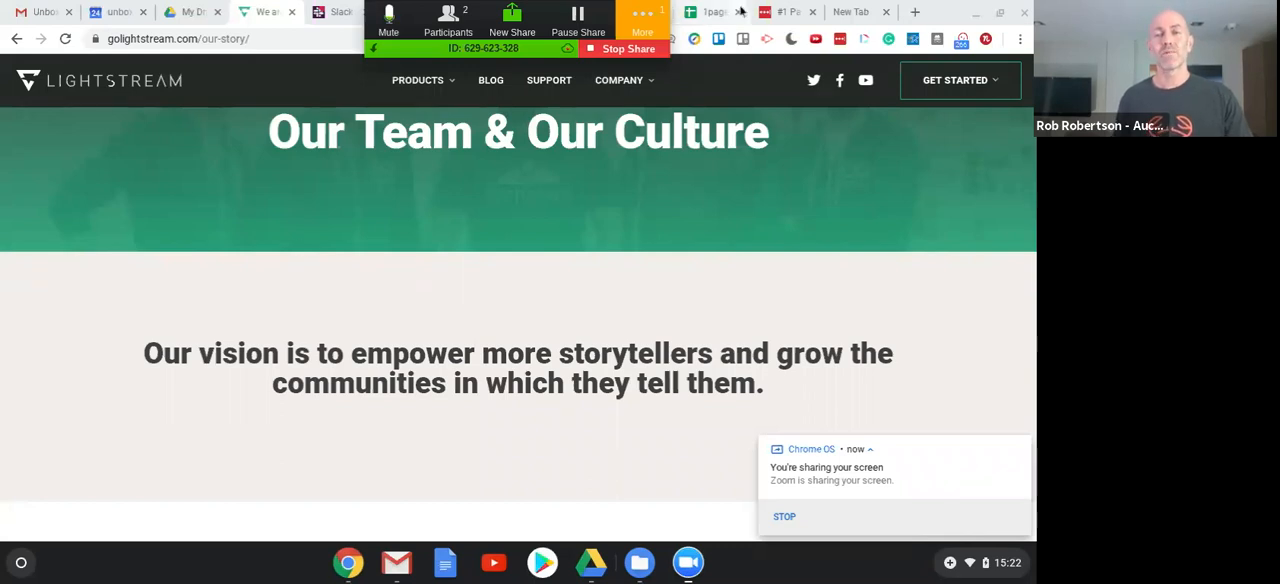
mouse_move(632, 228)
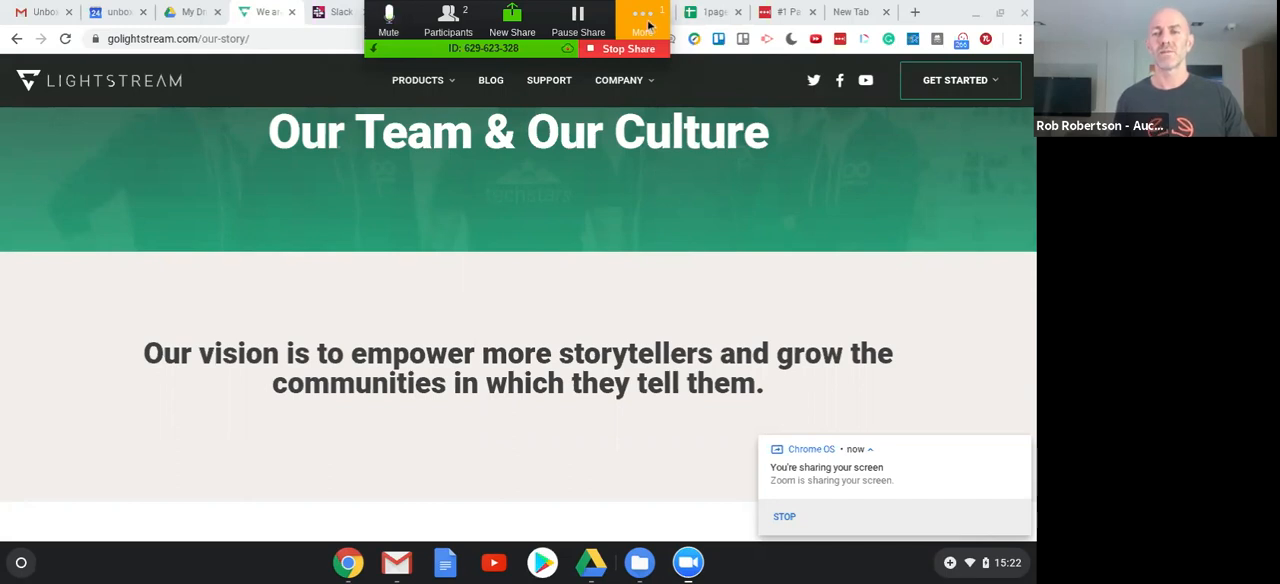
left_click(644, 20)
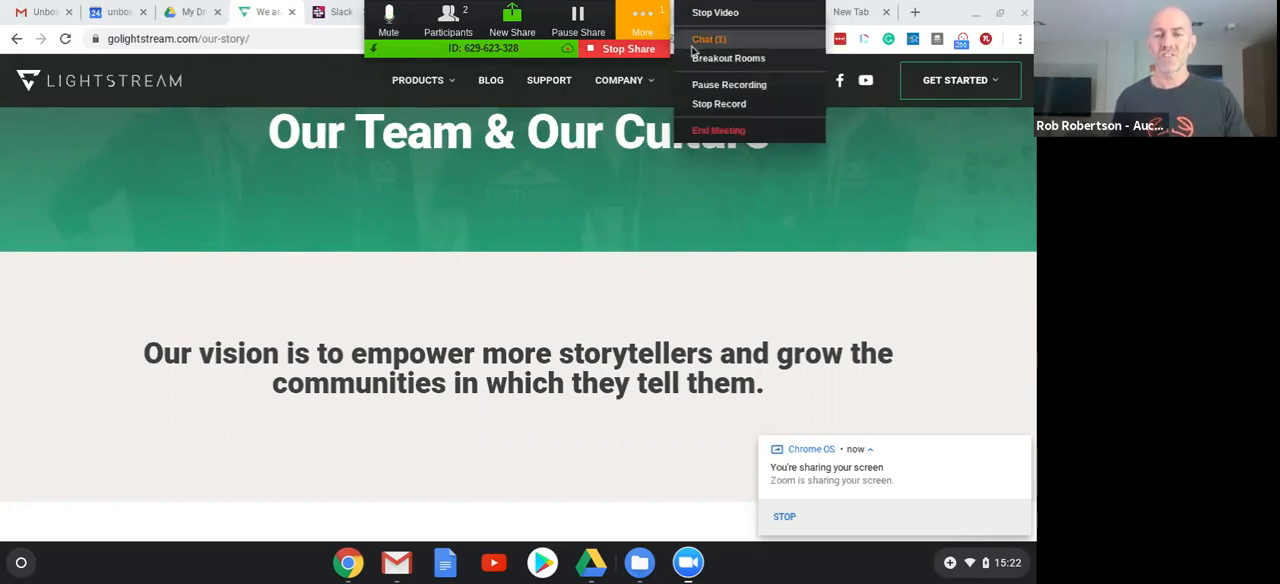
left_click(708, 40)
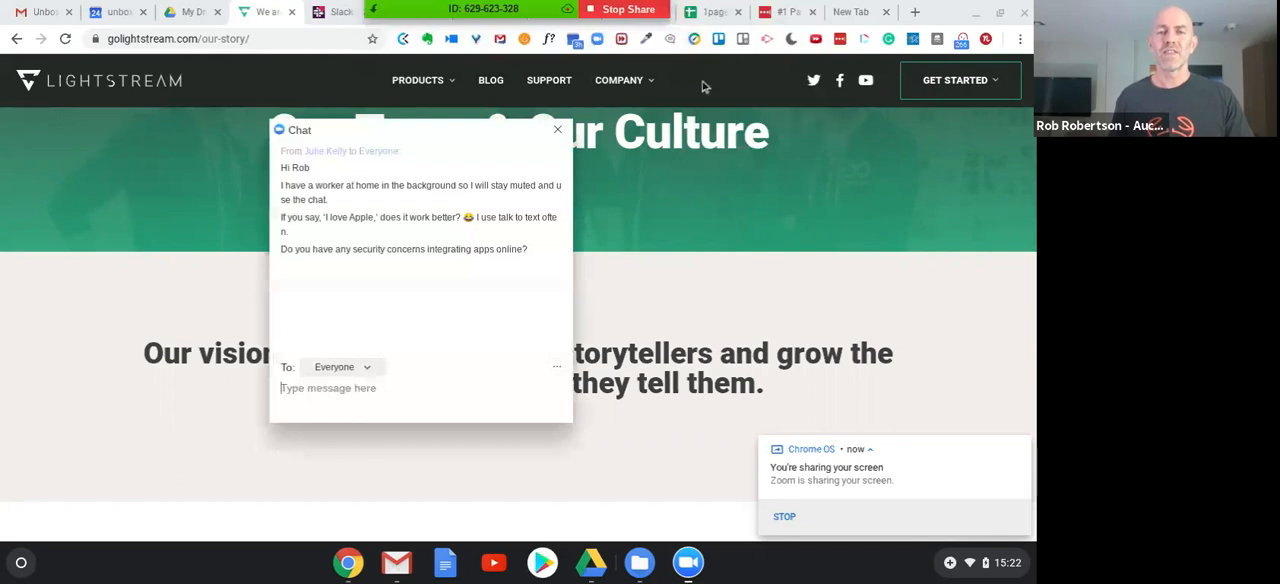
mouse_move(662, 194)
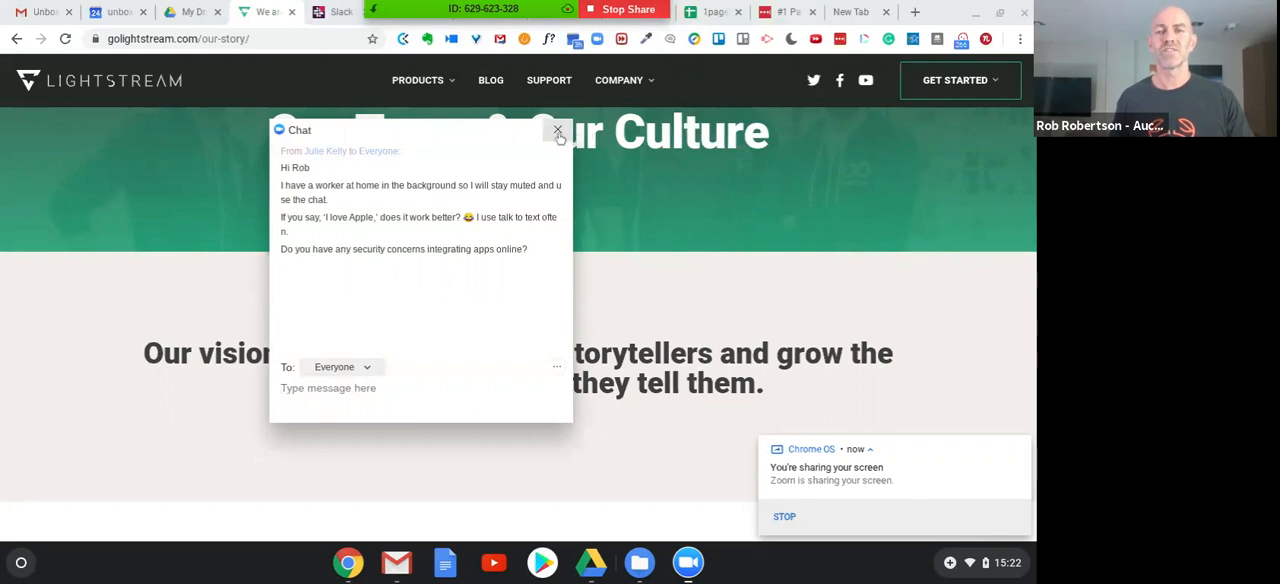
left_click(328, 388)
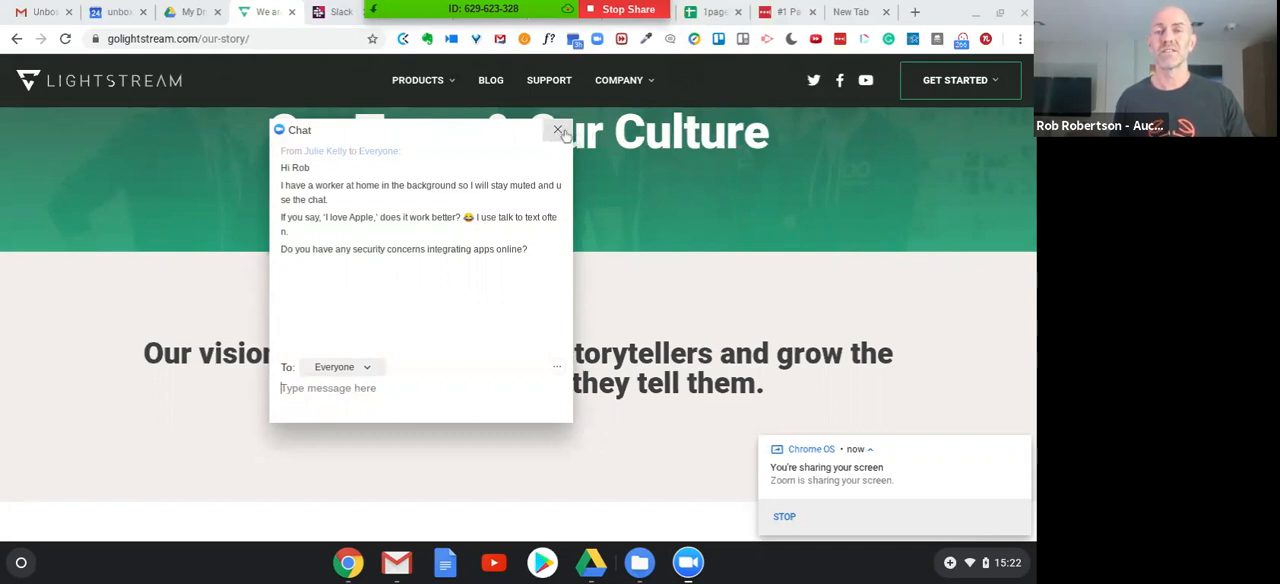
left_click(558, 132)
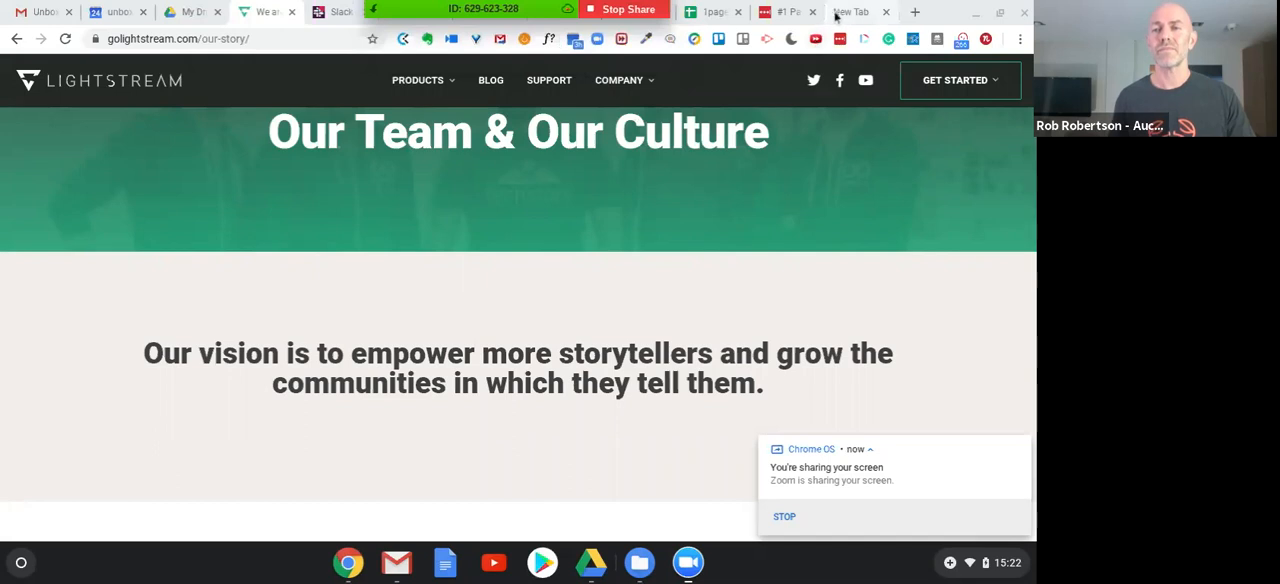
mouse_move(844, 20)
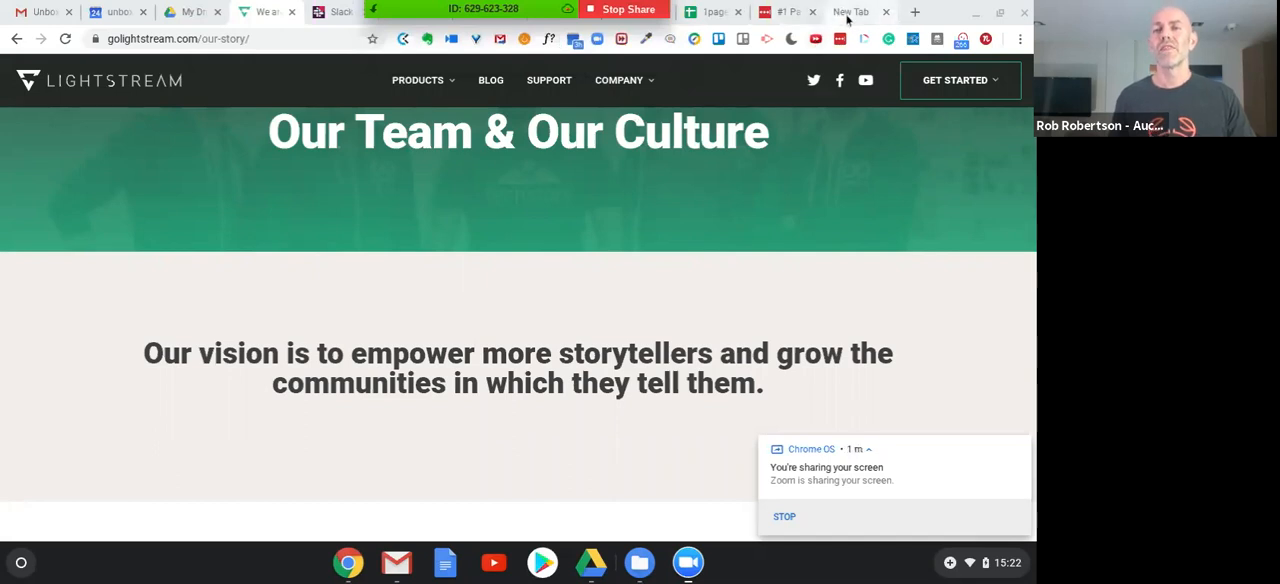
left_click(852, 12)
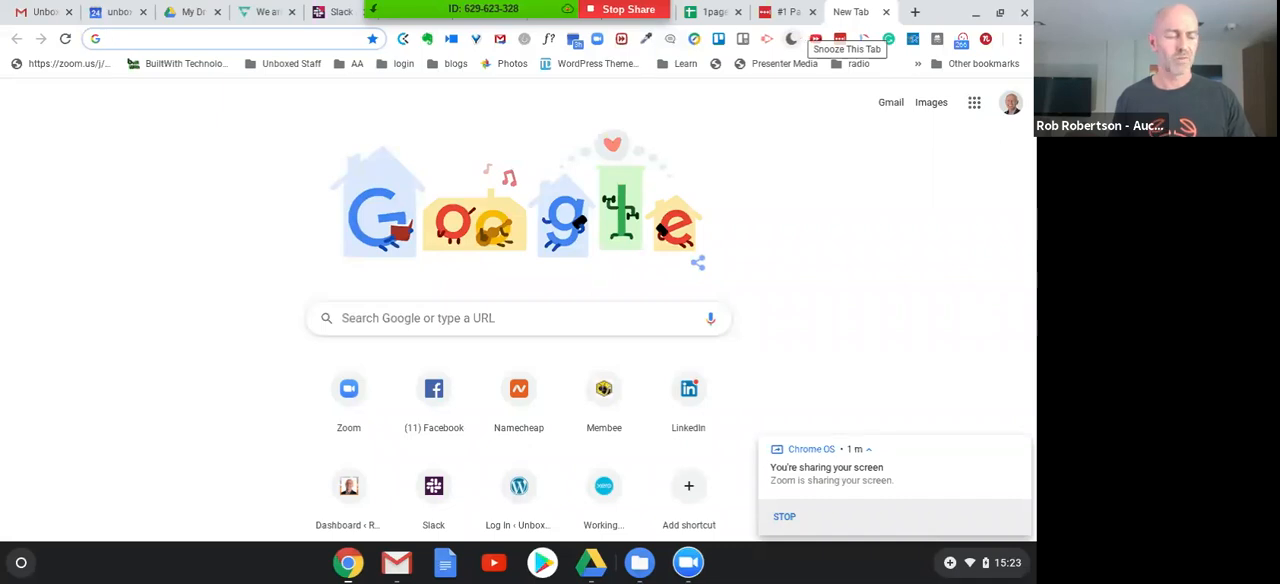
mouse_move(422, 112)
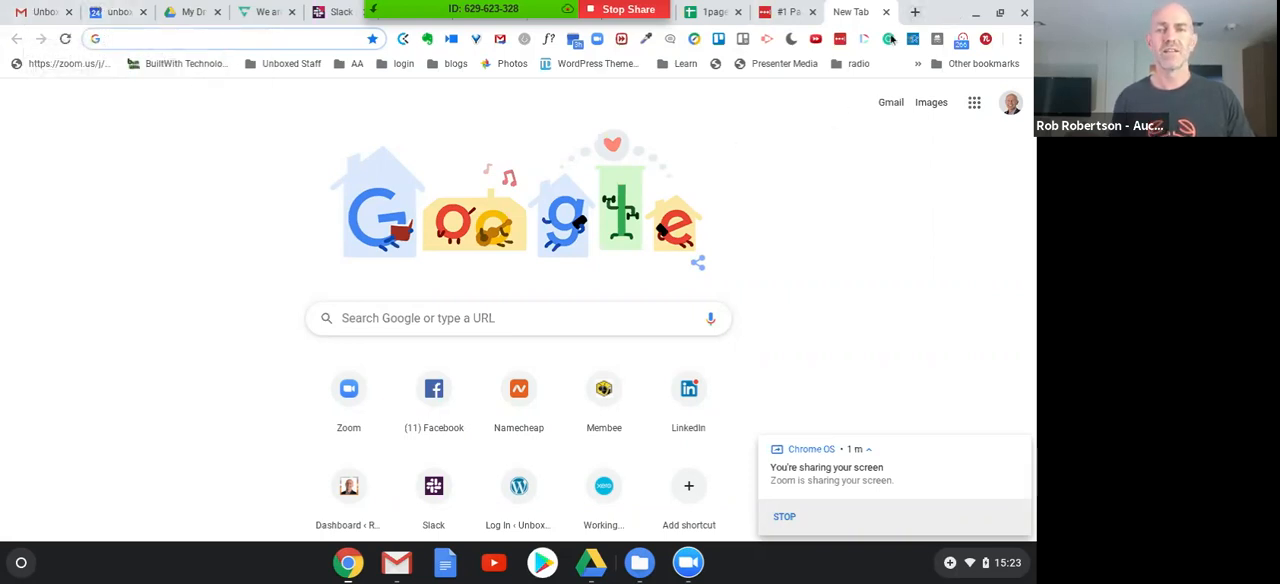
left_click(264, 12)
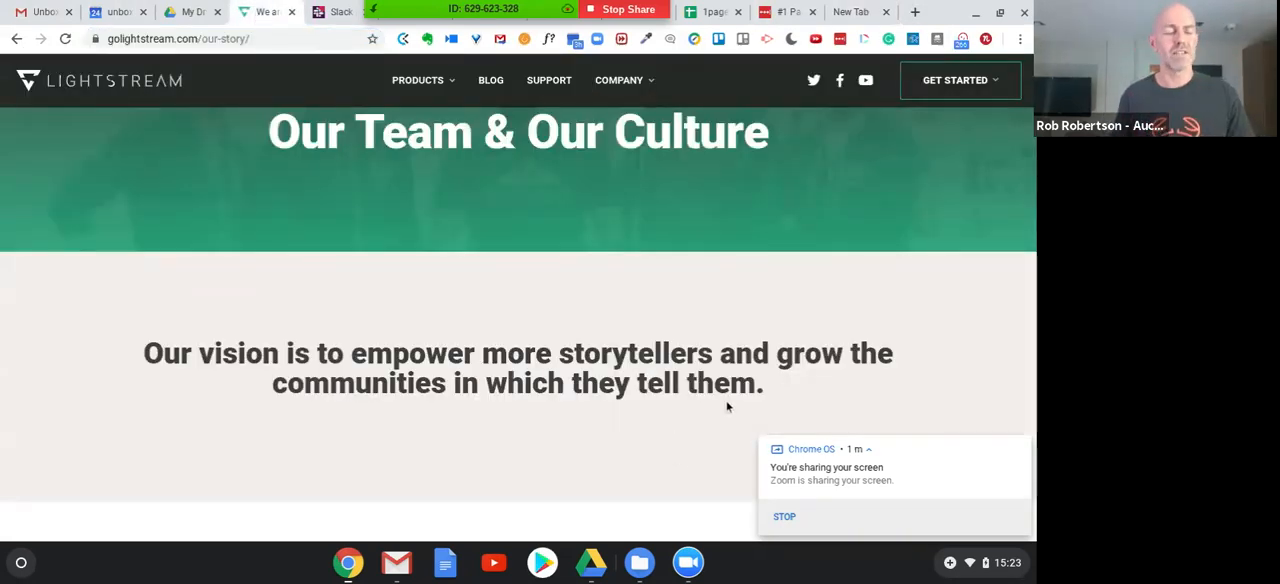
mouse_move(656, 280)
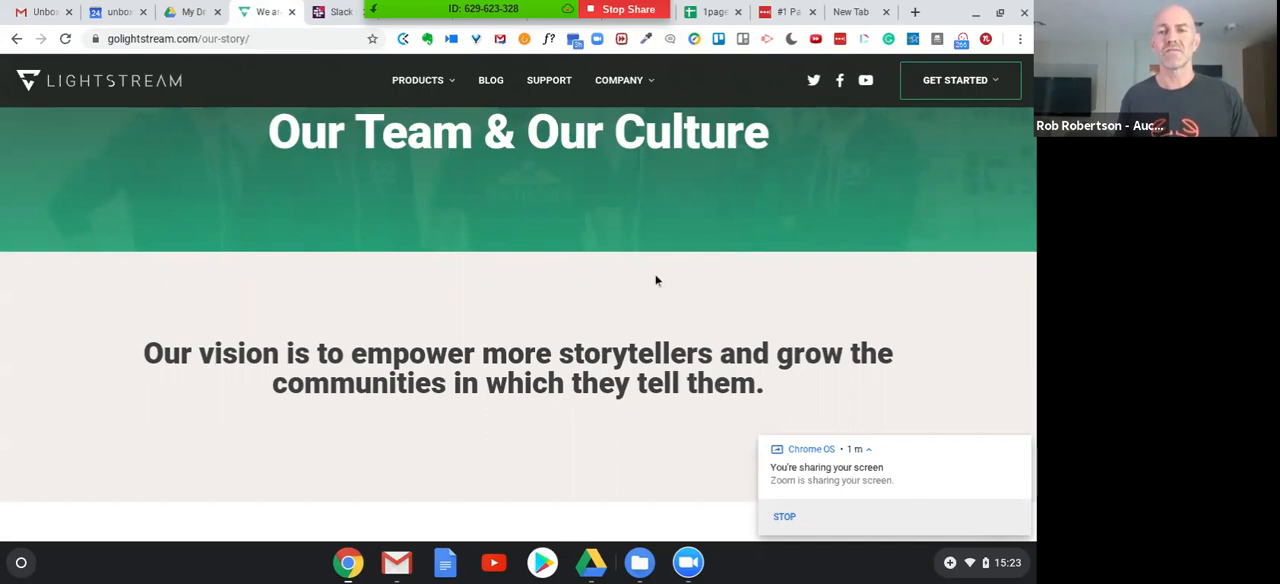
scroll("down", 3)
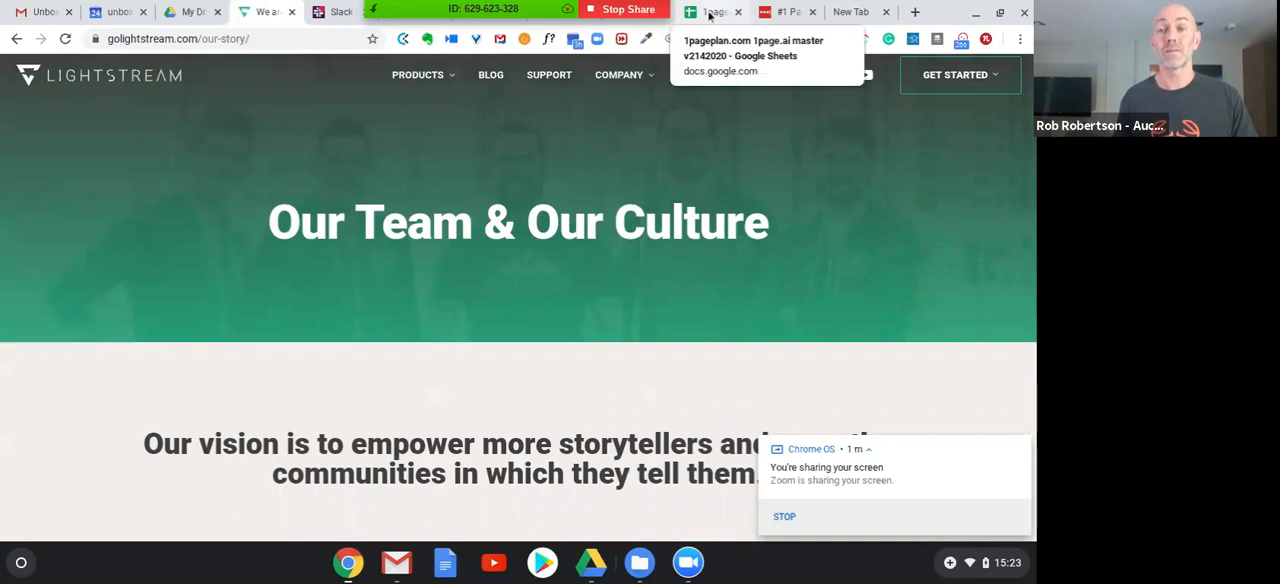
- Switch to the 1pageplan.com spreadsheet, scroll the 1PageStrategy sheet, then move to 1PageDashboard
left_click(712, 12)
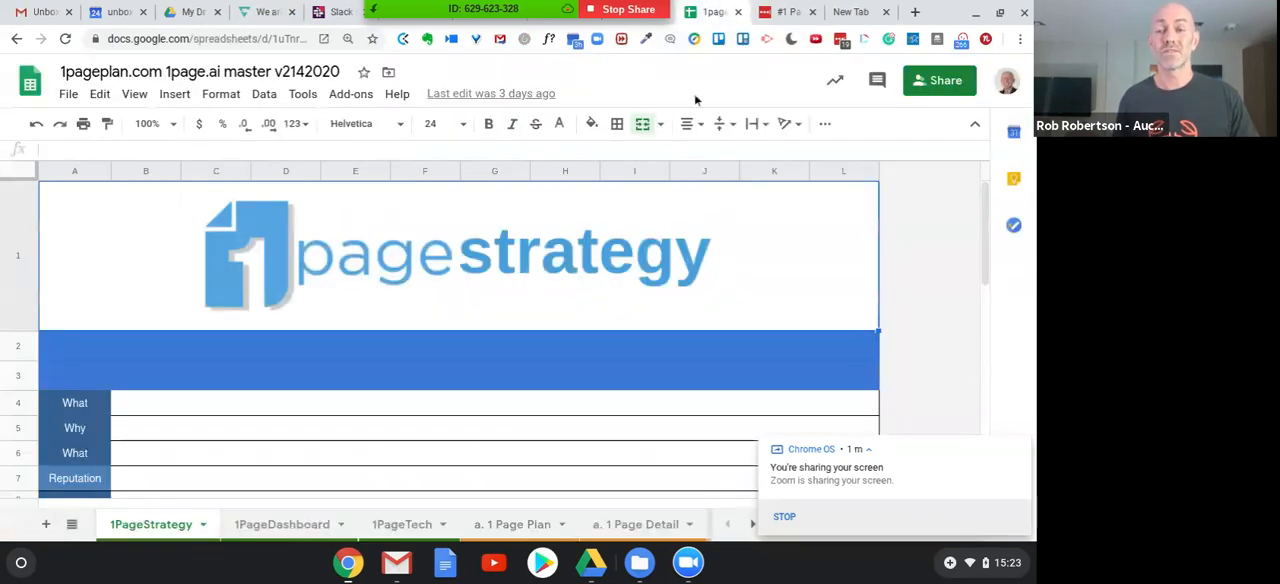
mouse_move(684, 212)
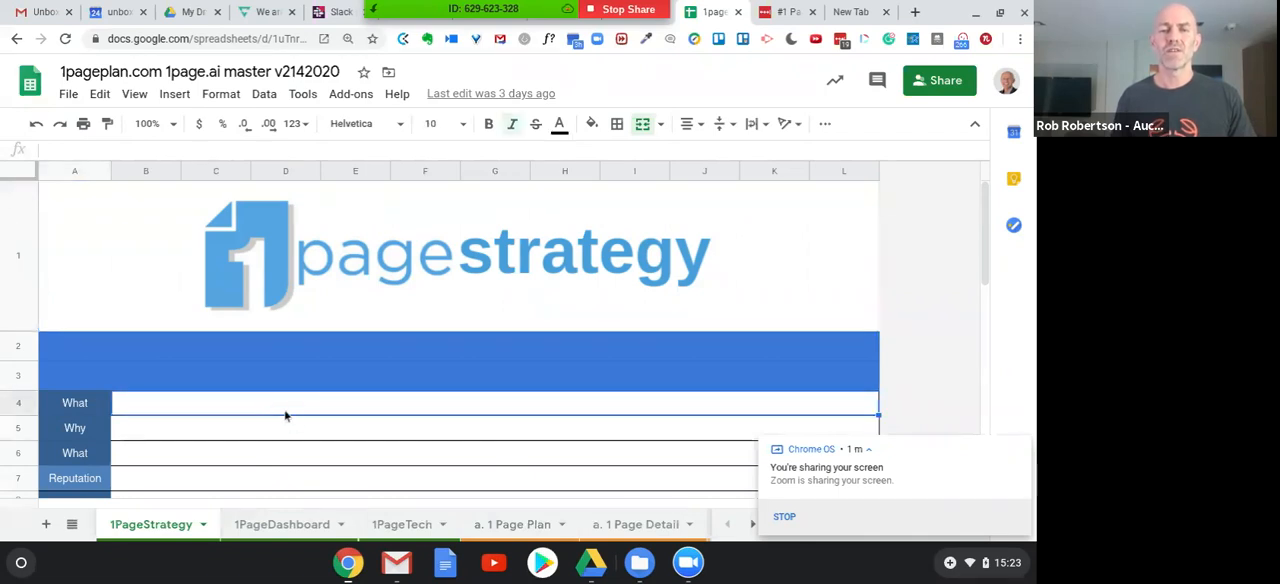
scroll("down", 3)
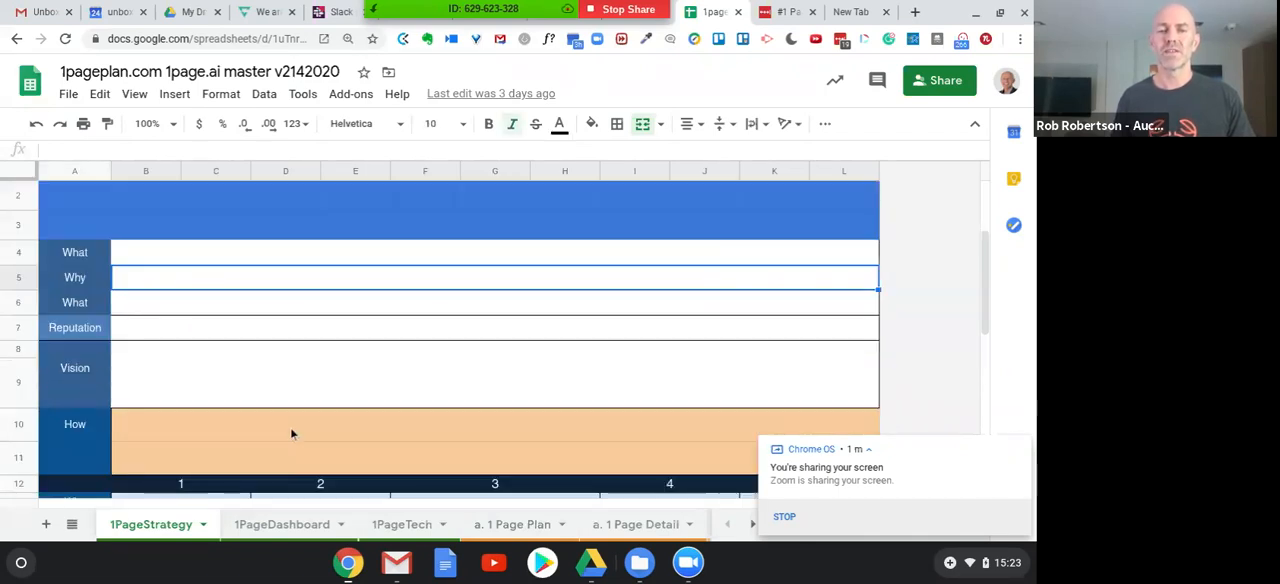
mouse_move(400, 284)
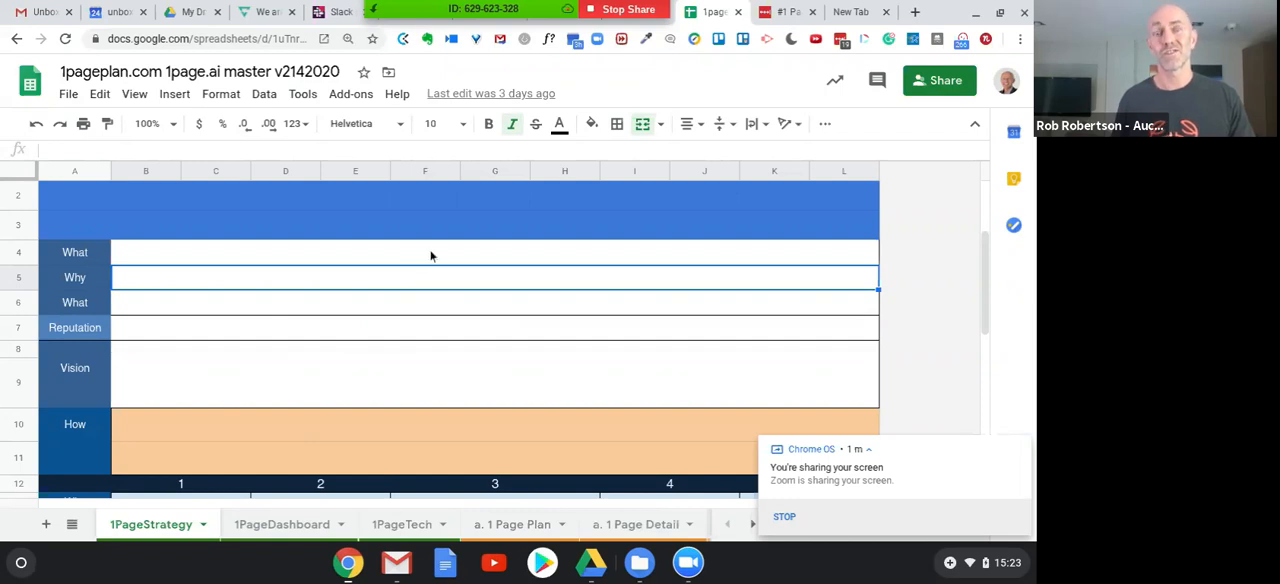
mouse_move(434, 278)
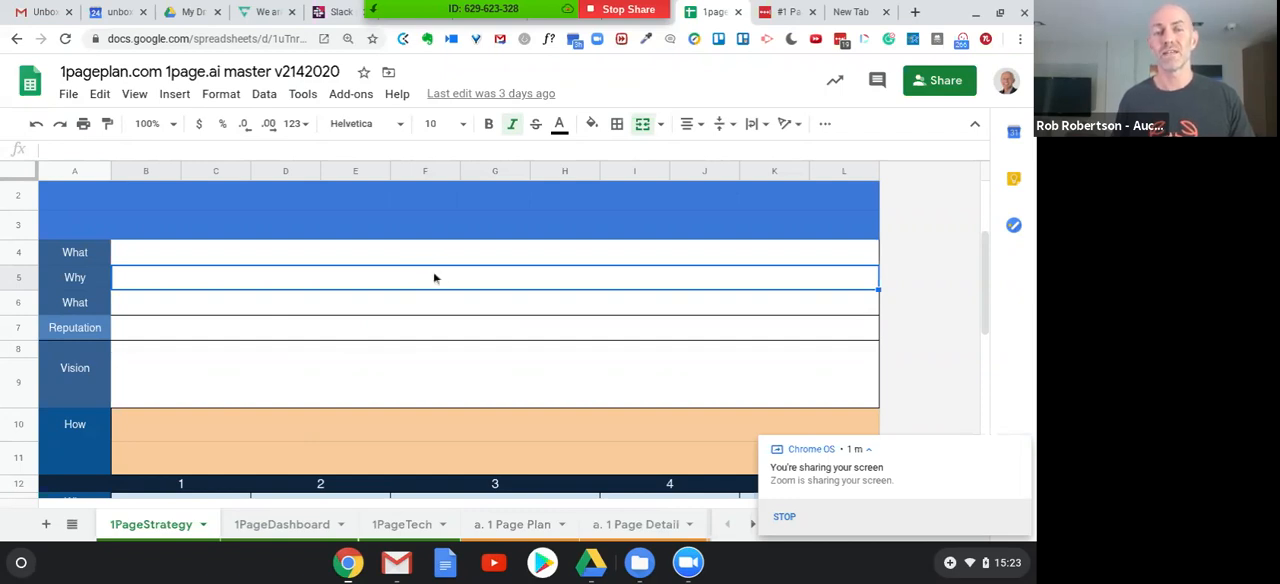
mouse_move(436, 272)
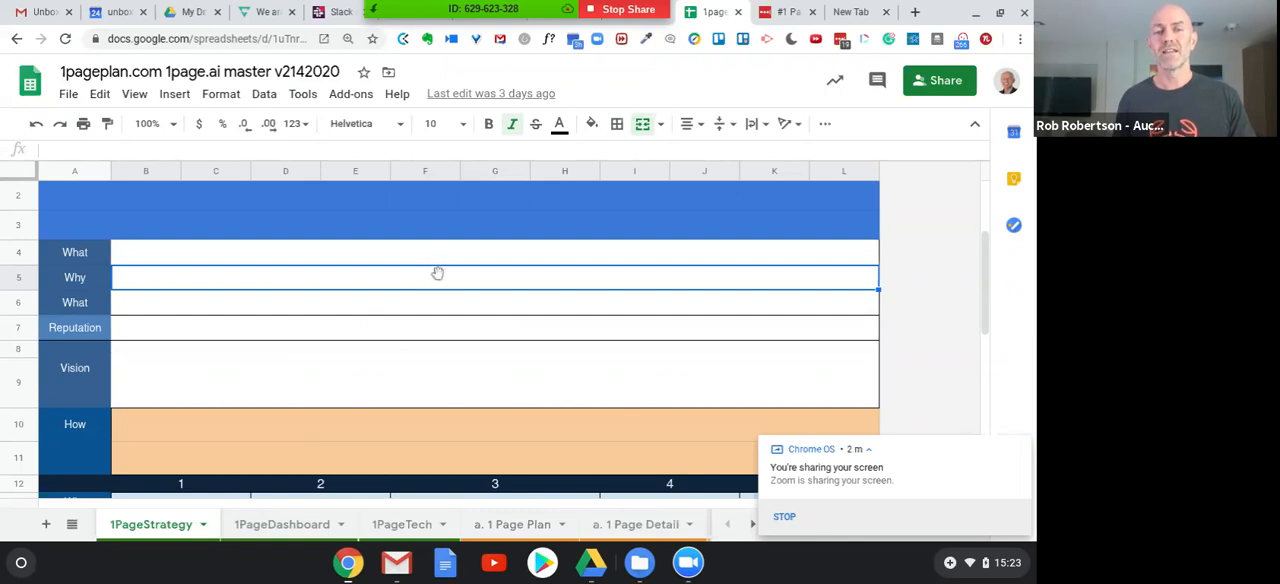
scroll("down", 3)
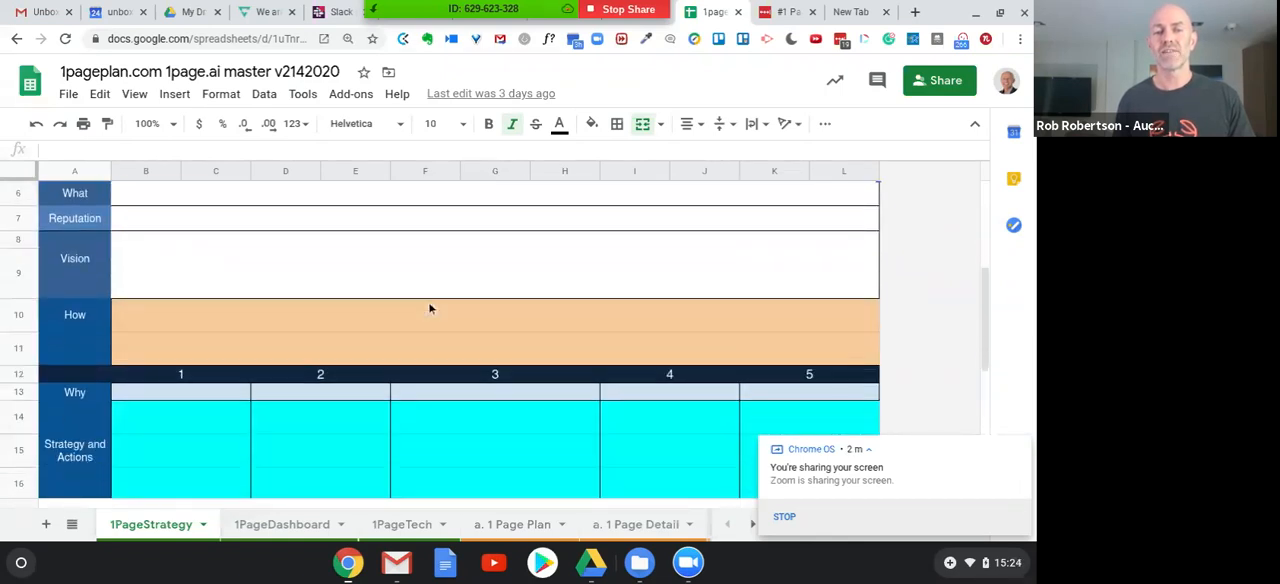
scroll("down", 3)
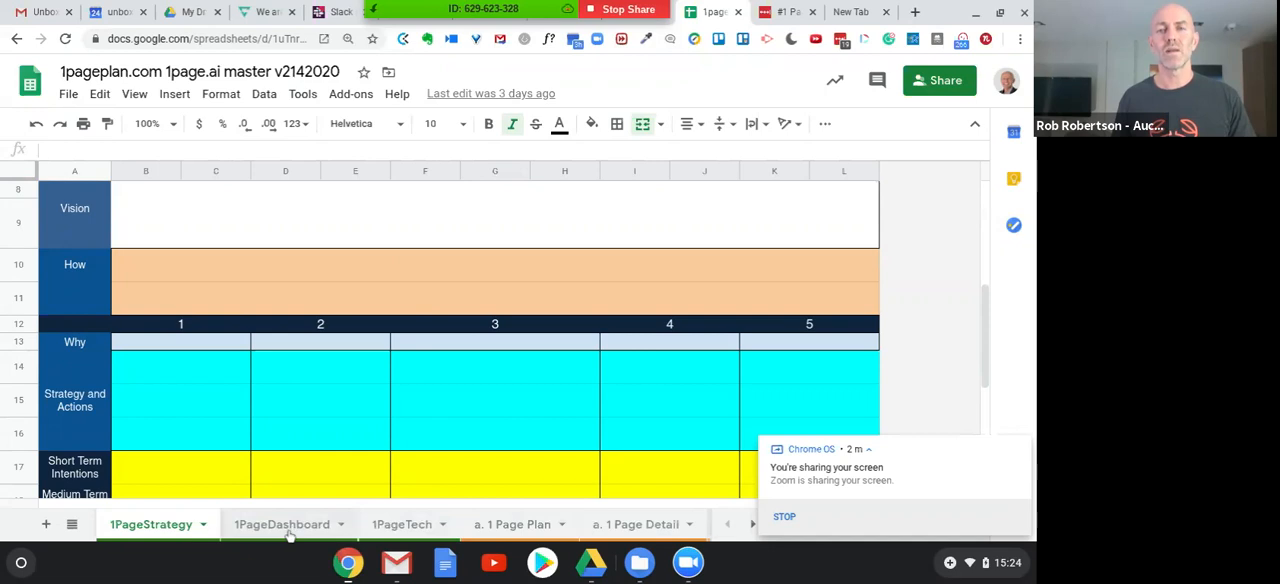
left_click(280, 524)
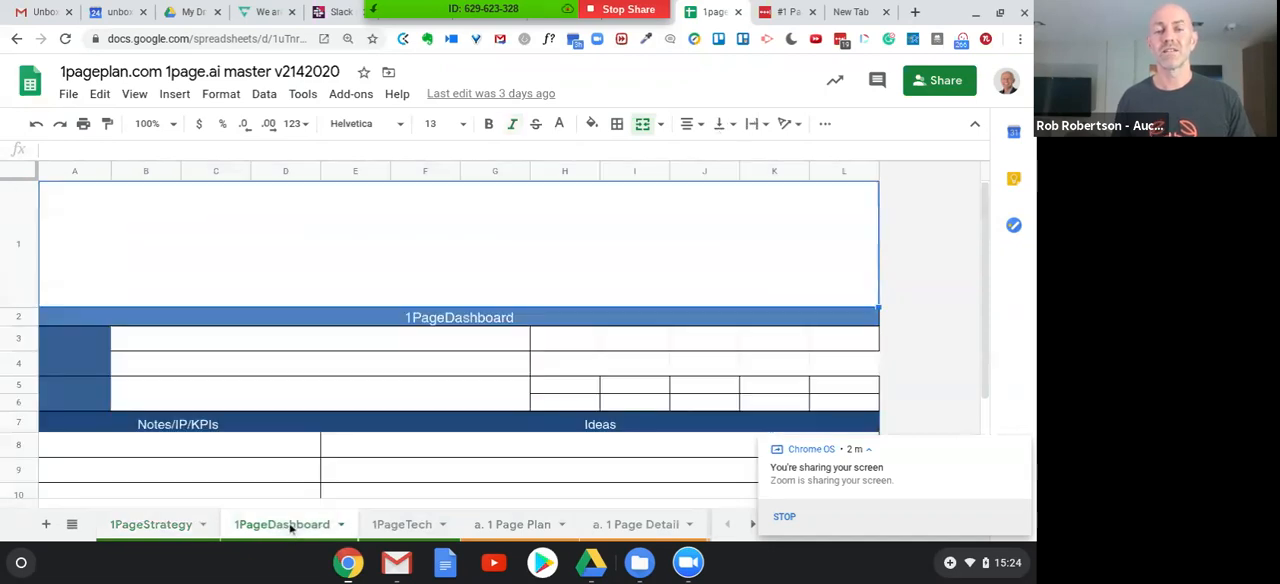
- Move from the 1PageDashboard sheet to the 'a. 1 Page Plan' template sheet
left_click(280, 524)
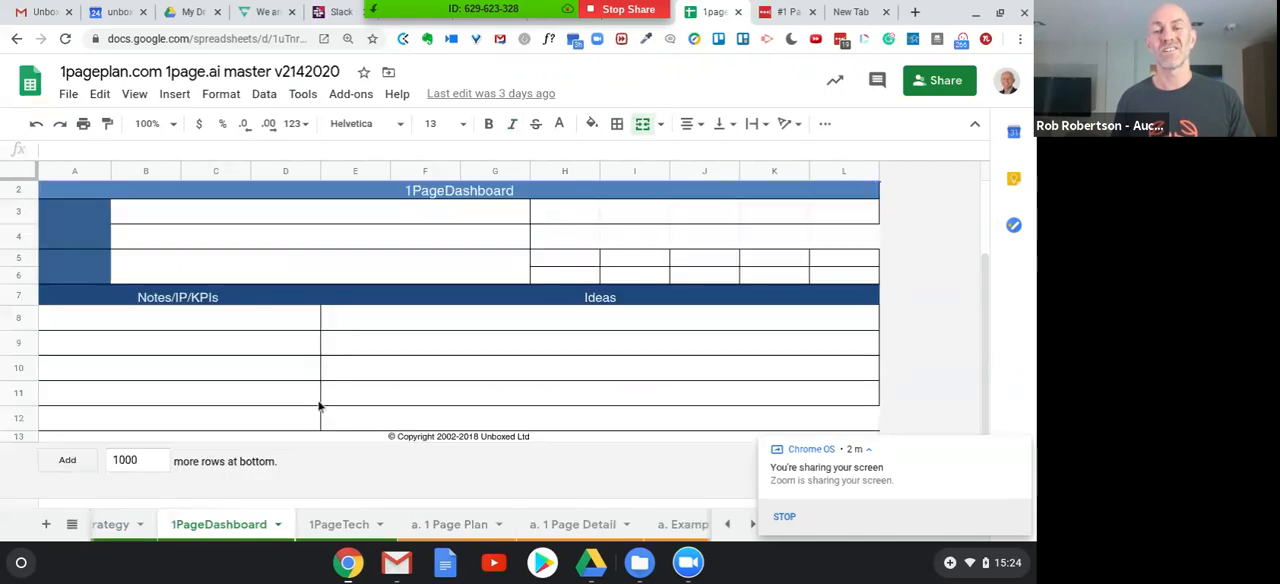
mouse_move(300, 392)
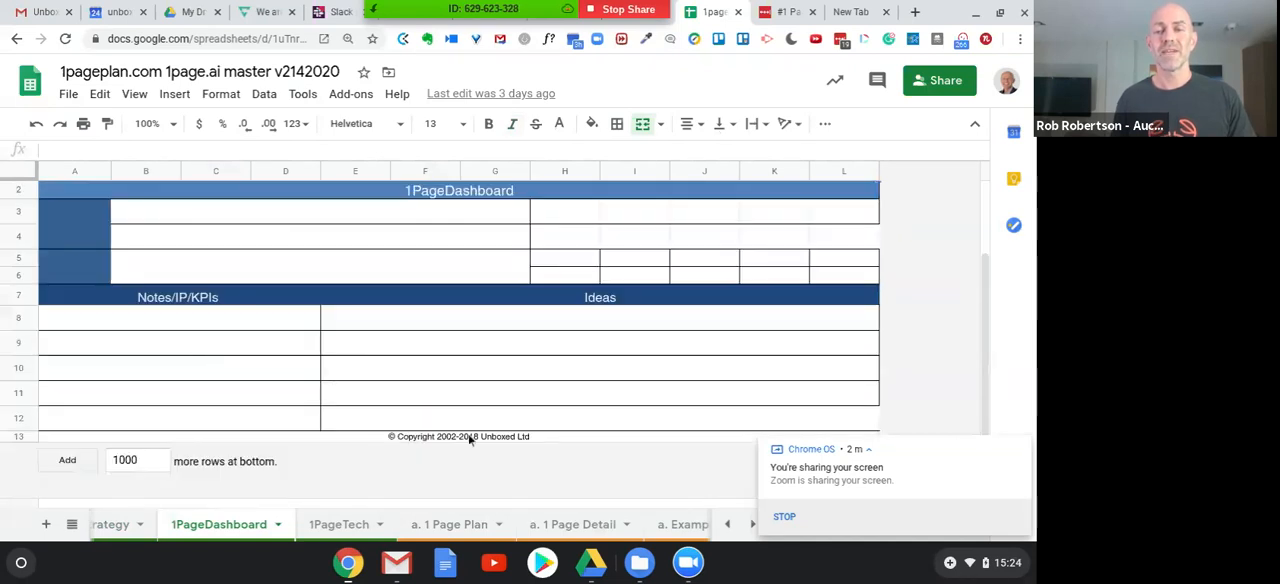
mouse_move(364, 368)
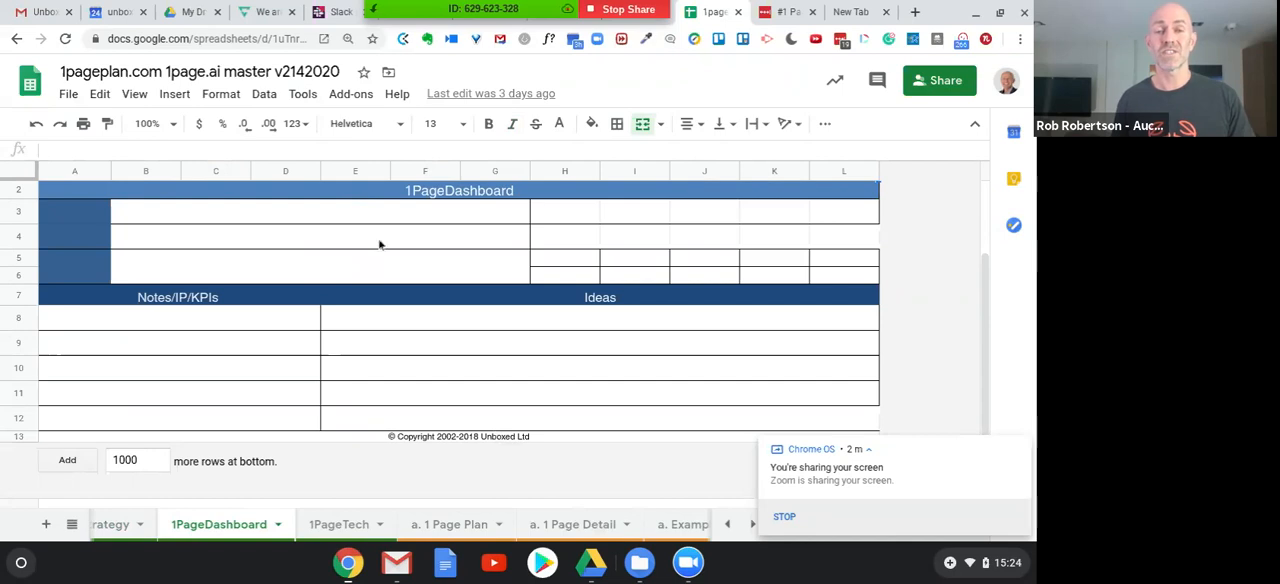
mouse_move(424, 264)
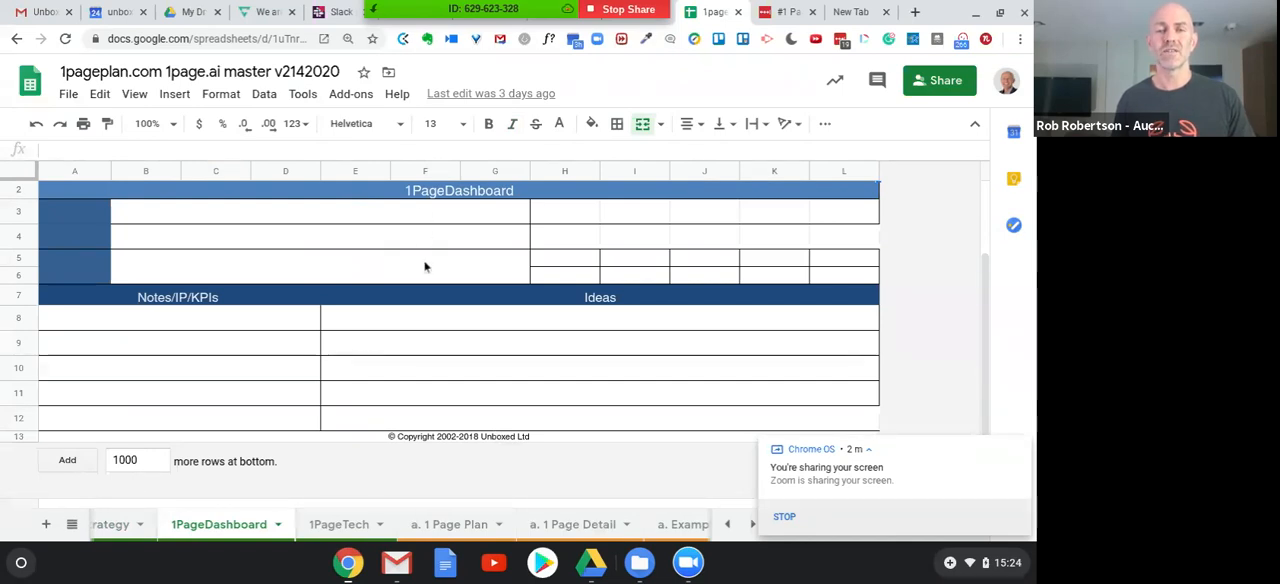
mouse_move(442, 348)
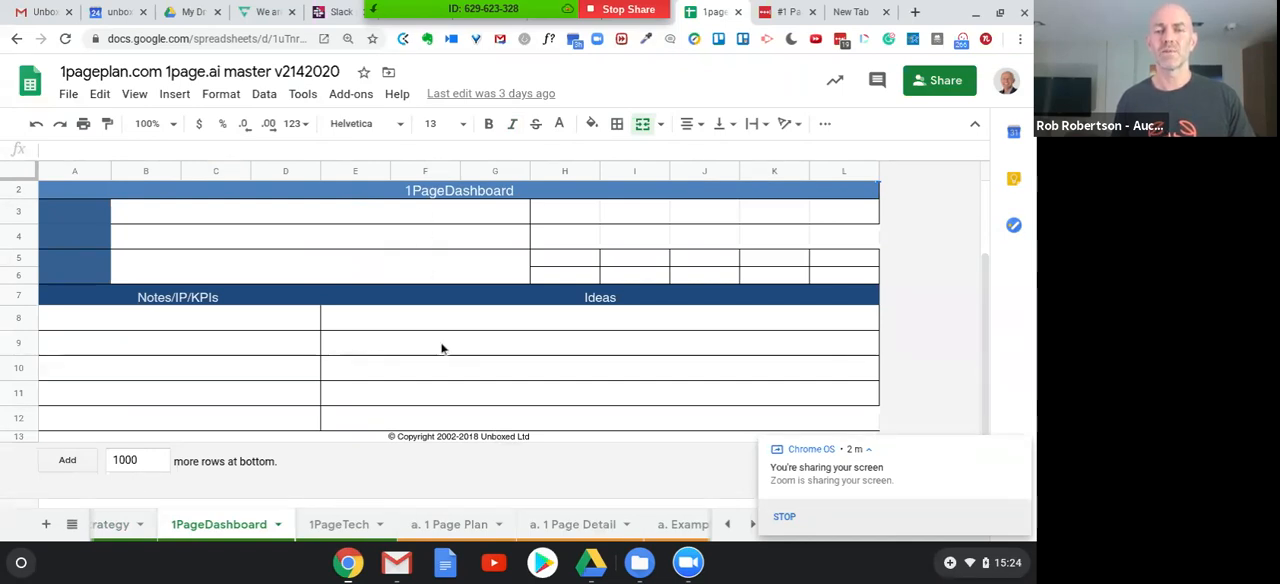
mouse_move(460, 484)
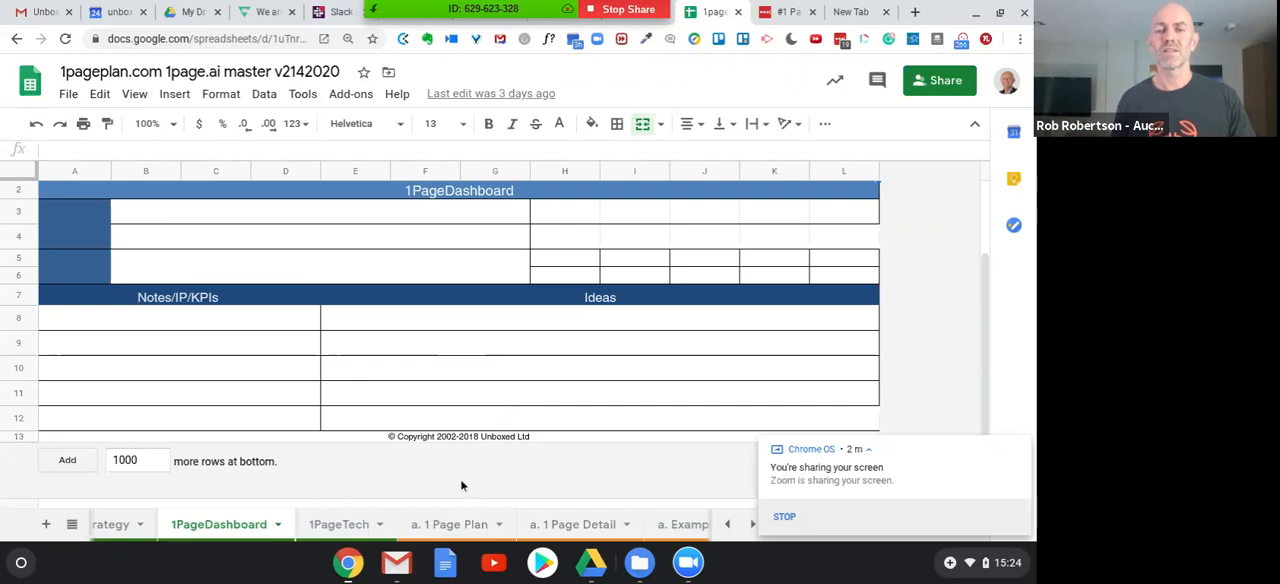
mouse_move(462, 528)
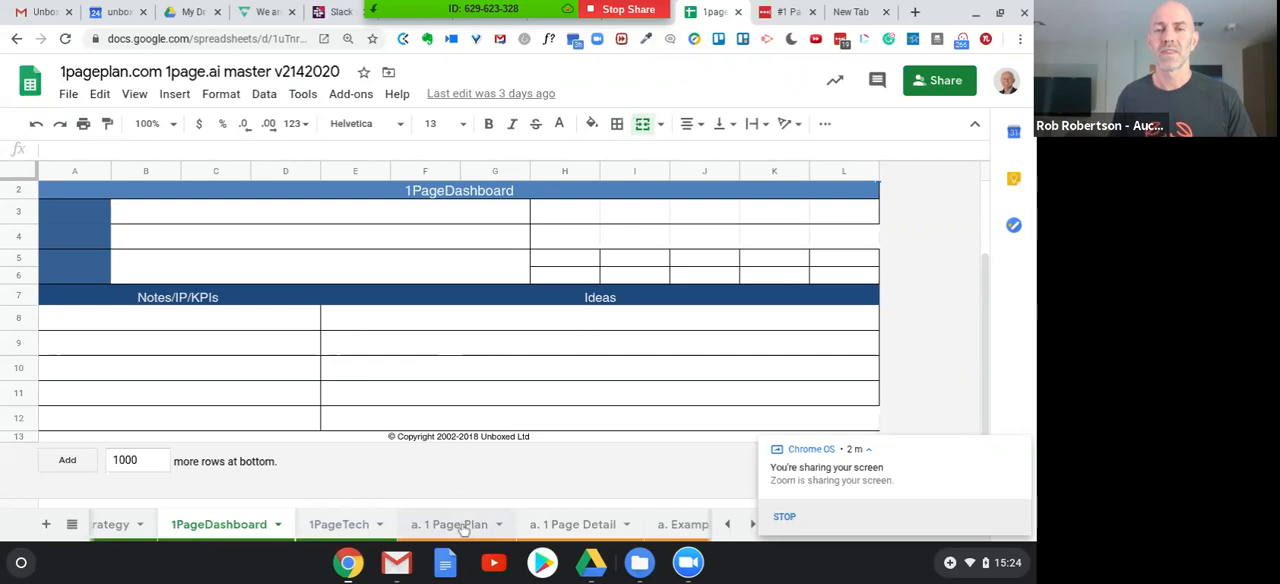
left_click(448, 524)
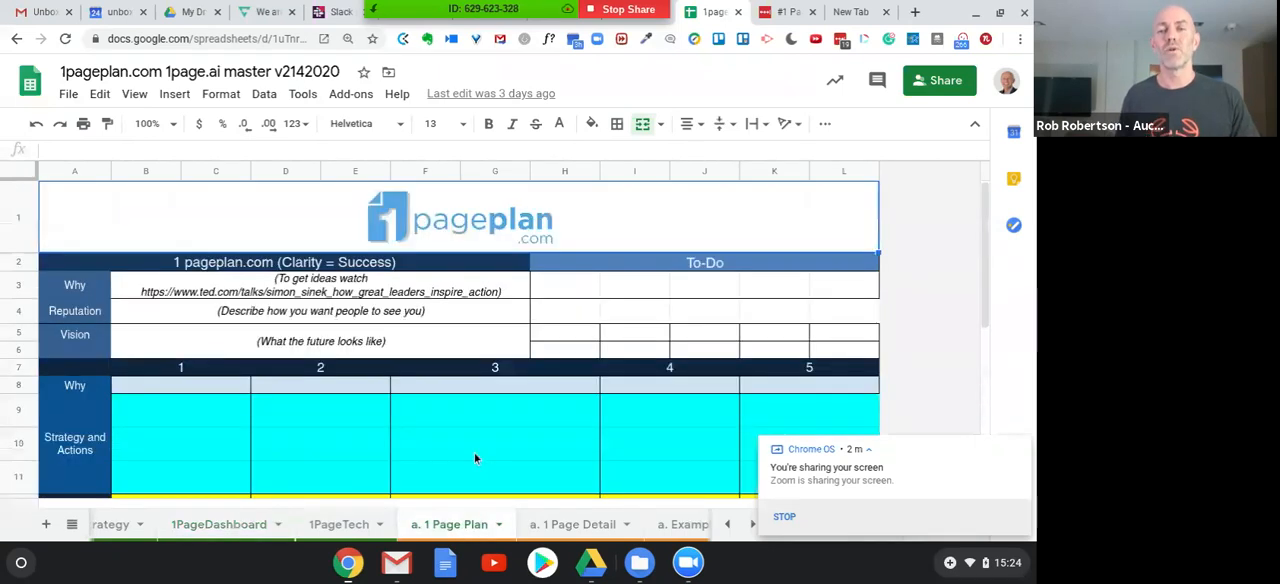
mouse_move(476, 460)
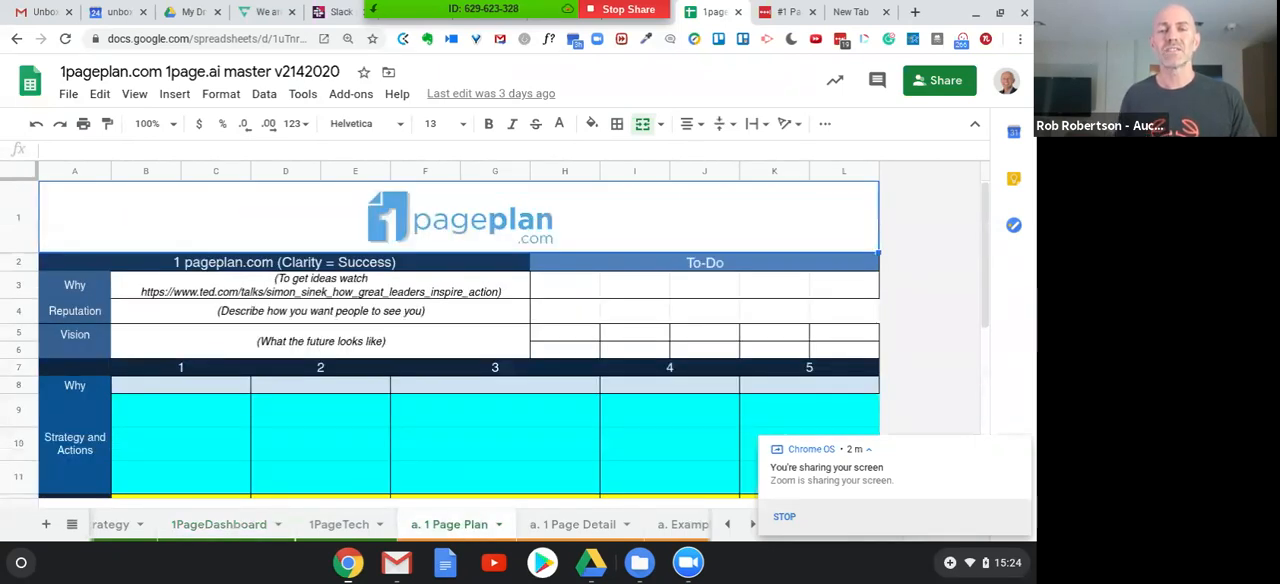
mouse_move(476, 460)
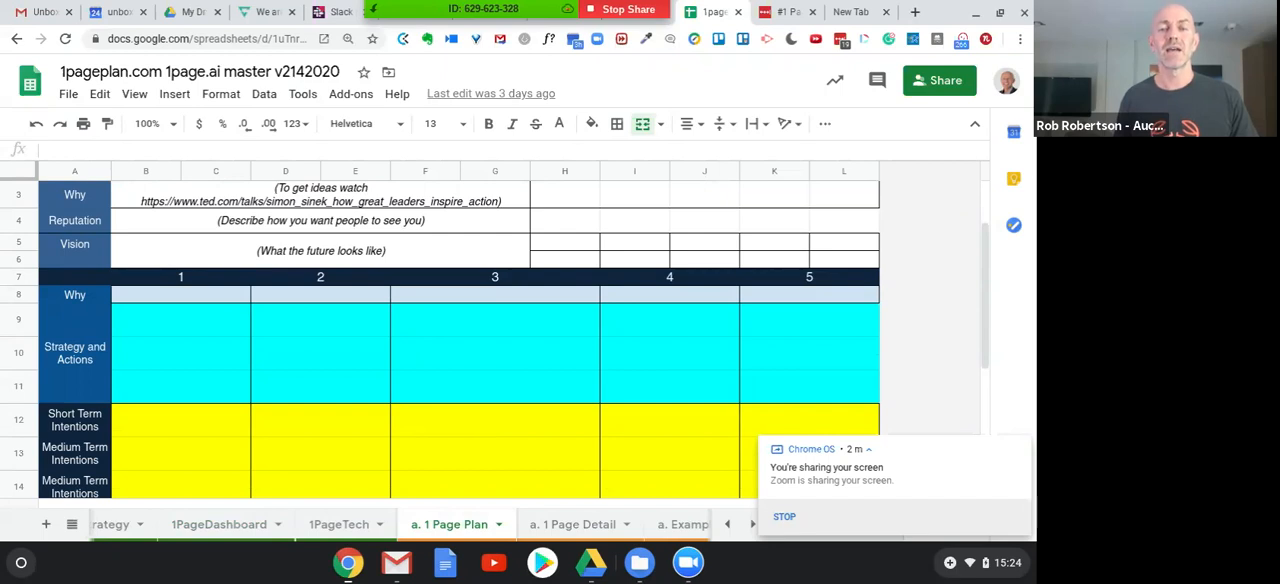
mouse_move(492, 316)
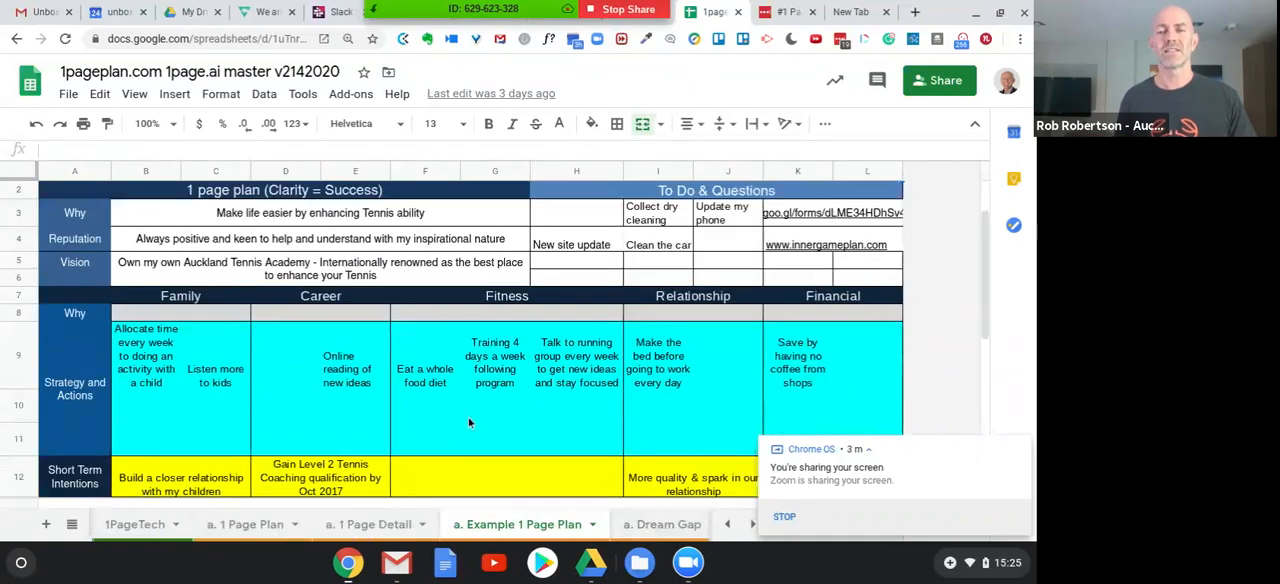
- Scroll down the 1 Page Plan template toward the example sheet
scroll("down", 3)
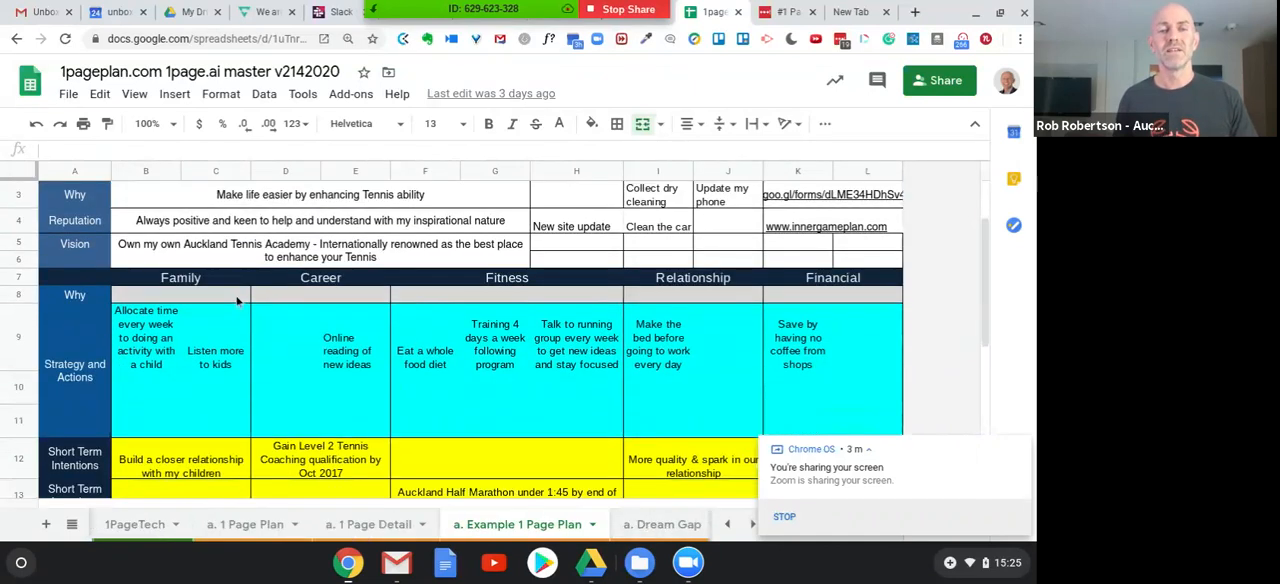
left_click(180, 276)
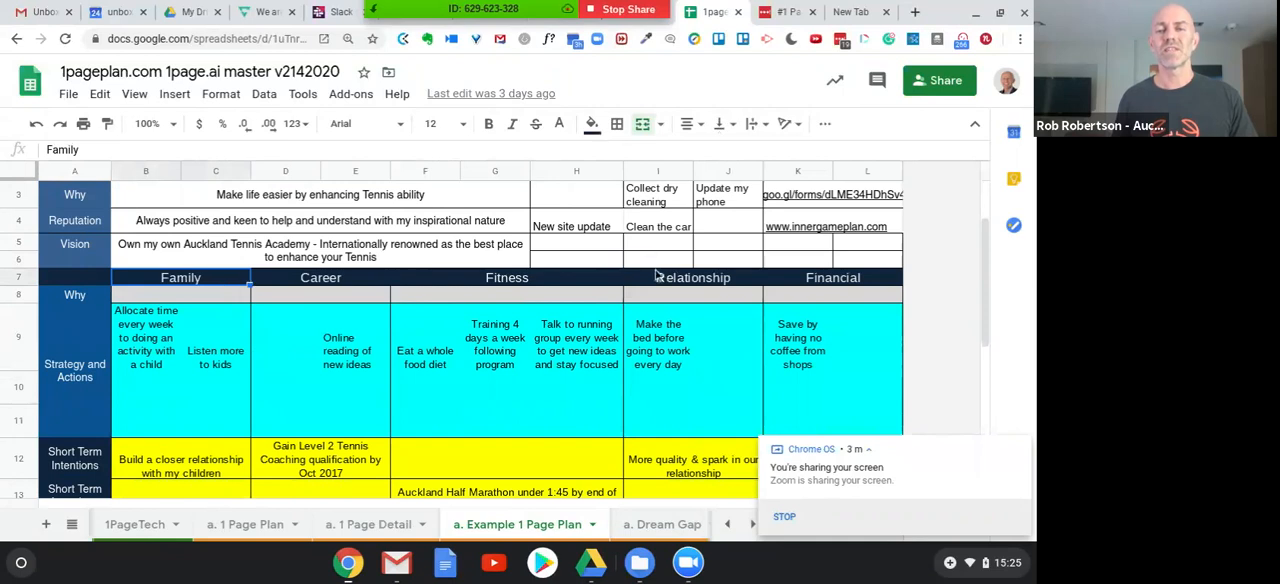
scroll("down", 3)
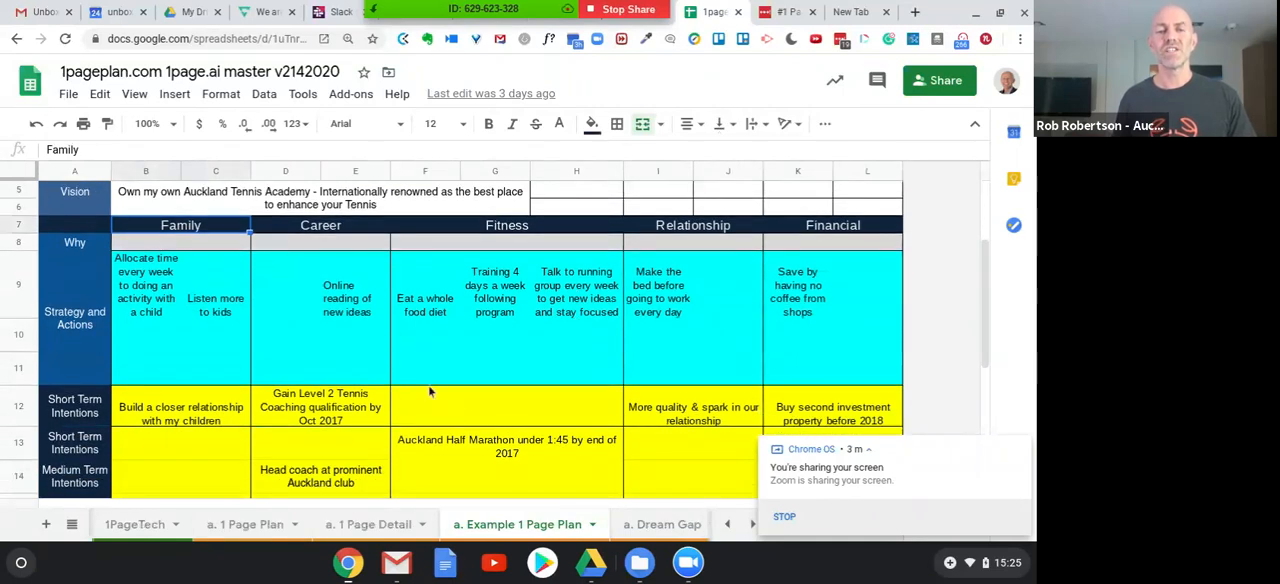
mouse_move(240, 456)
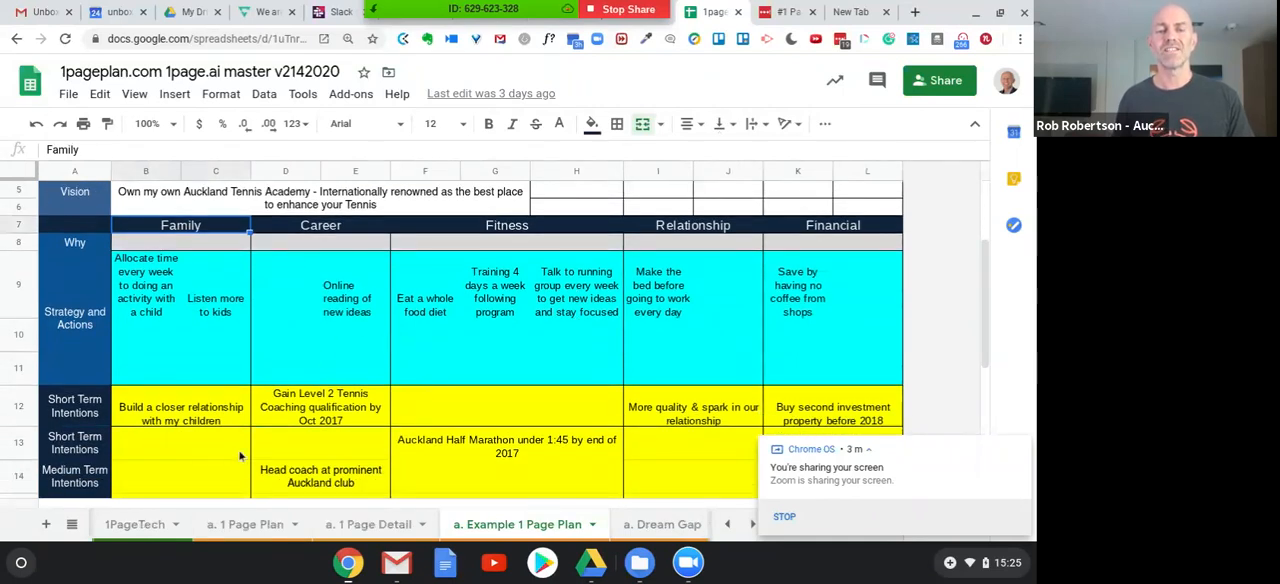
mouse_move(436, 436)
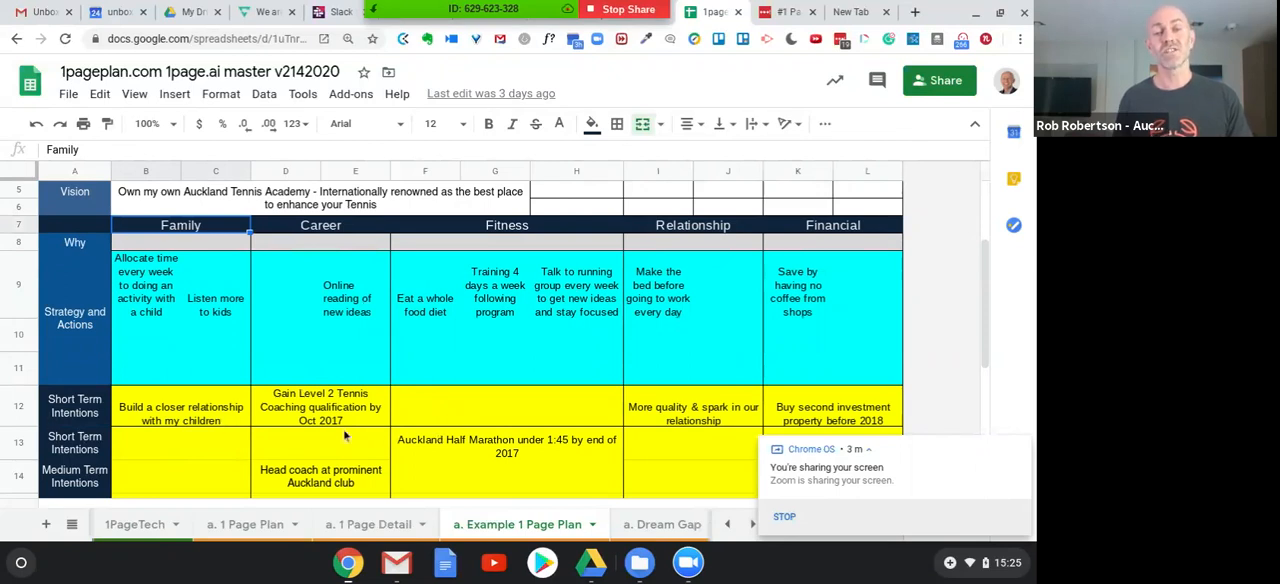
mouse_move(424, 434)
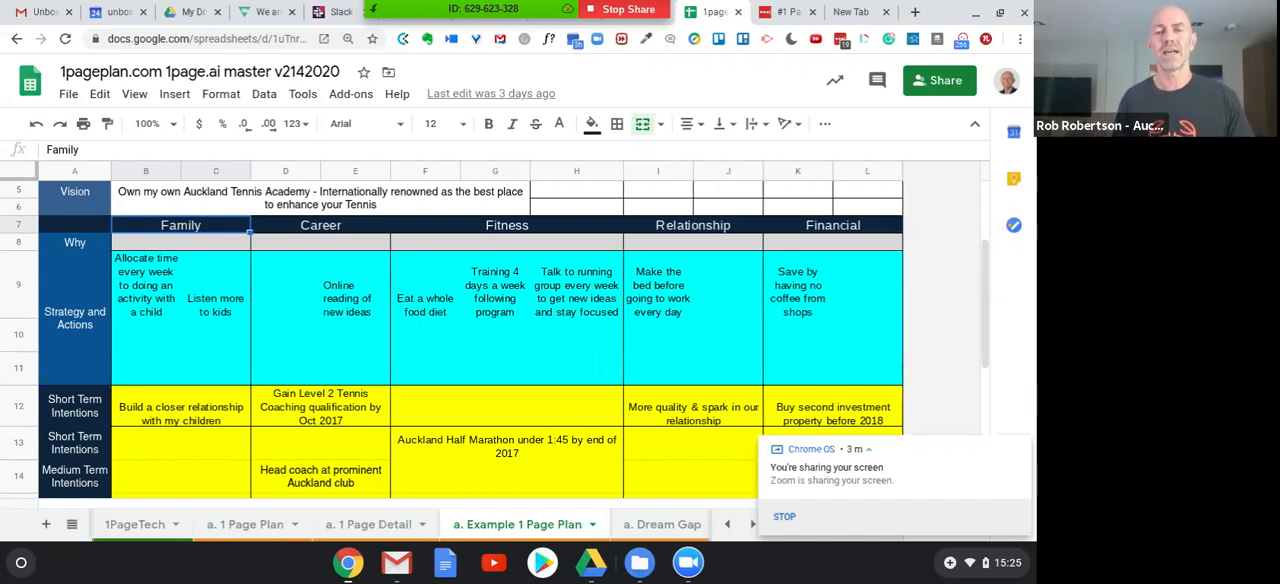
scroll("down", 3)
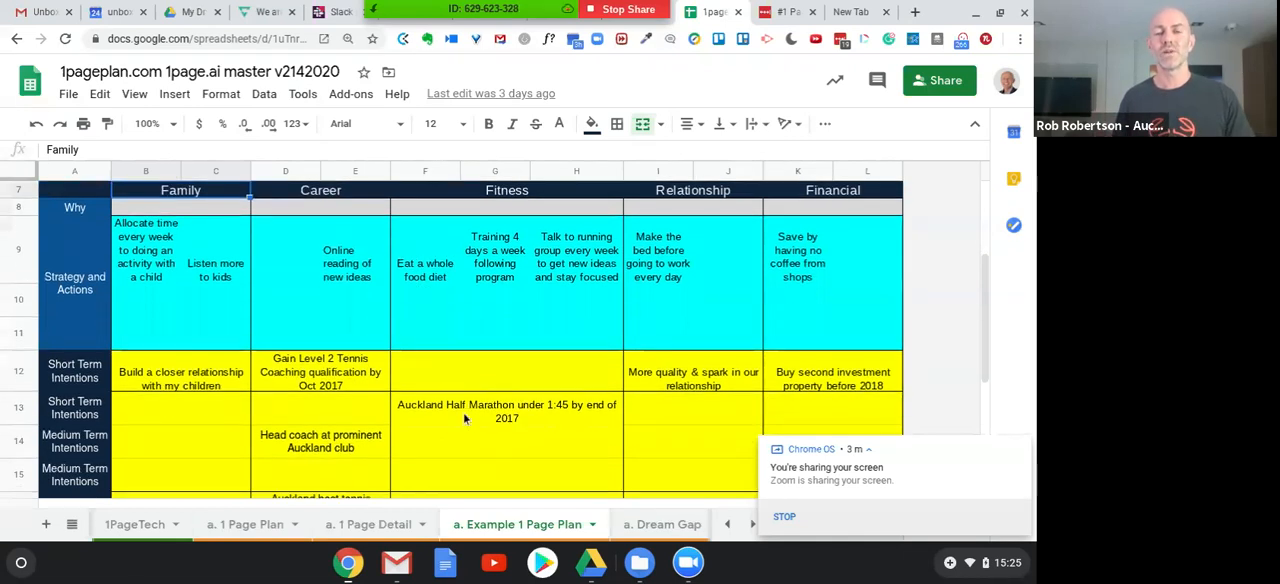
scroll("down", 3)
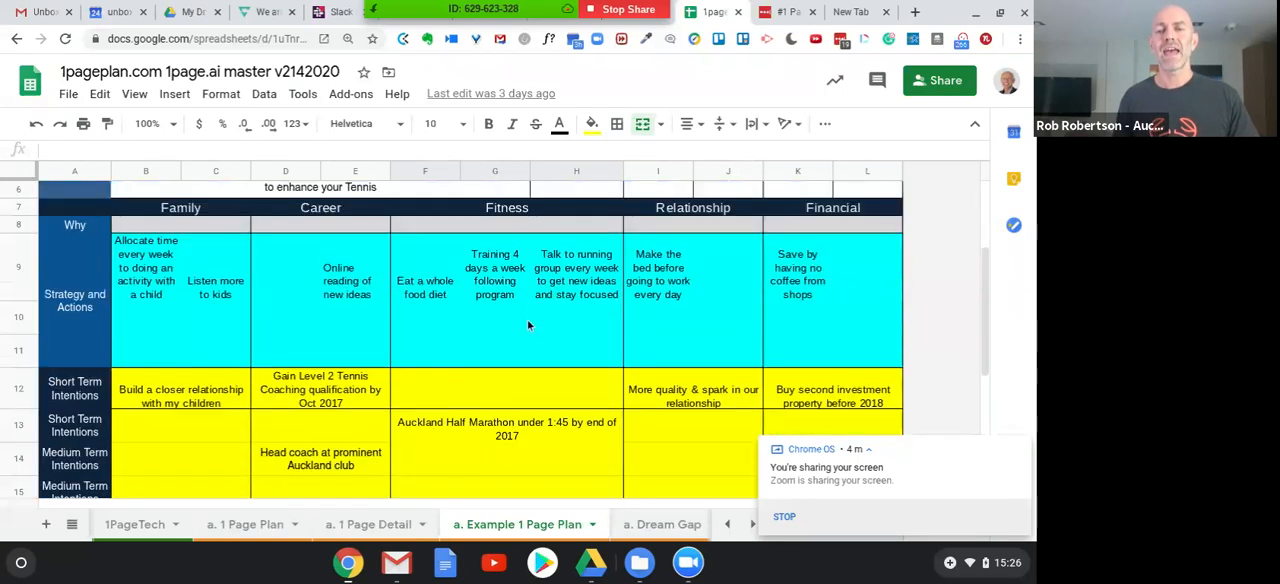
mouse_move(268, 546)
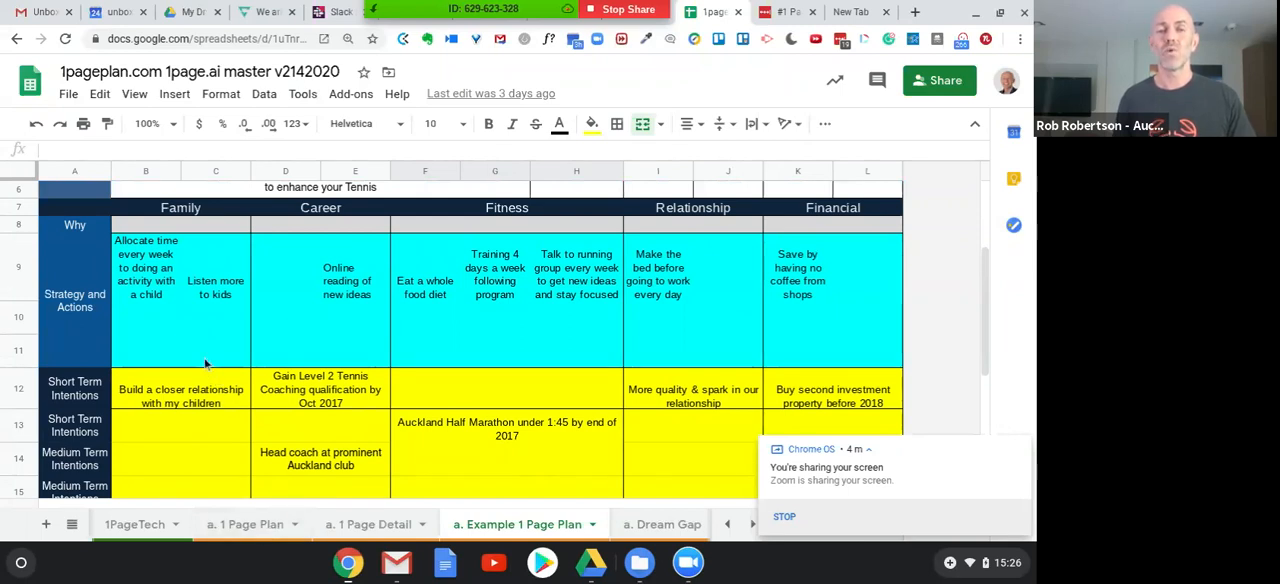
left_click(216, 356)
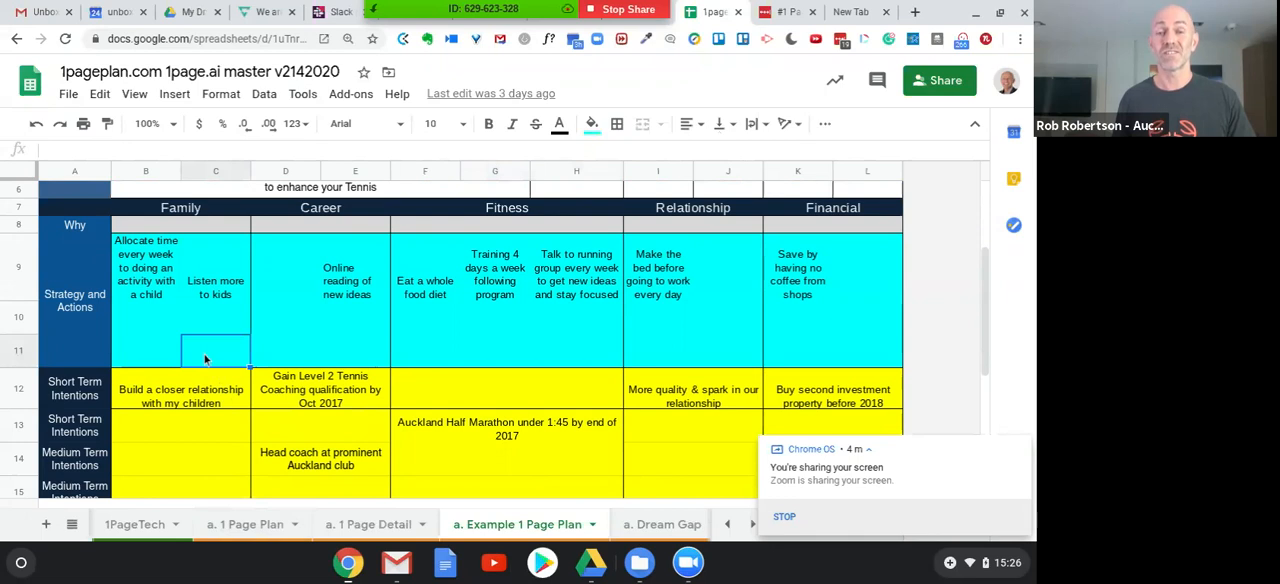
mouse_move(206, 360)
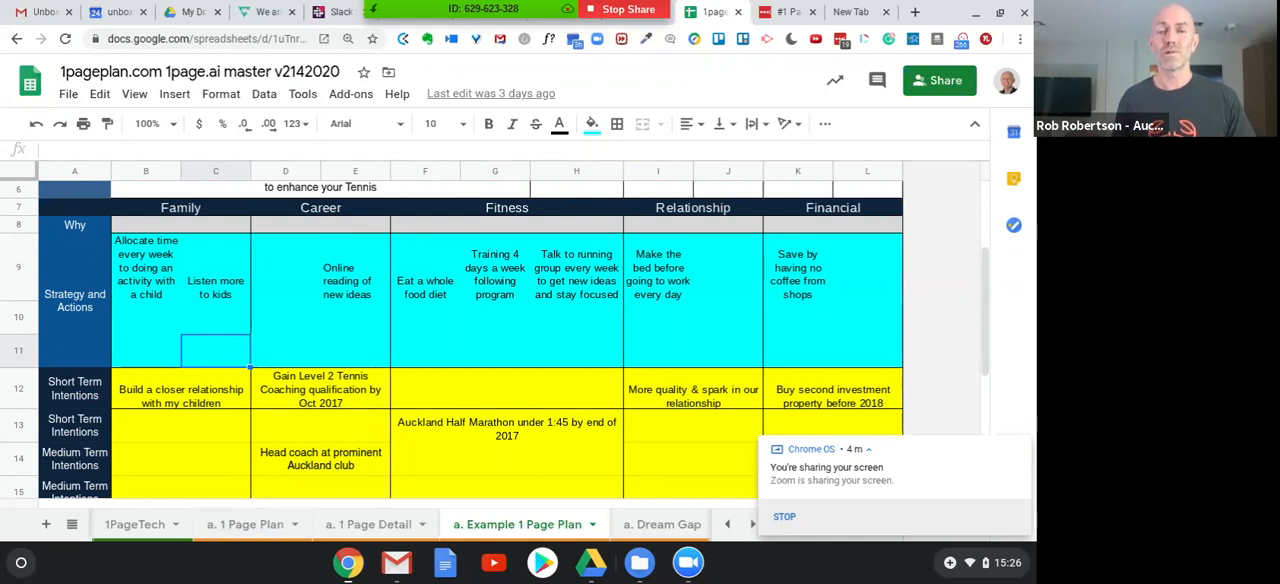
- Switch from the Example 1 Page Plan sheet to the unboxedperformance.com tab and back to the plan's Why, Reputation and Vision rows
scroll("down", 3)
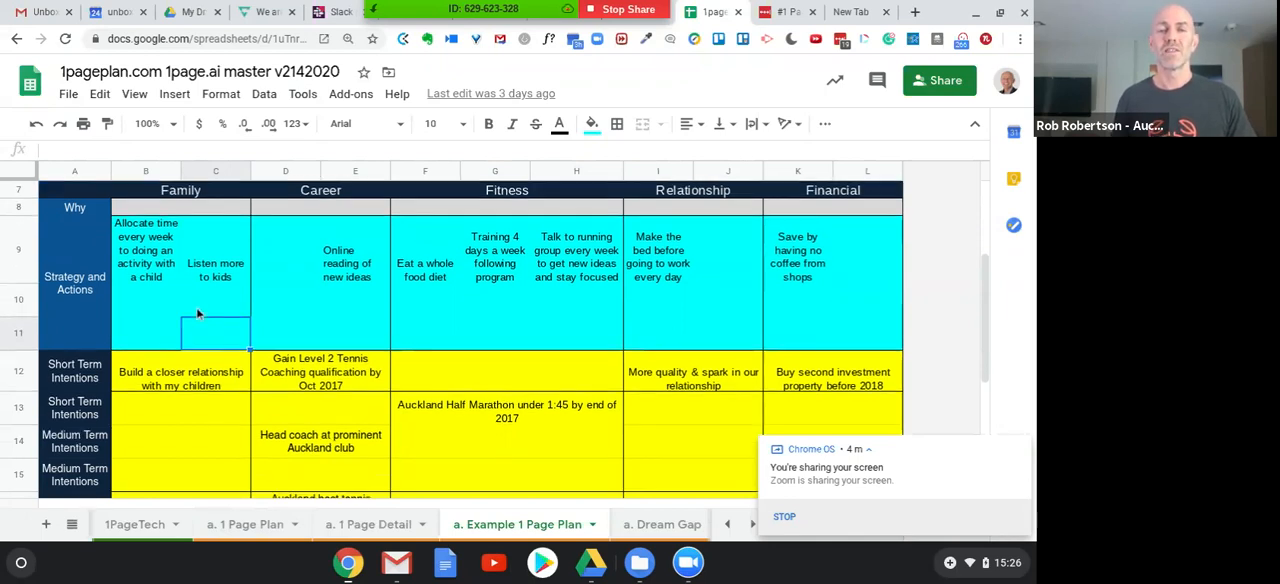
mouse_move(176, 288)
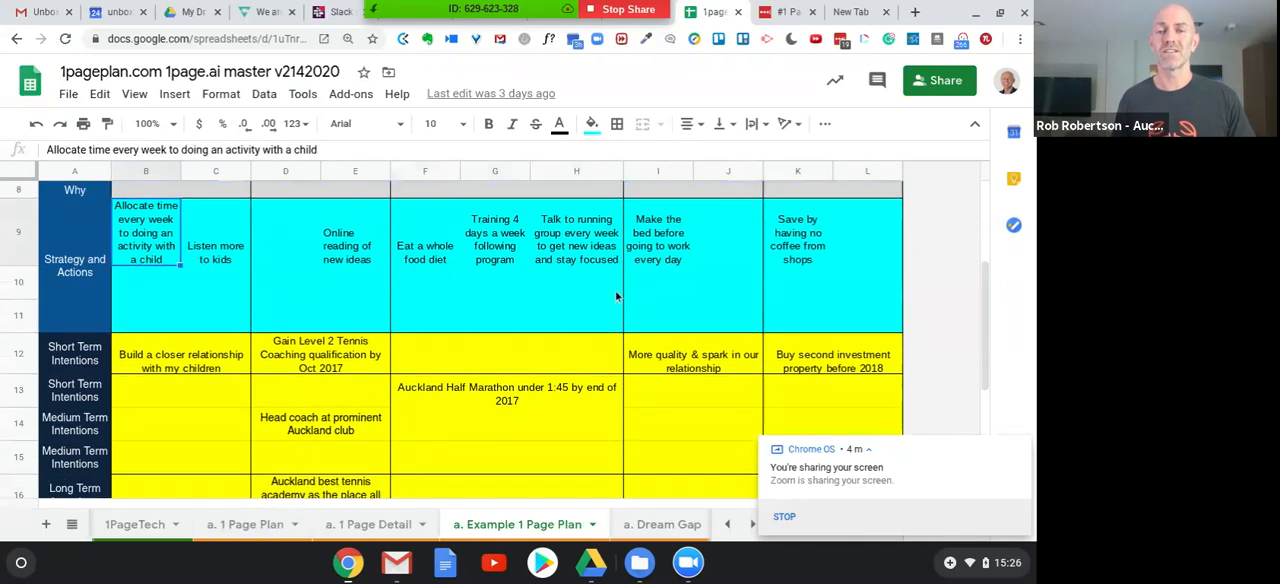
mouse_move(576, 348)
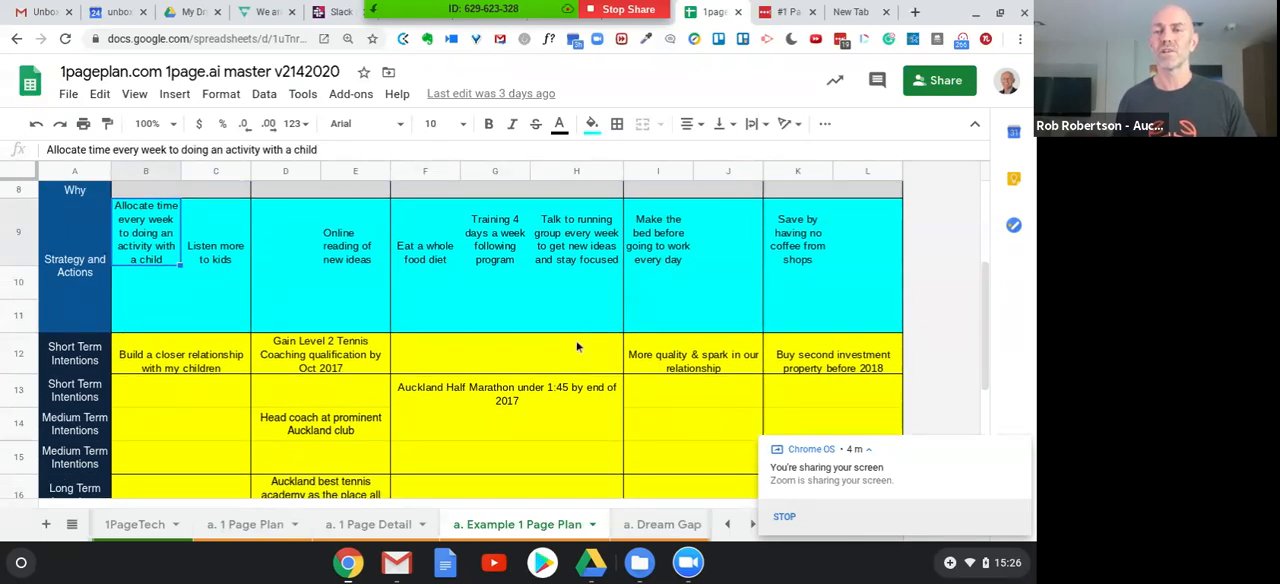
left_click(848, 12)
type("unboxedperformance.com")
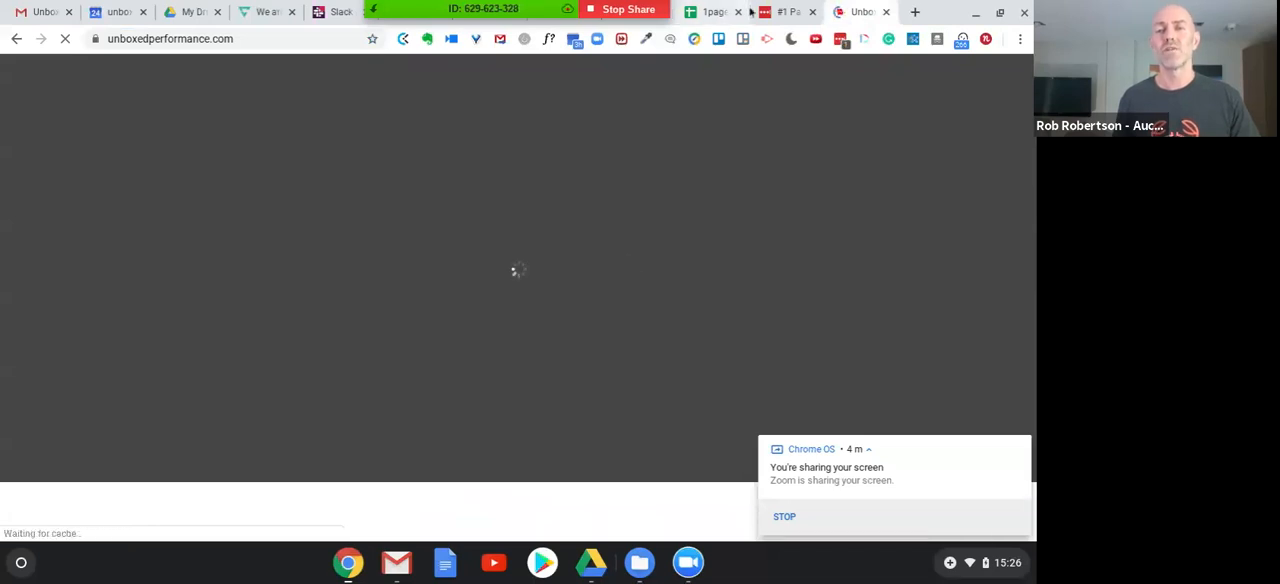
left_click(710, 12)
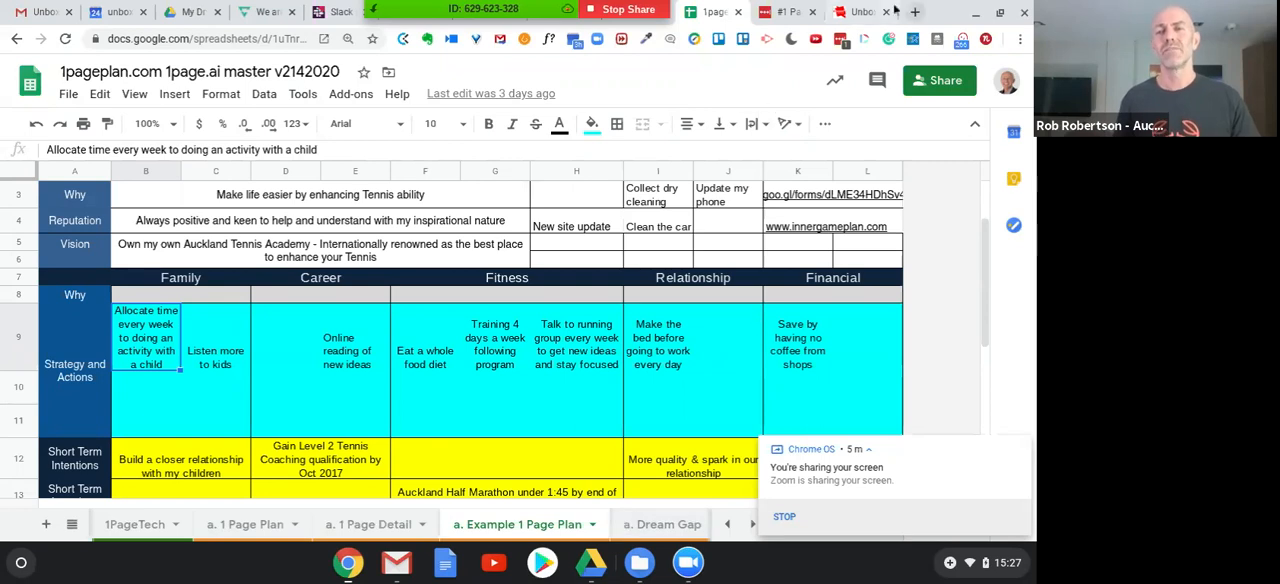
- Return to the Unboxed Performance site and go to its About Our Team page
left_click(860, 12)
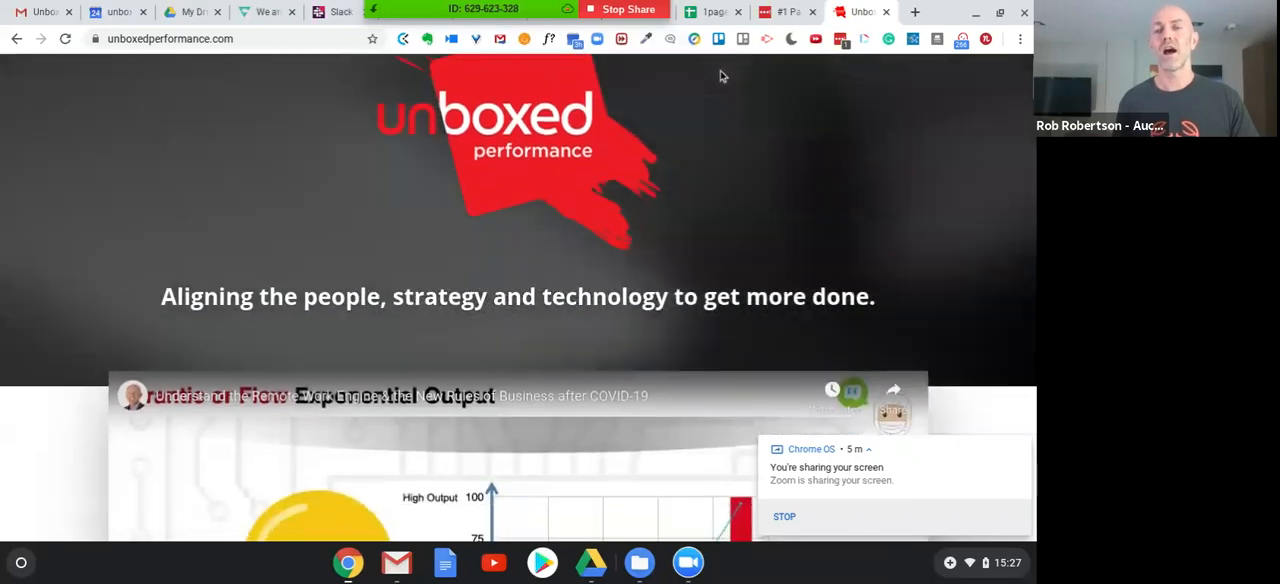
scroll("down", 3)
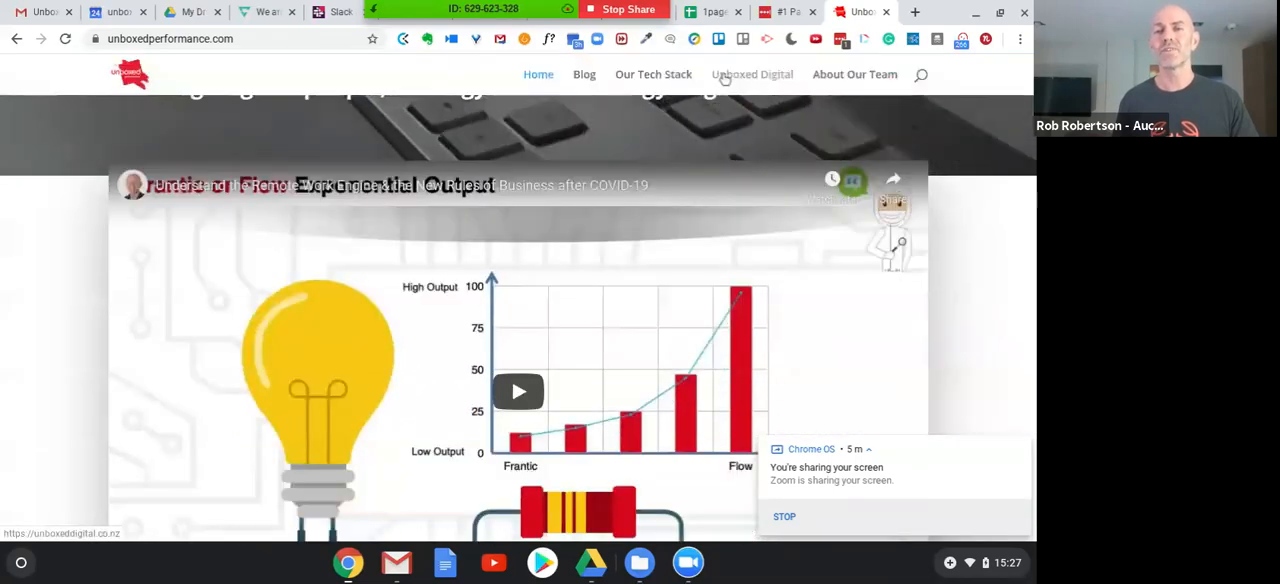
left_click(854, 74)
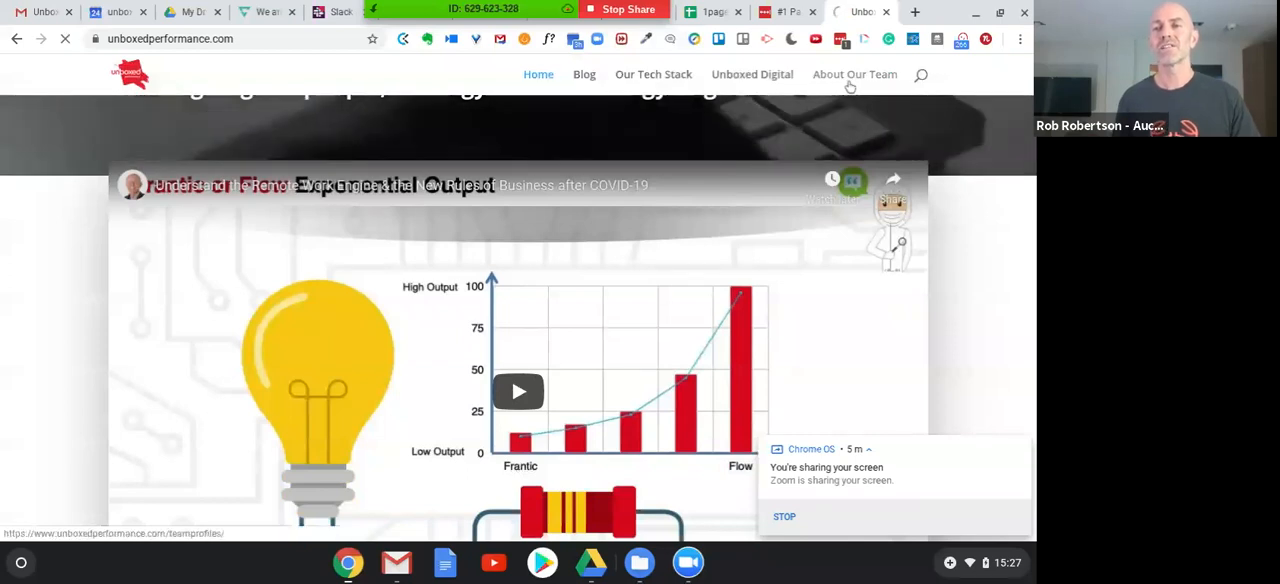
left_click(856, 74)
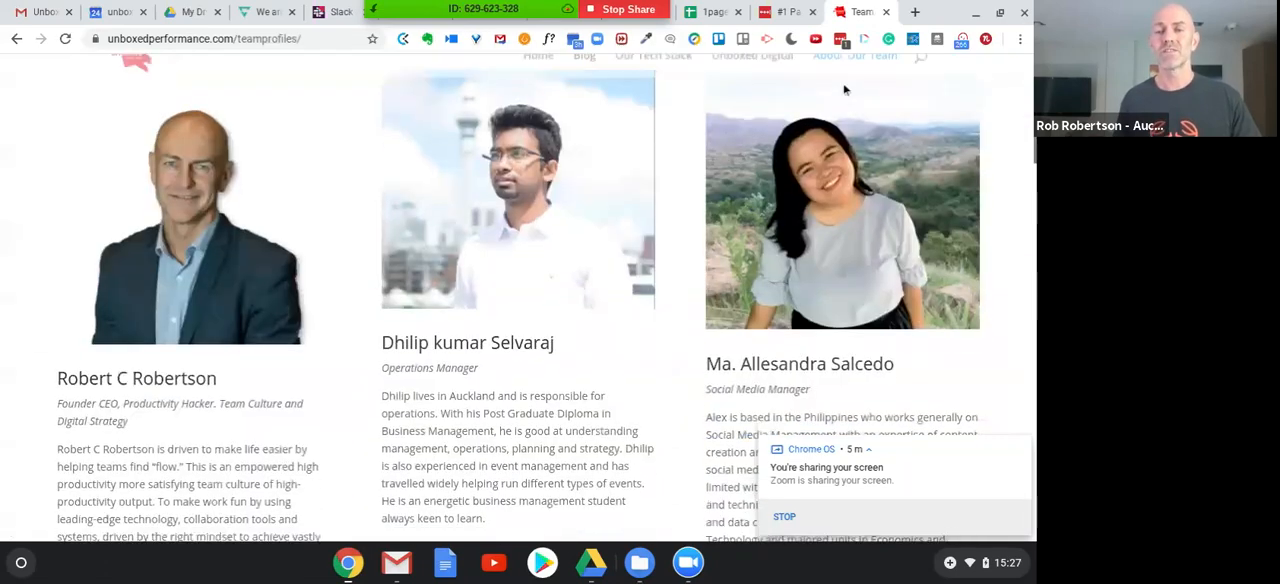
- Scroll through the staff profiles and skill ratings down to the Our Behaviours values like Humbly Confident
scroll("down", 3)
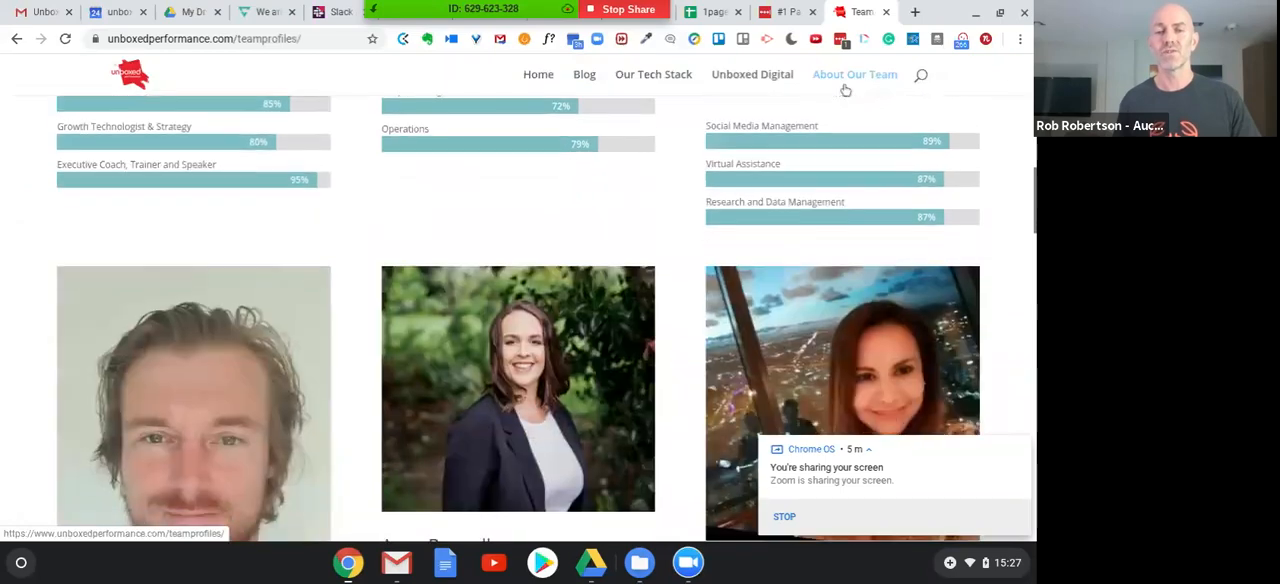
scroll("down", 3)
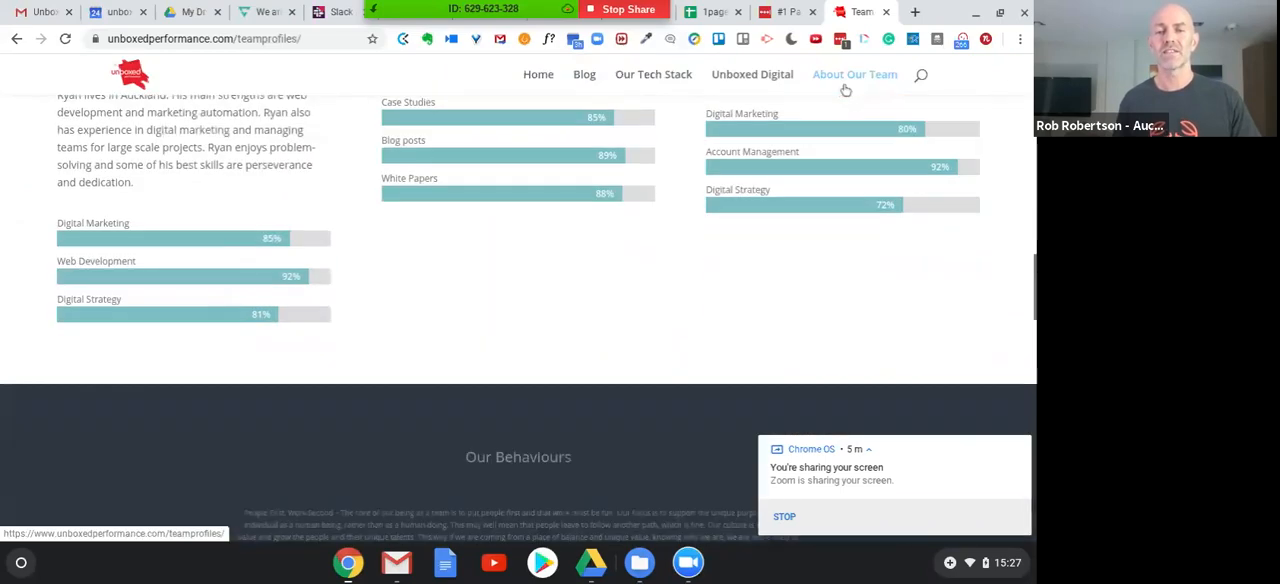
scroll("down", 3)
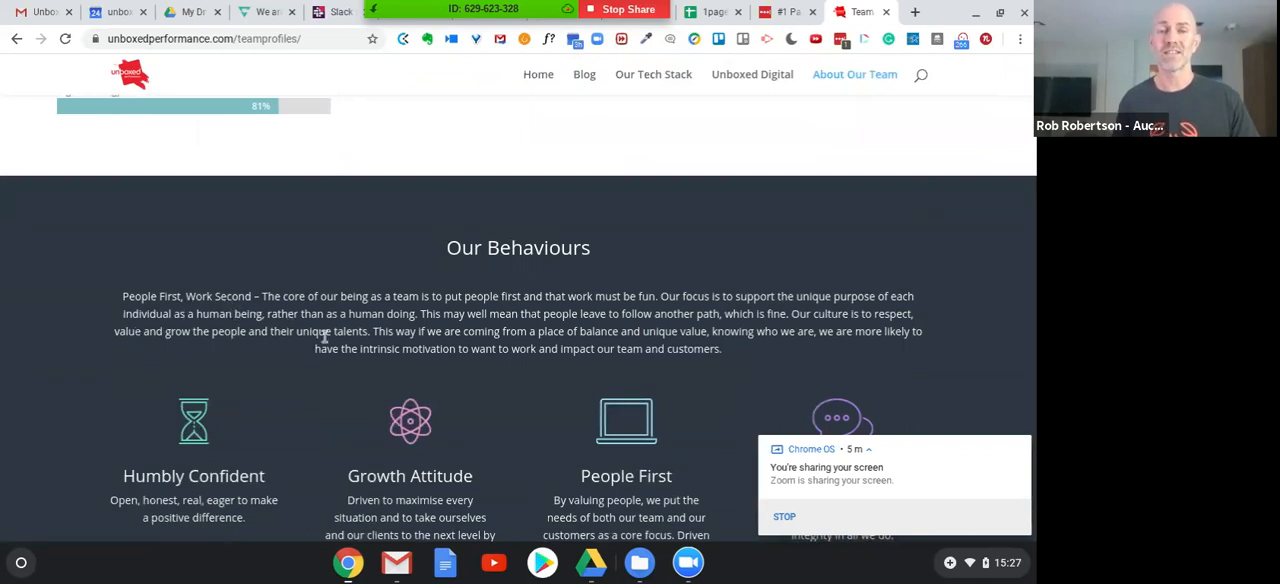
scroll("down", 3)
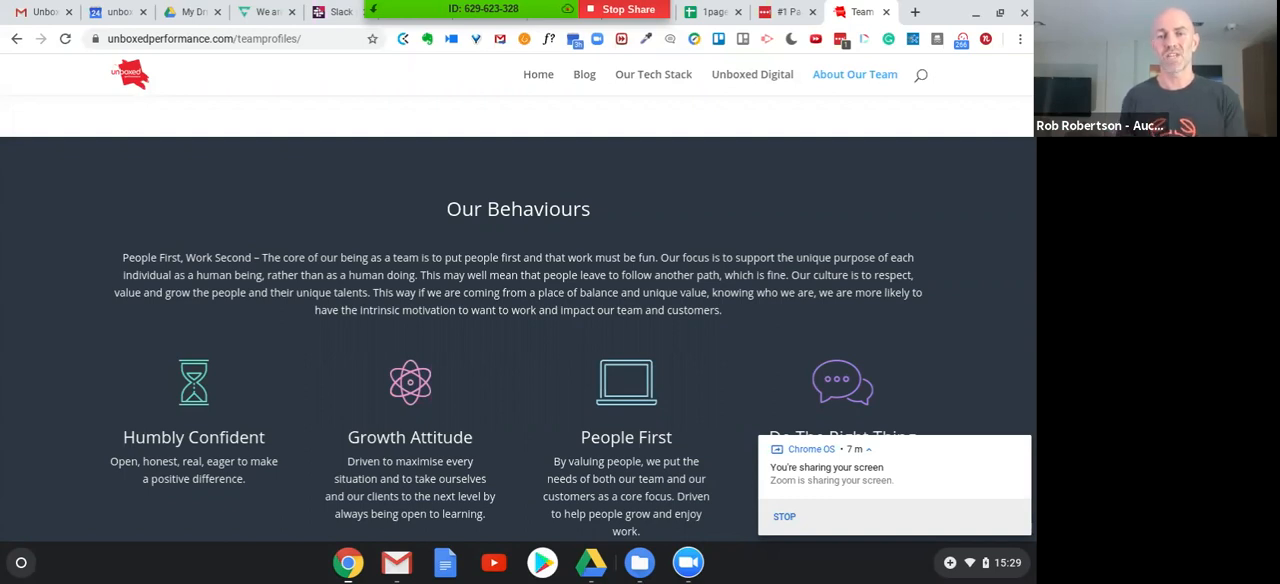
mouse_move(652, 352)
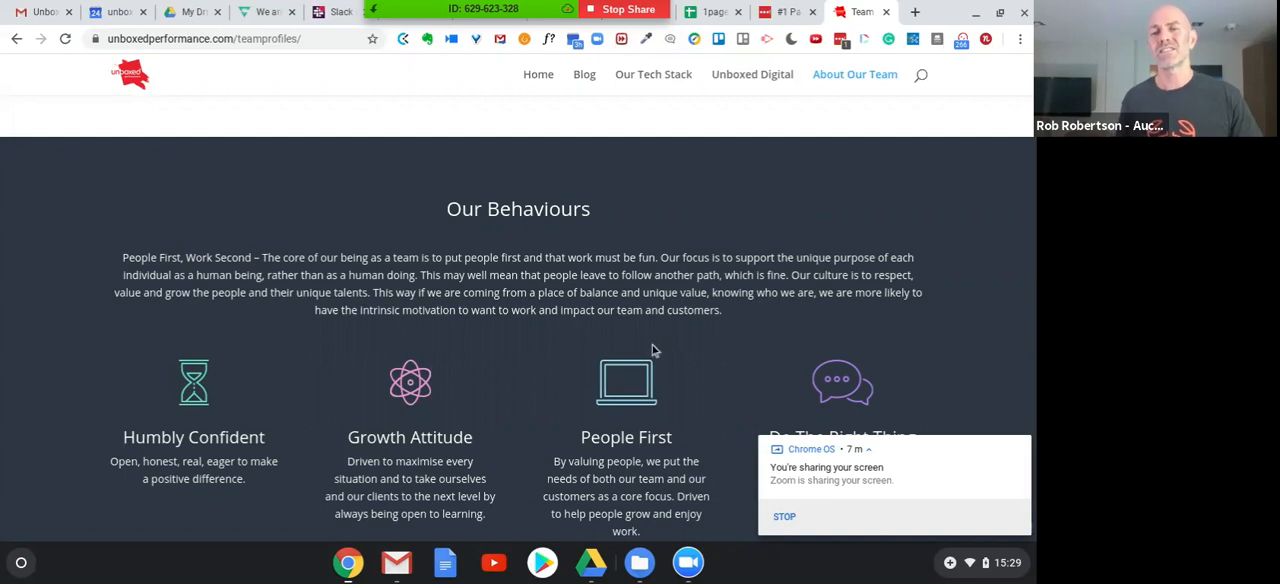
mouse_move(830, 332)
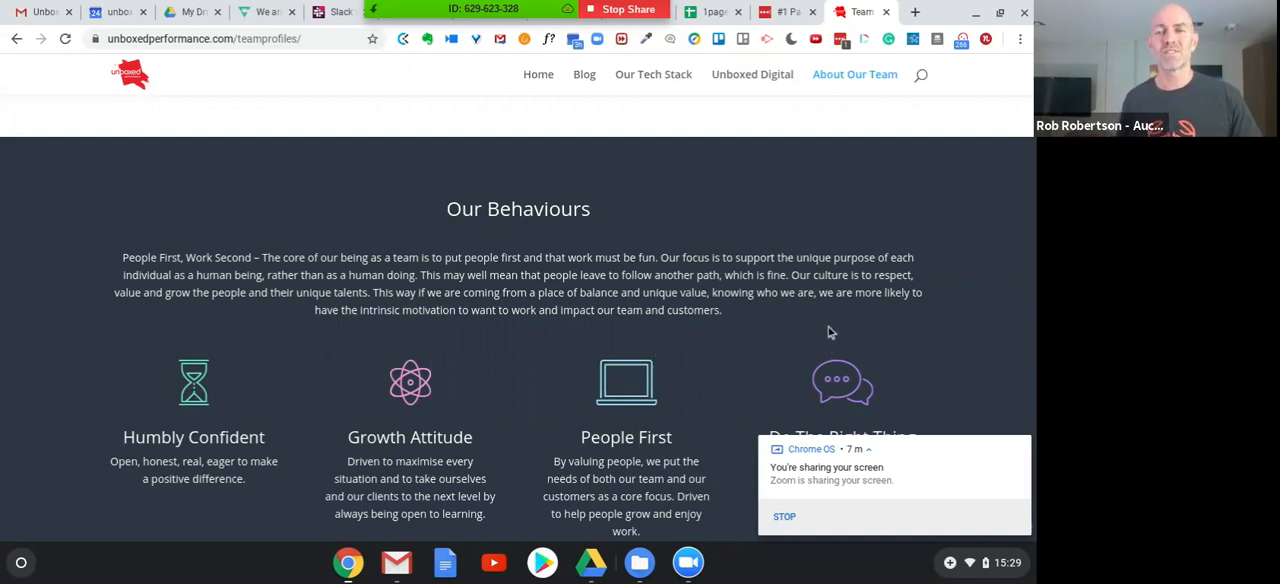
mouse_move(828, 330)
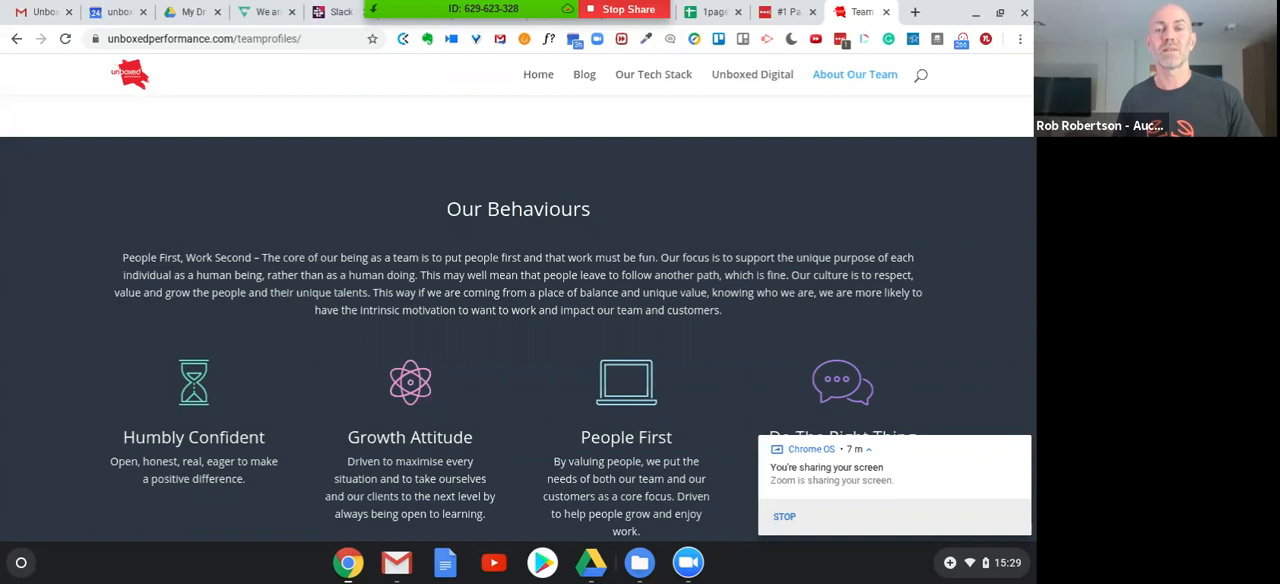
scroll("down", 3)
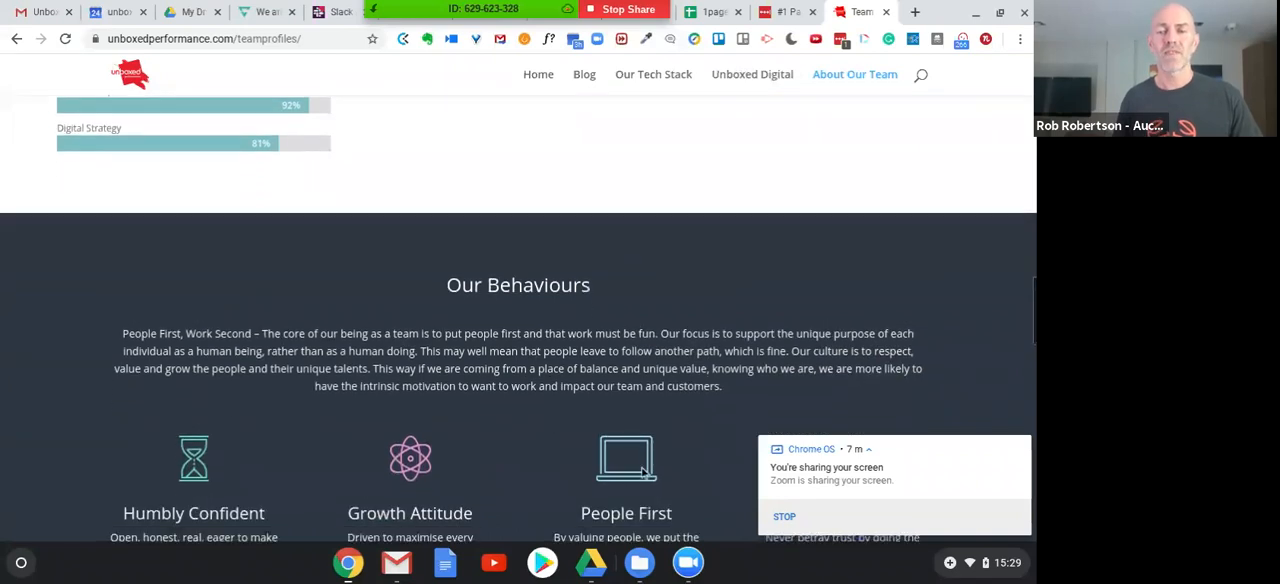
mouse_move(760, 116)
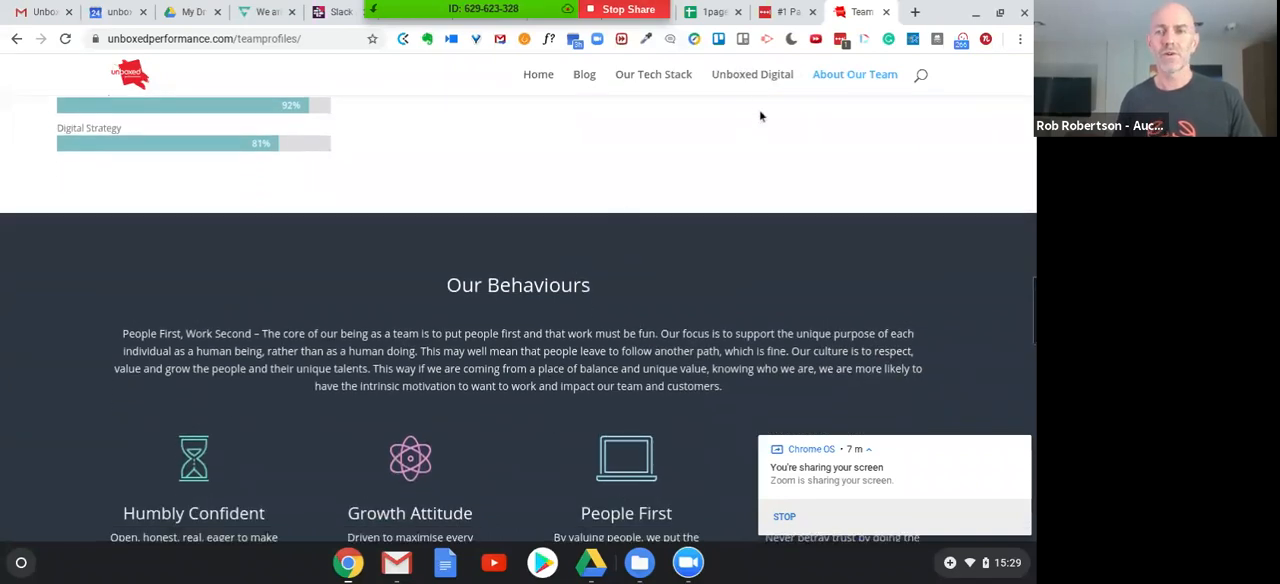
- Show the plan spreadsheet's 1PageStrategy sheet, then return to the Unboxed Performance team profiles page
left_click(710, 12)
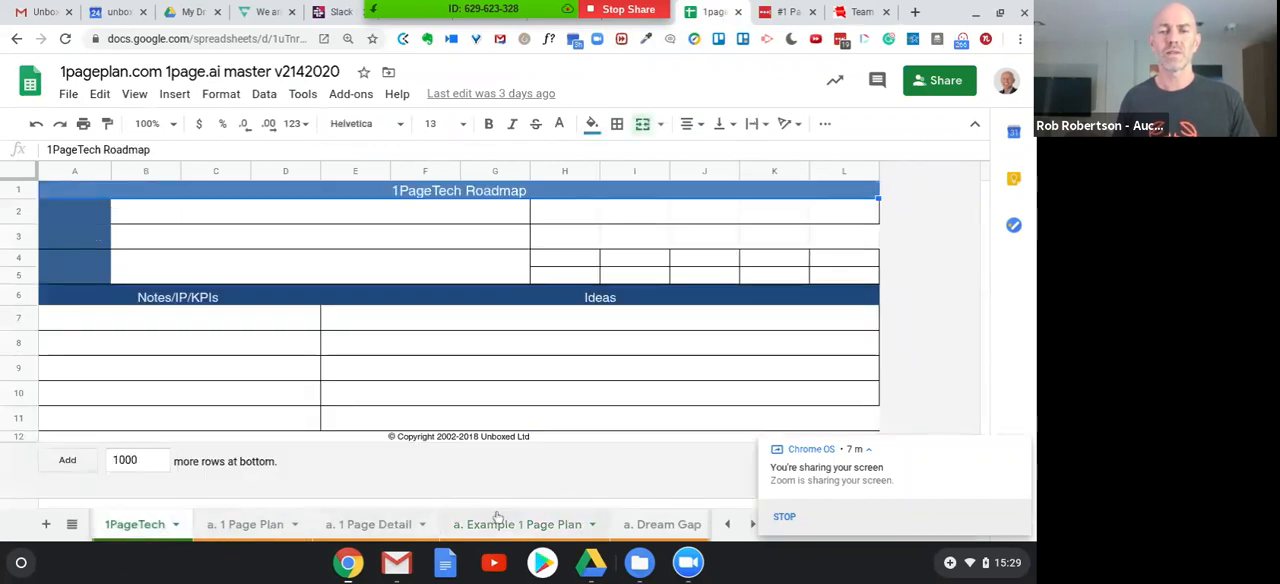
mouse_move(734, 524)
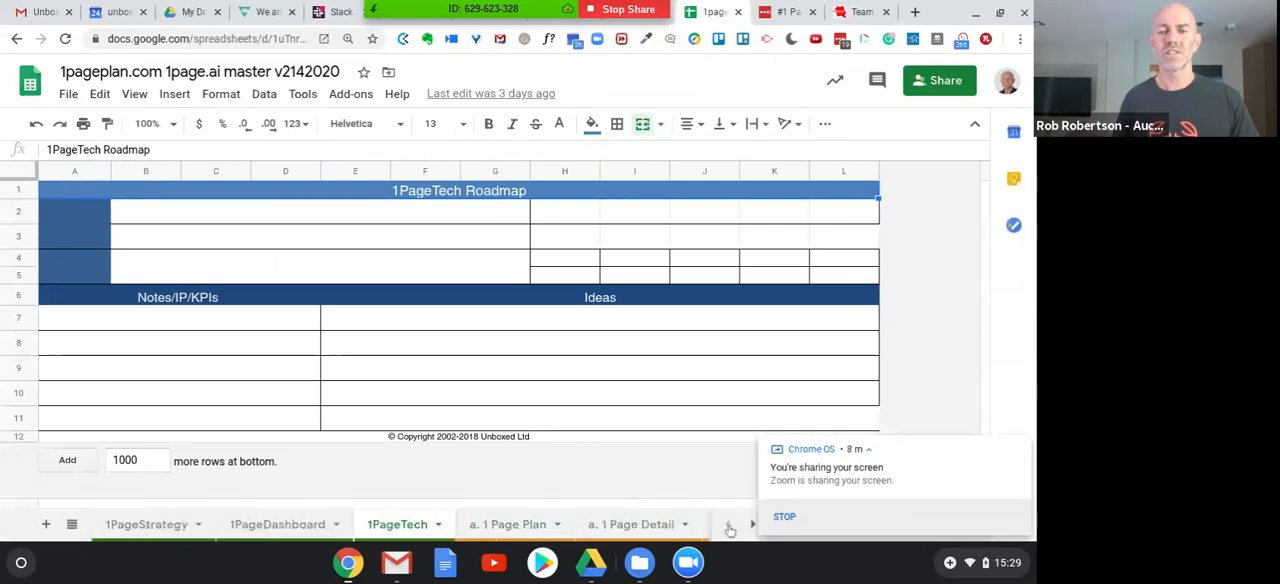
mouse_move(166, 548)
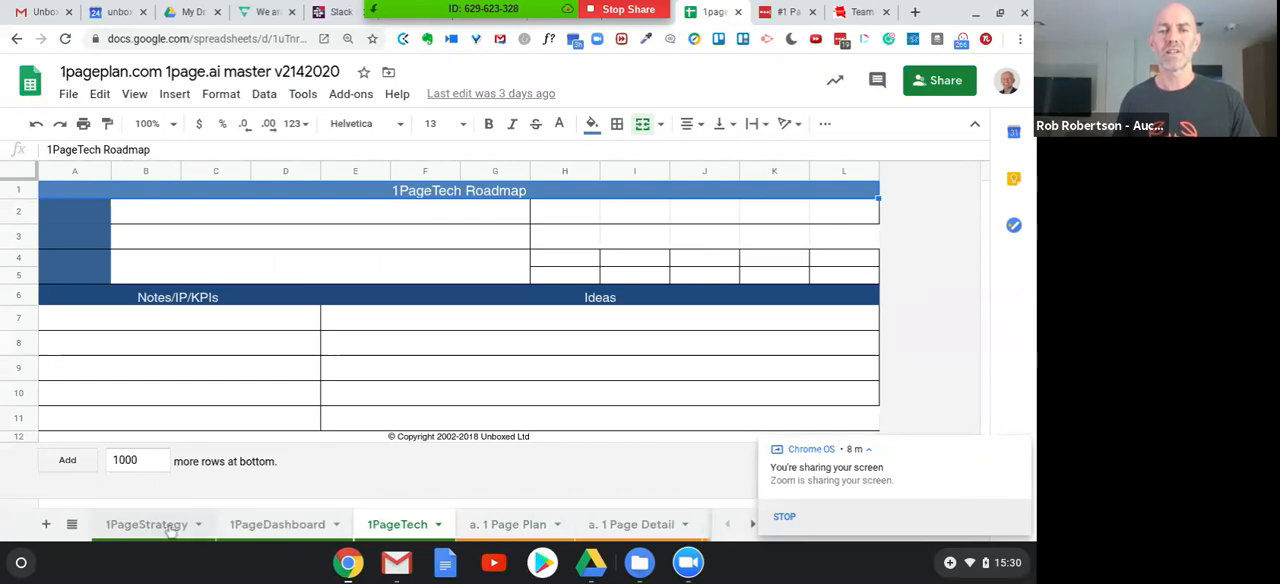
left_click(146, 524)
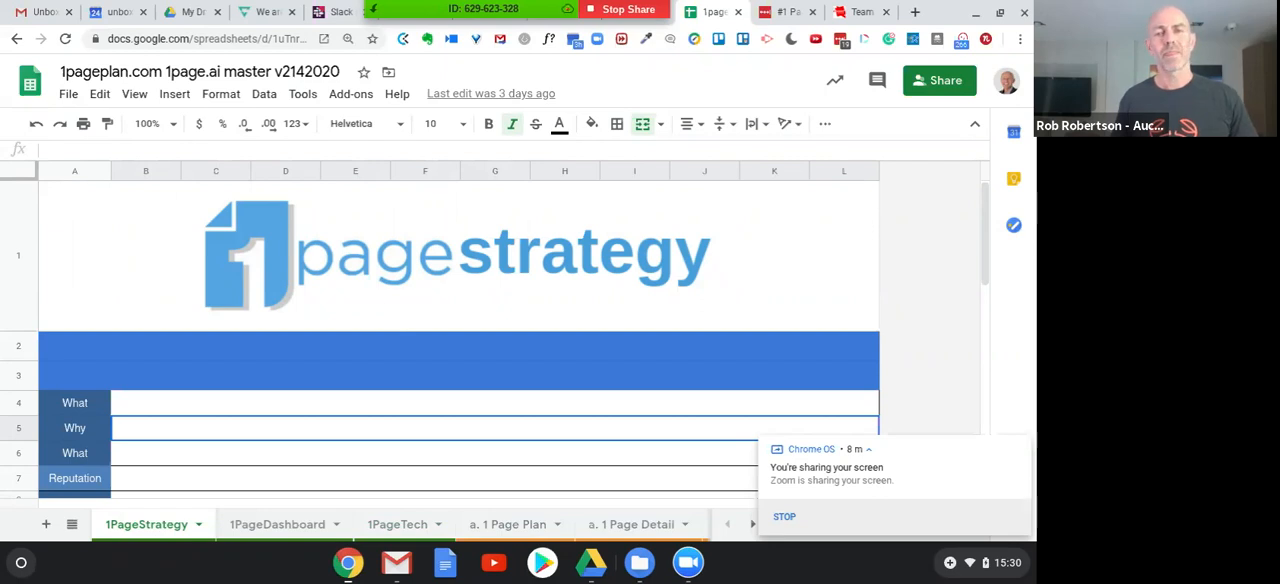
mouse_move(348, 224)
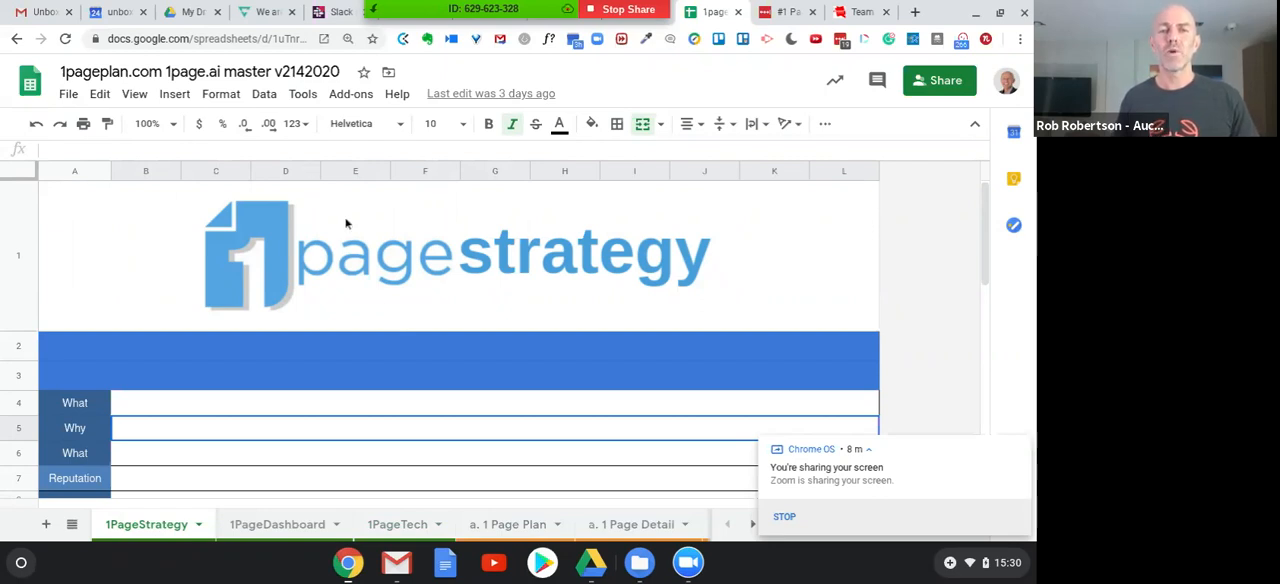
mouse_move(836, 62)
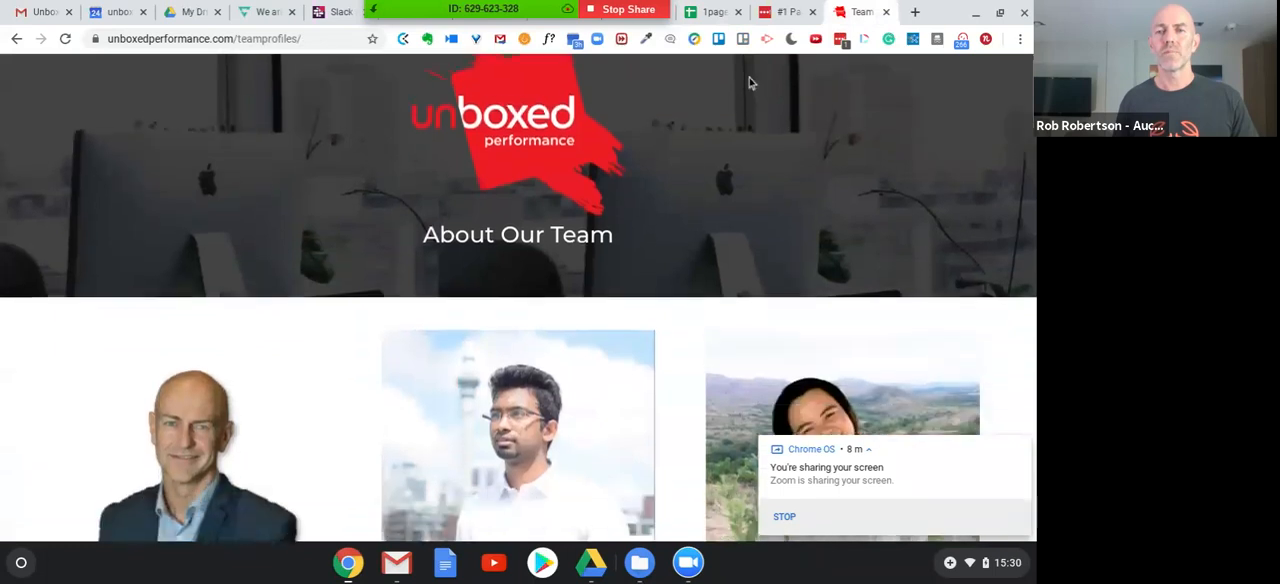
scroll("down", 3)
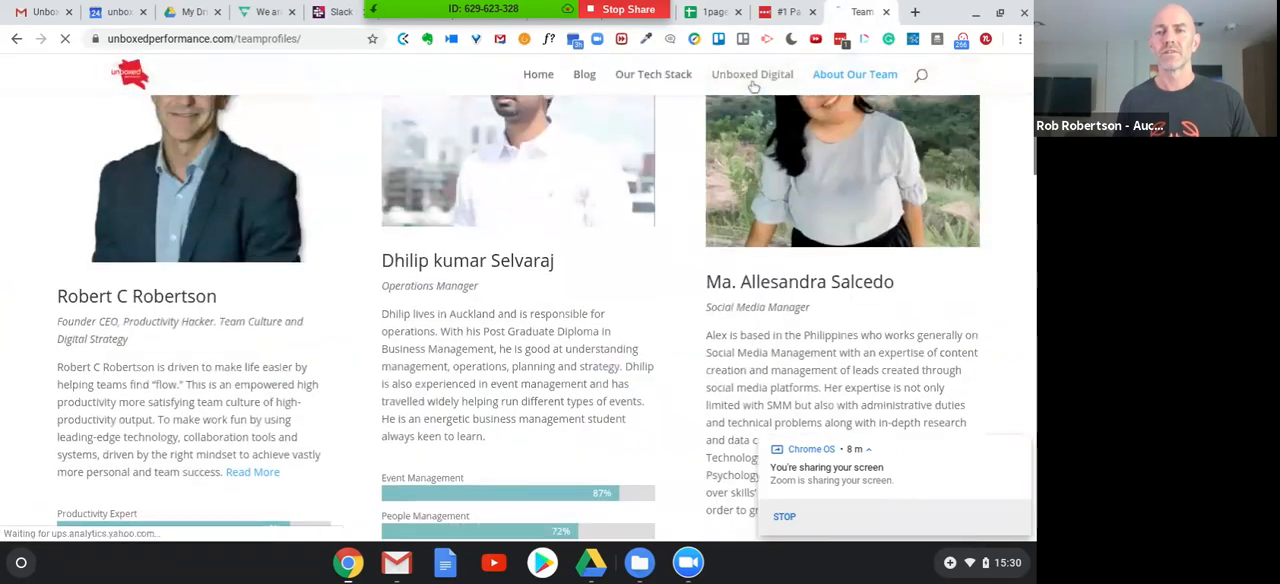
- Bring up the unboxeddigital.co.nz home page and scroll down to its What We Do services
left_click(752, 74)
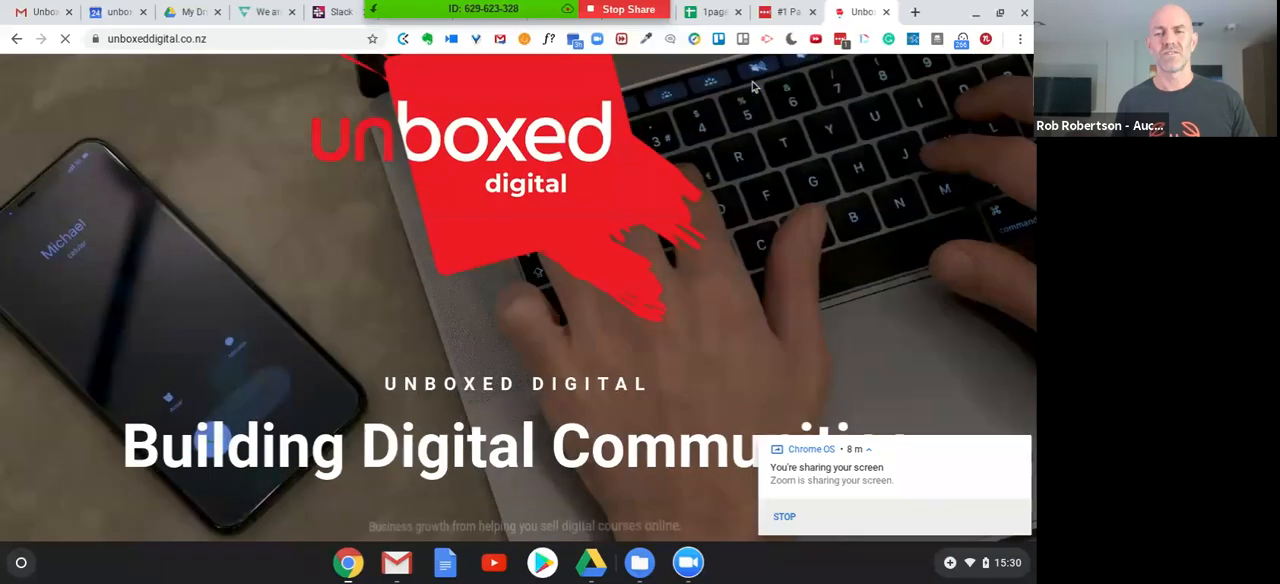
scroll("down", 3)
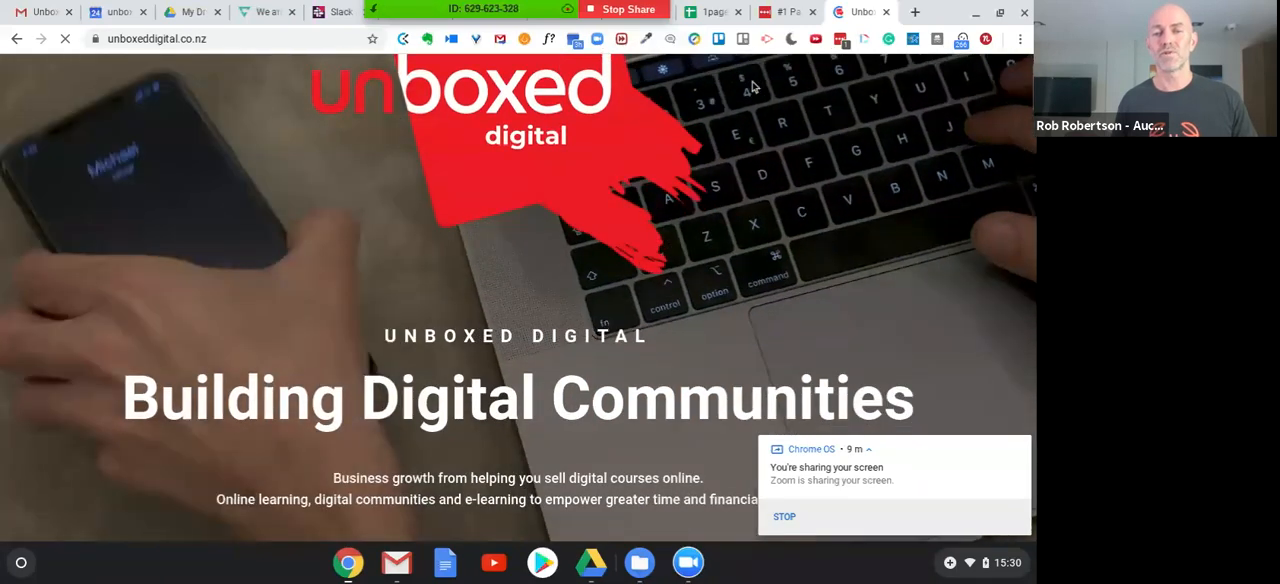
scroll("down", 3)
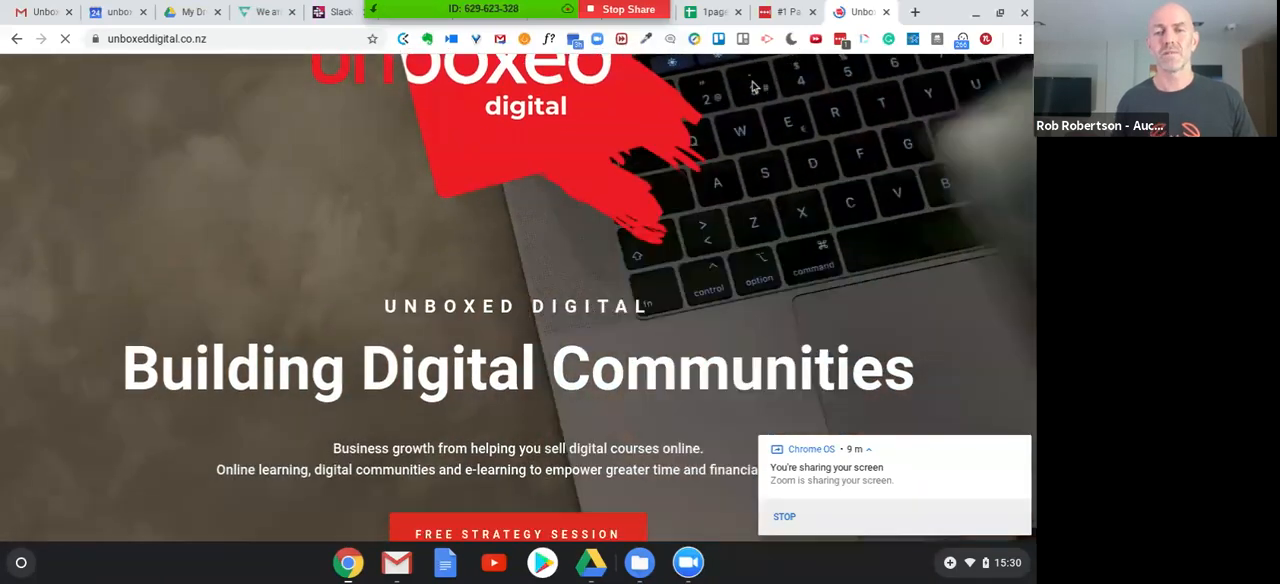
scroll("down", 3)
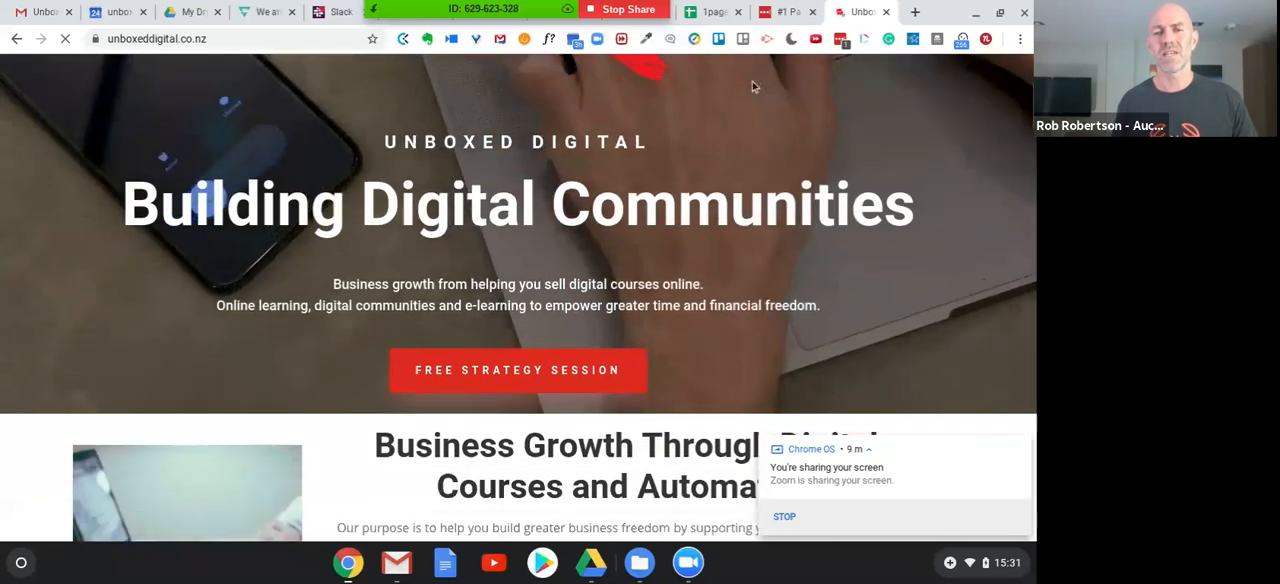
scroll("down", 3)
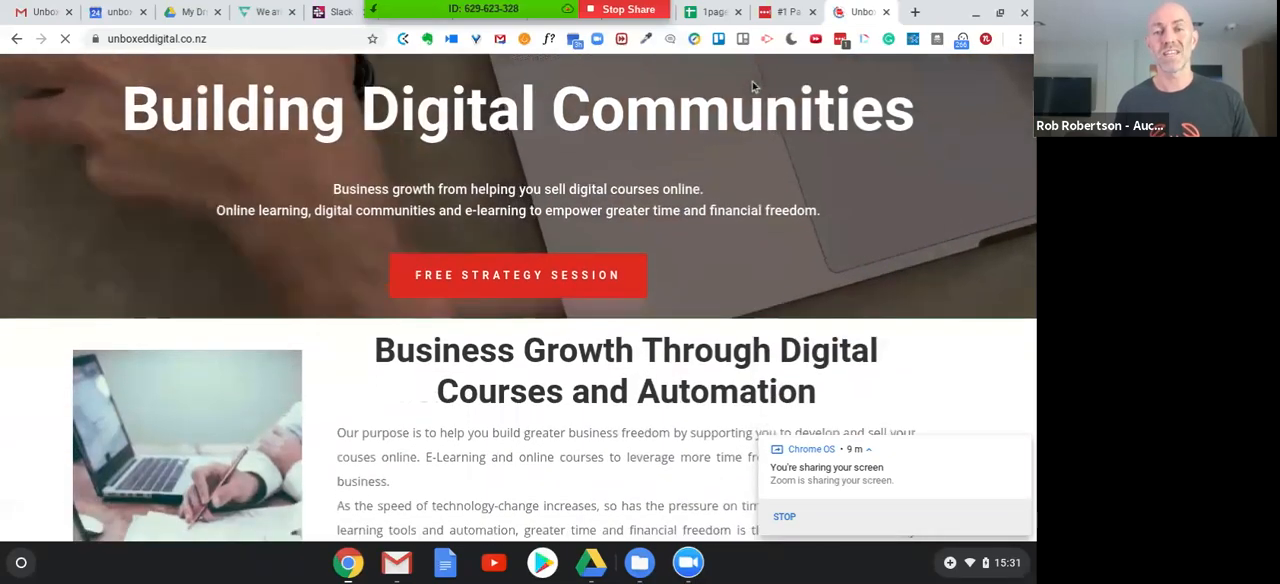
scroll("down", 3)
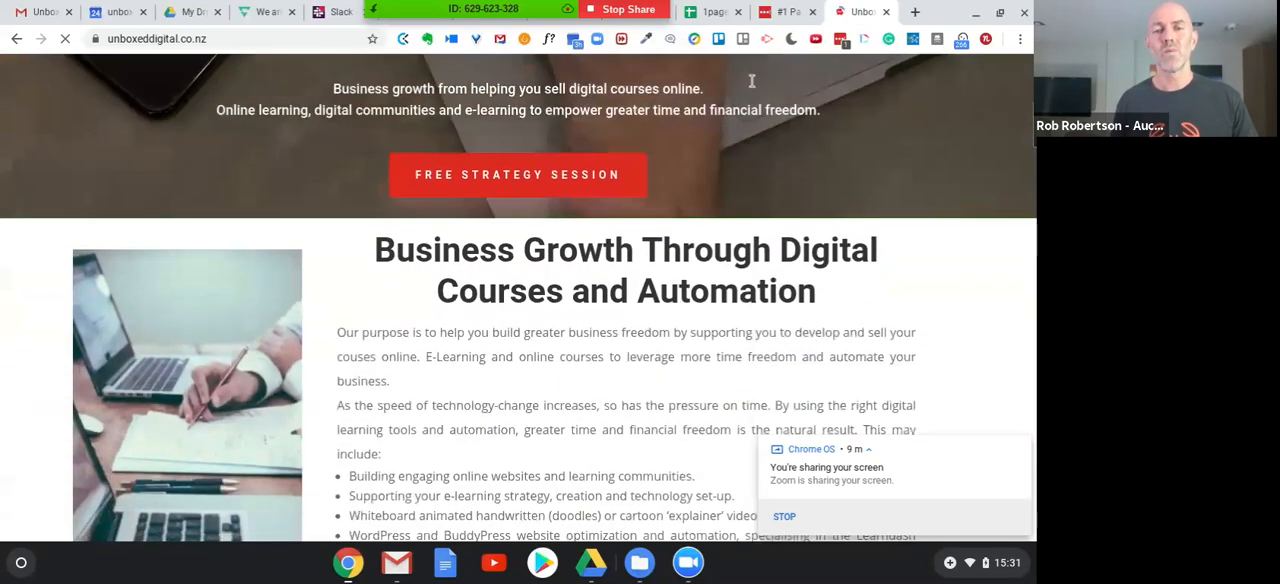
scroll("down", 3)
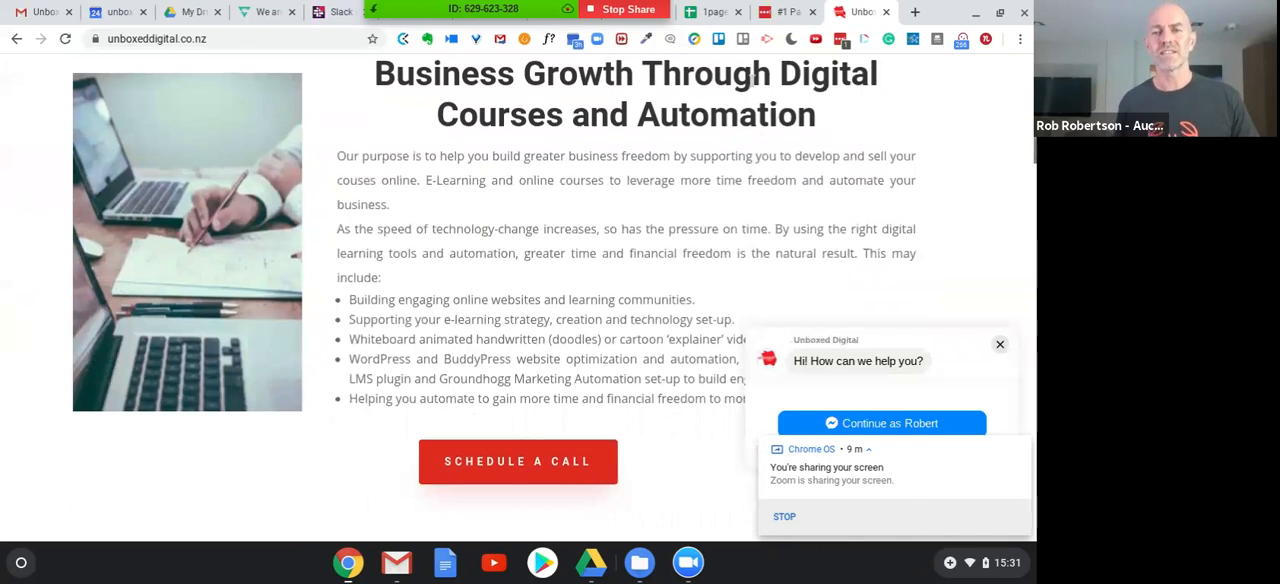
scroll("down", 3)
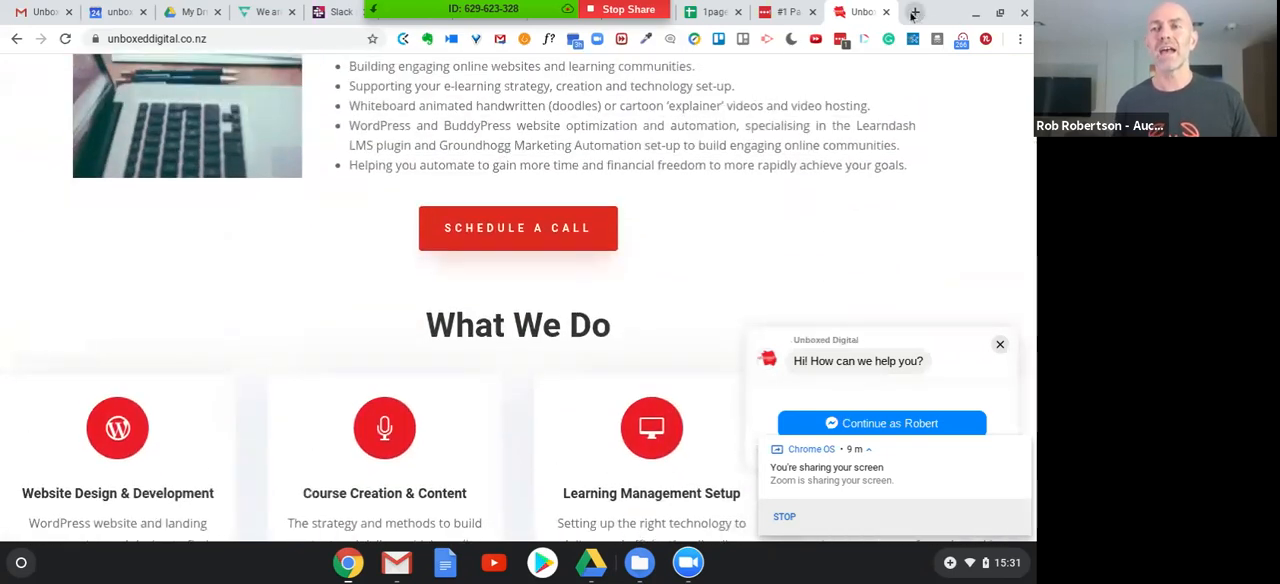
- Start a fresh blank browser tab
left_click(912, 12)
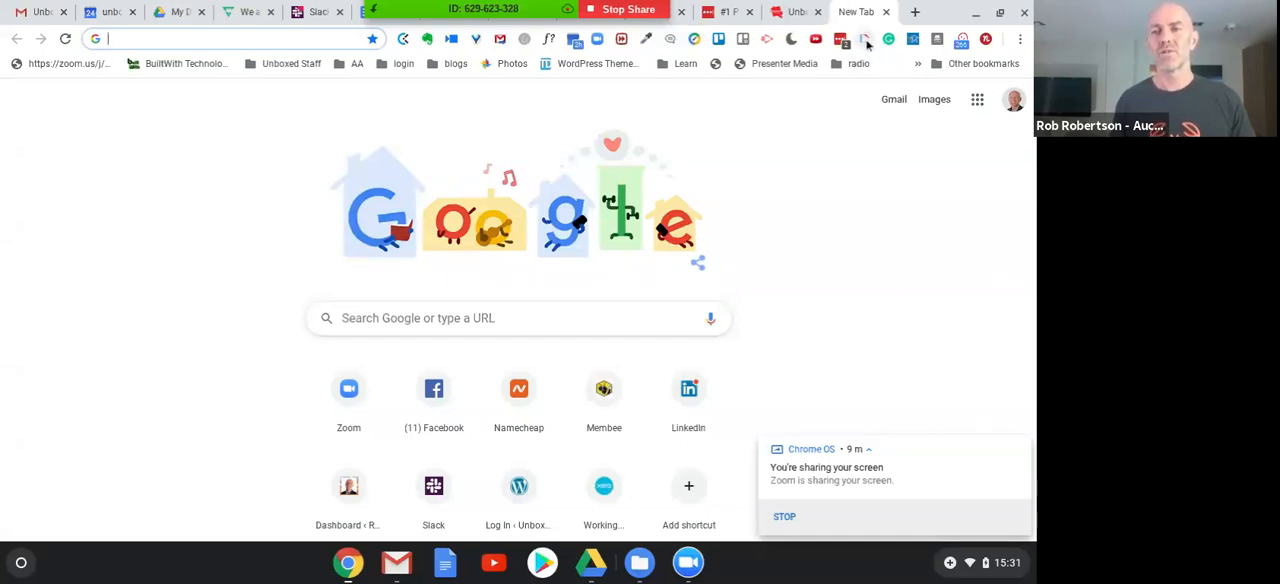
- Show the Dubb extension's recorder popup with its recording options and My Videos list
left_click(864, 40)
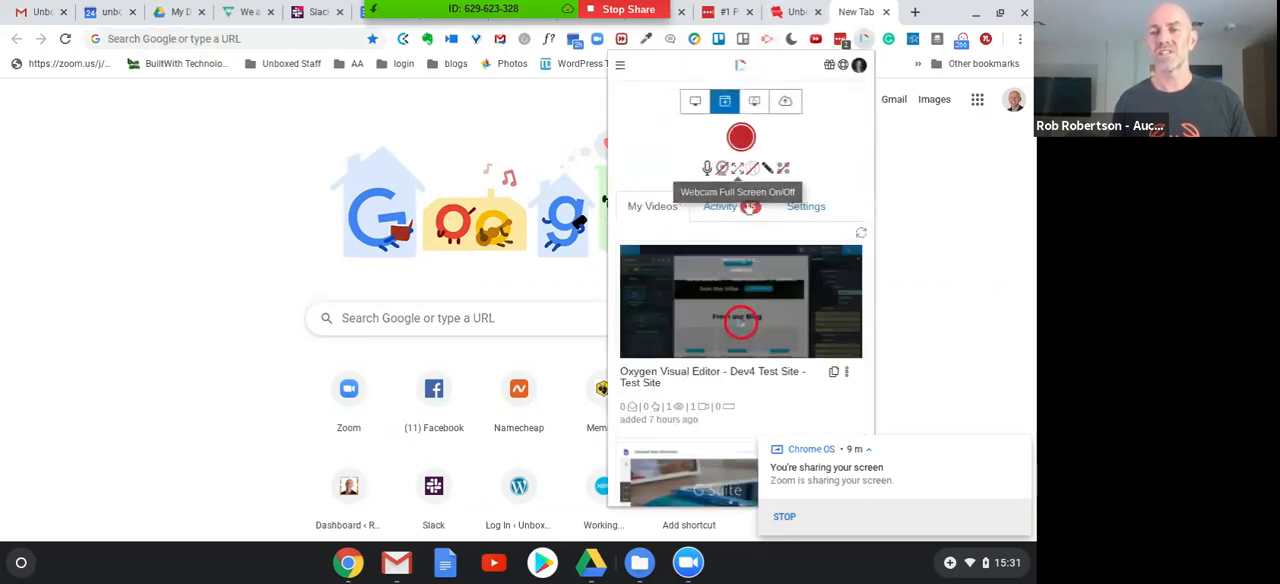
scroll("down", 3)
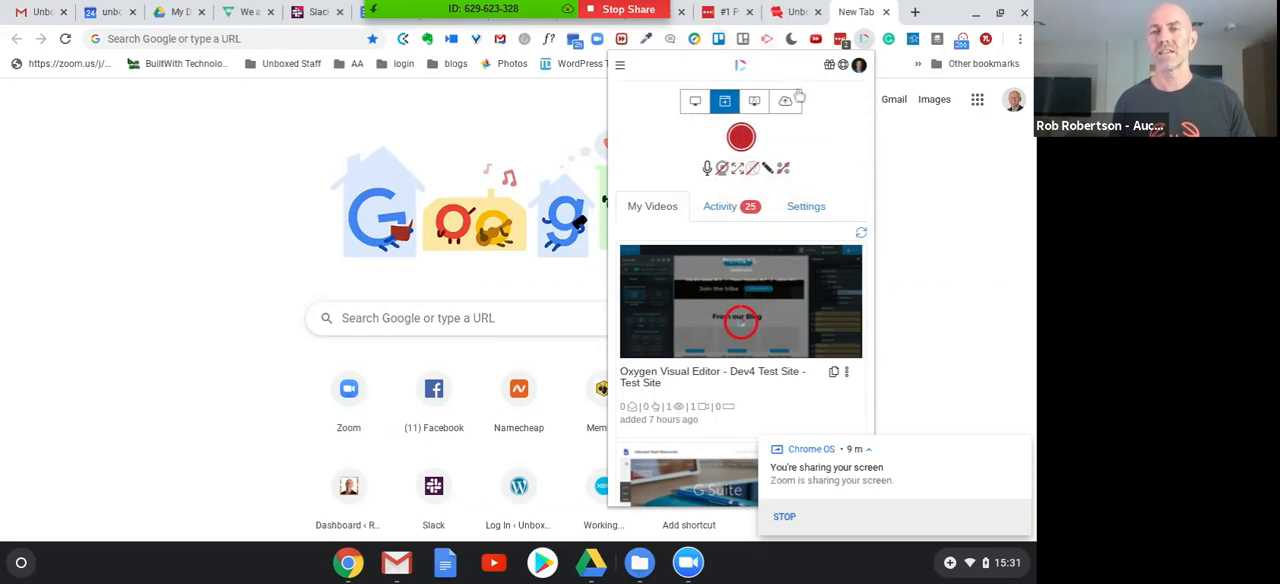
mouse_move(796, 12)
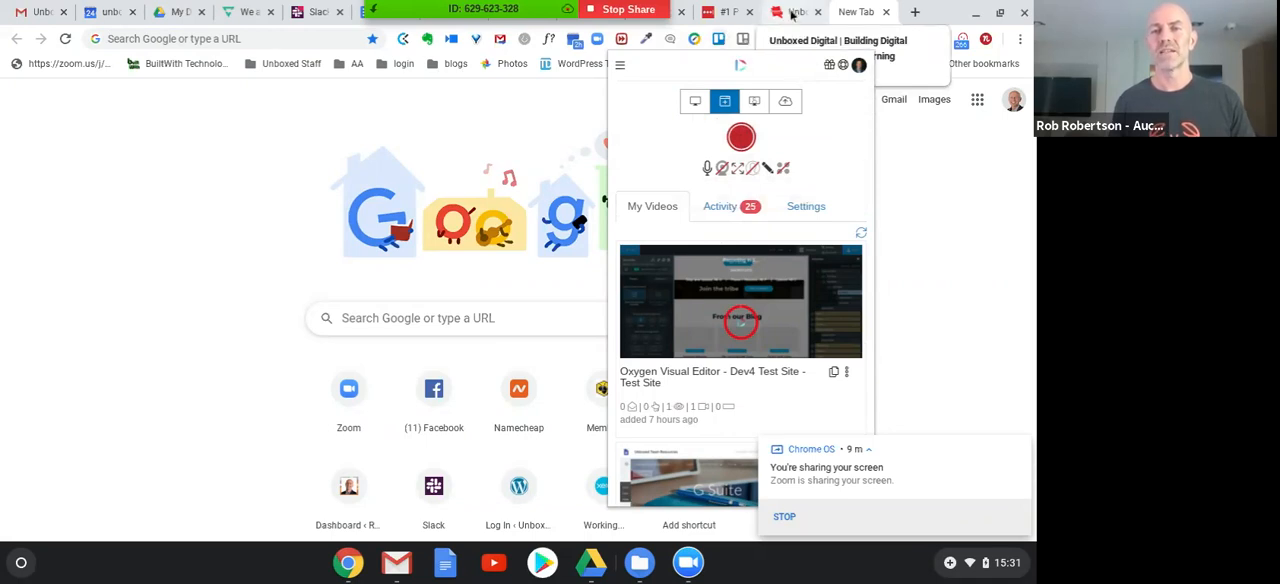
- From the team profiles tab, go to the Unboxed Performance Our Tech Stack page
left_click(796, 12)
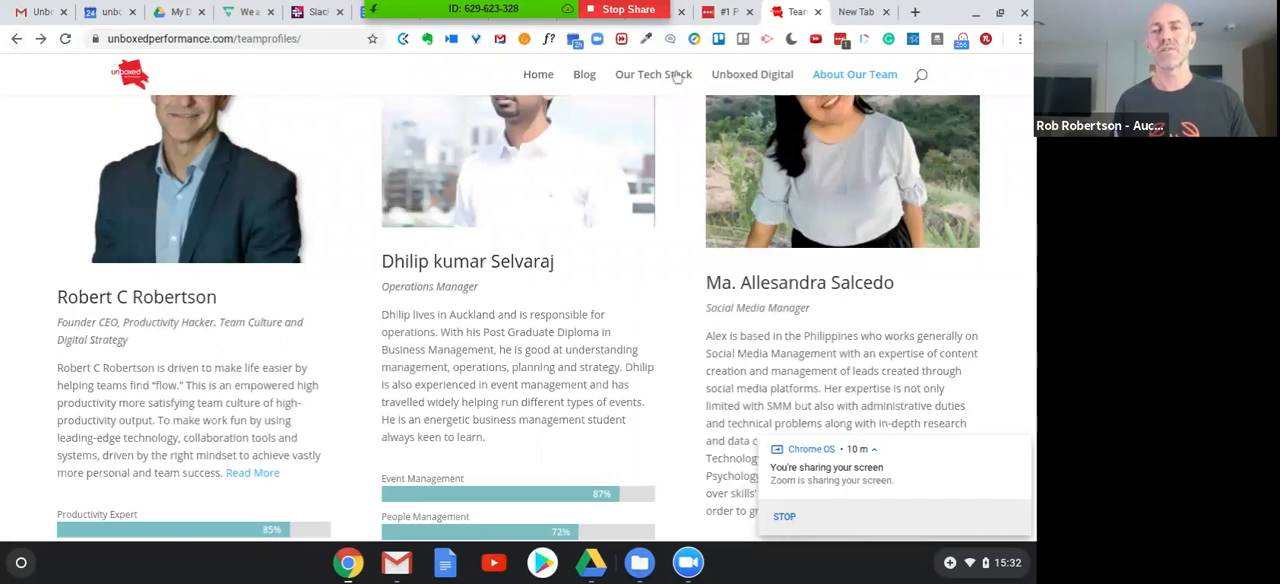
mouse_move(652, 74)
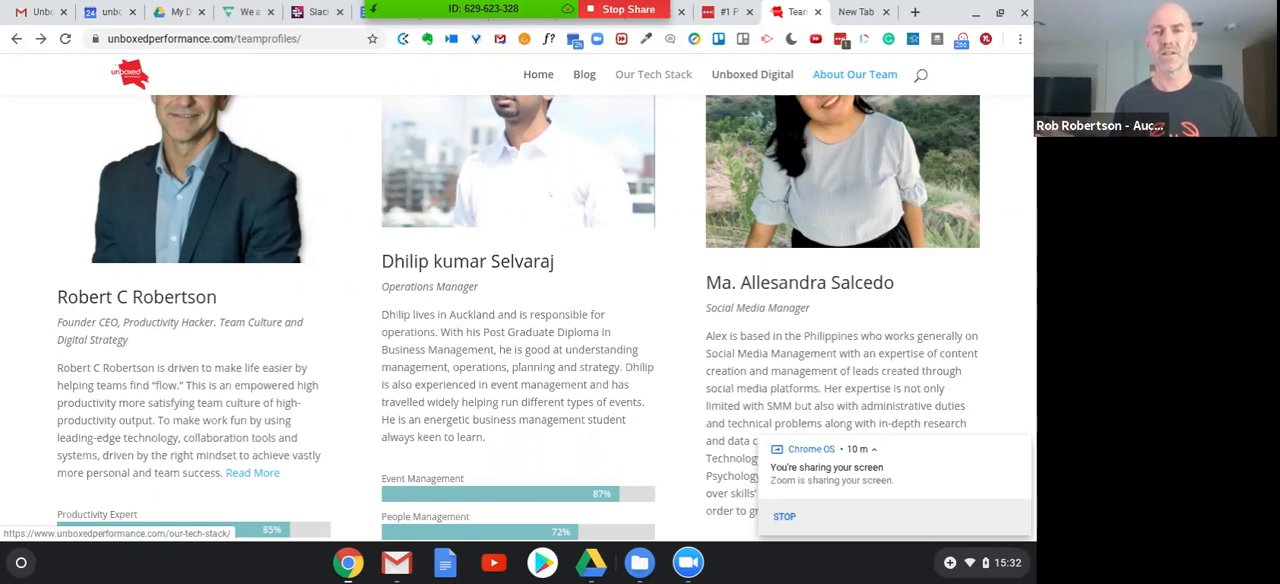
left_click(652, 74)
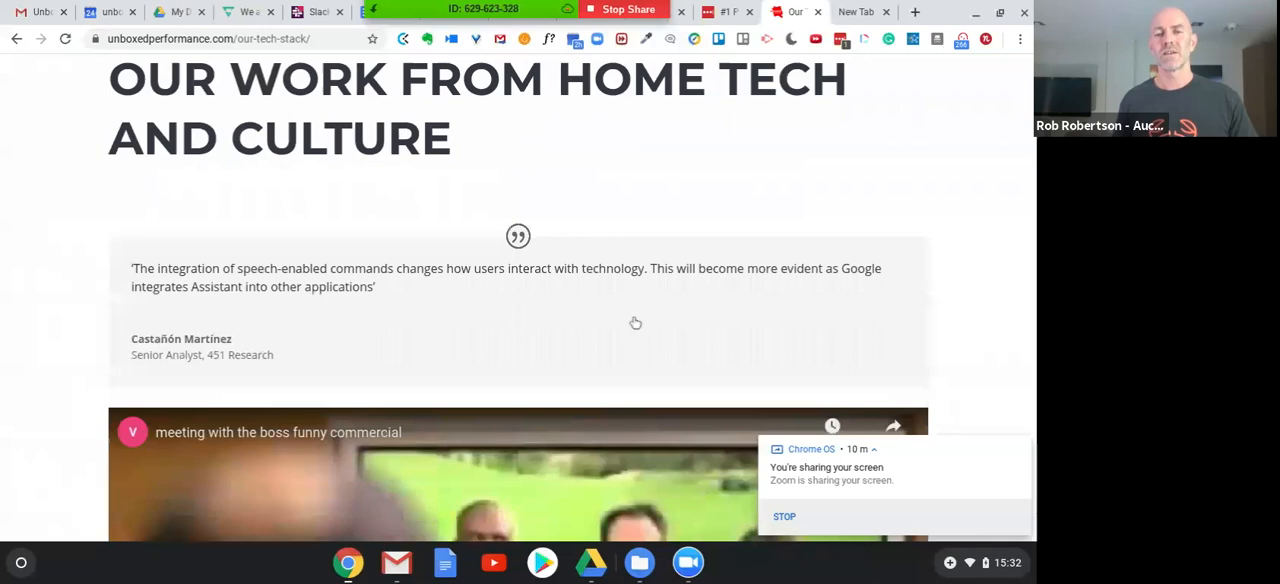
- Scroll through the tech stack page's tool lists section by section
scroll("down", 3)
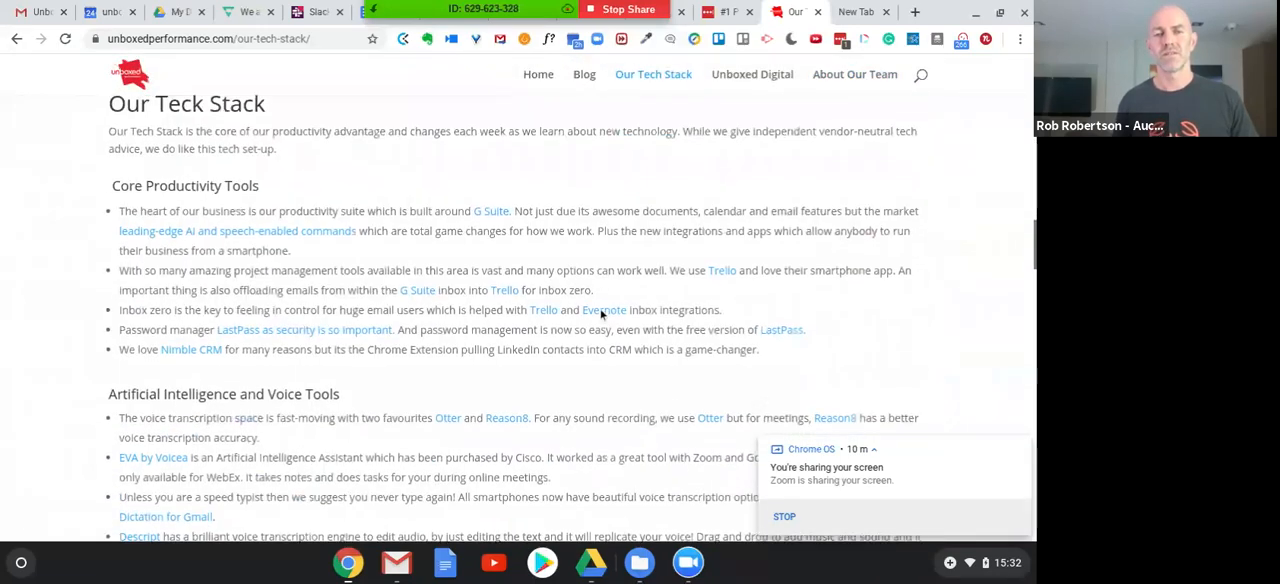
scroll("down", 3)
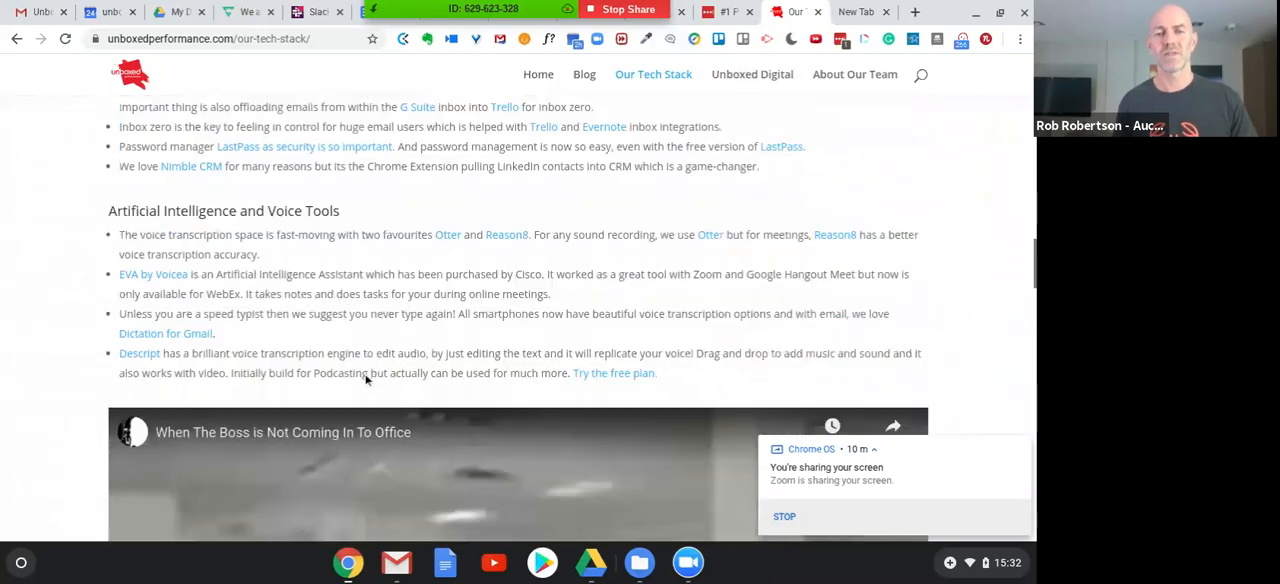
scroll("down", 3)
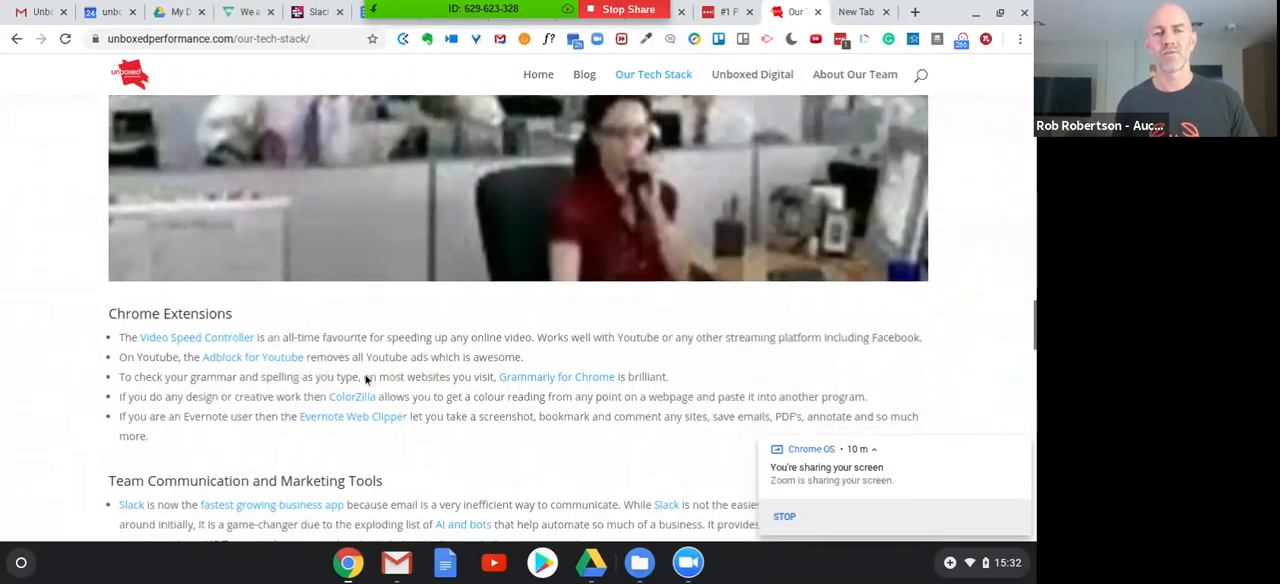
scroll("down", 3)
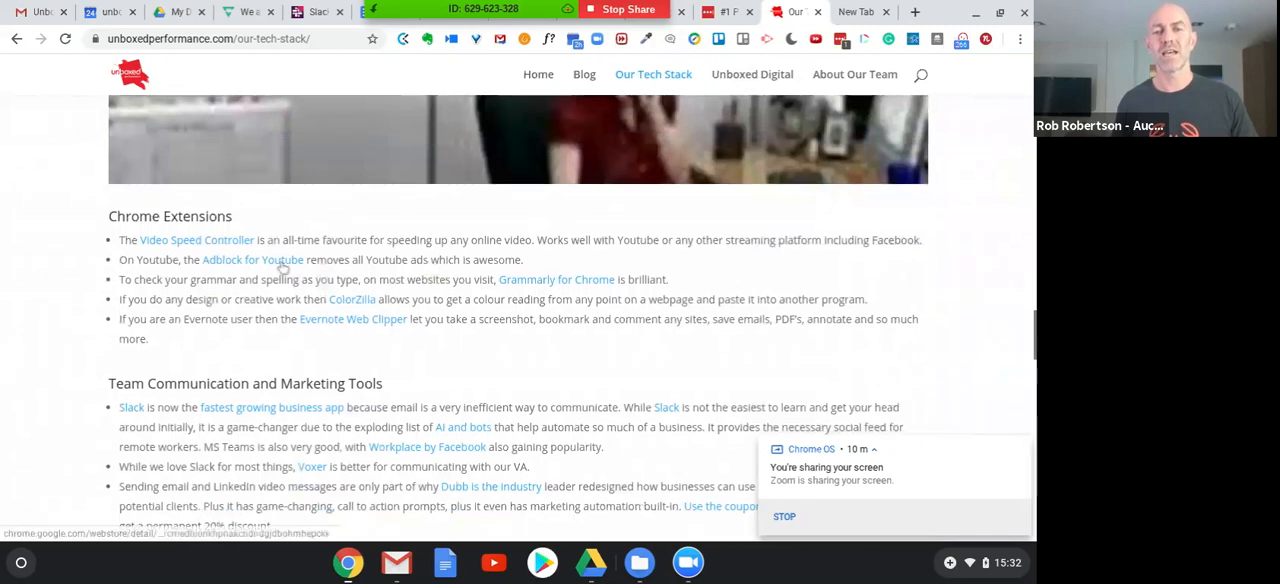
mouse_move(252, 260)
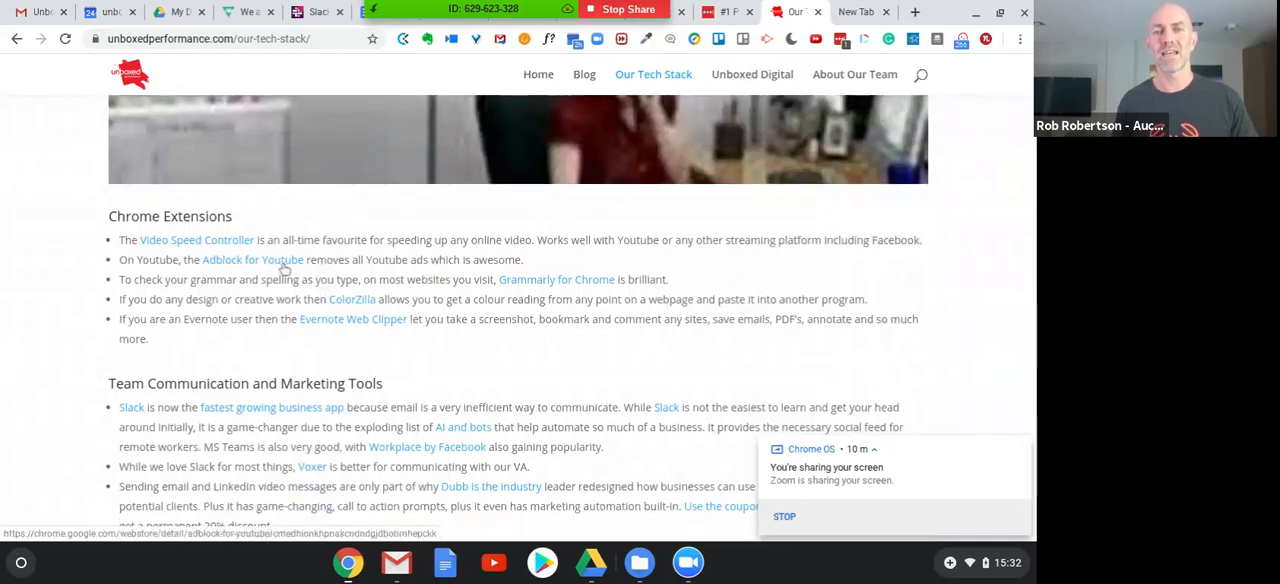
scroll("down", 3)
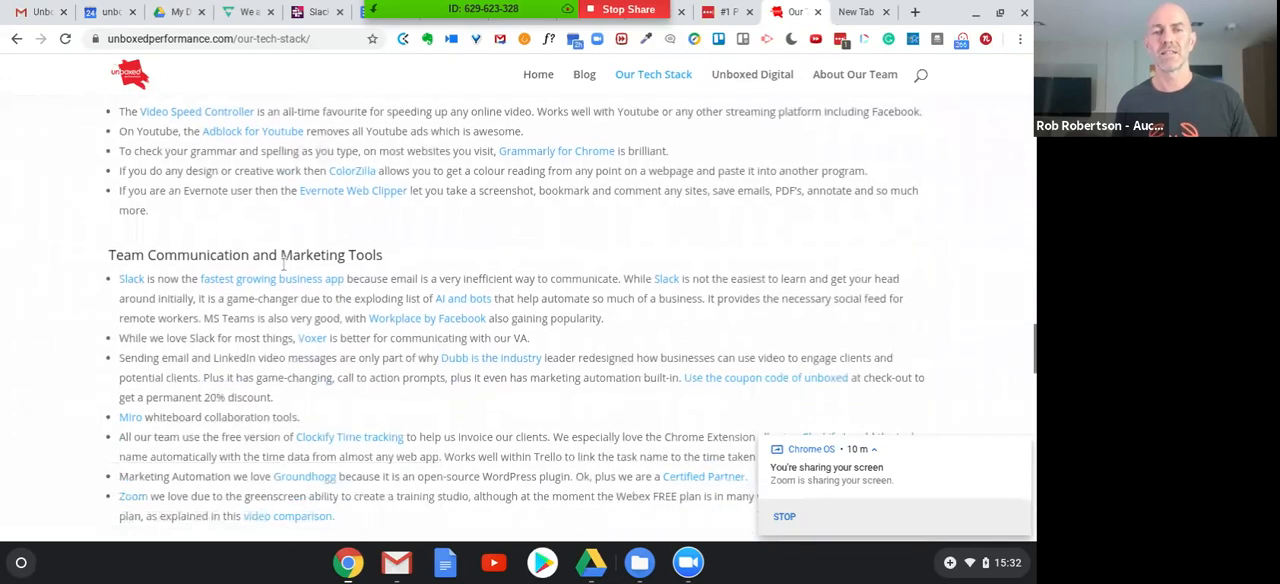
scroll("down", 3)
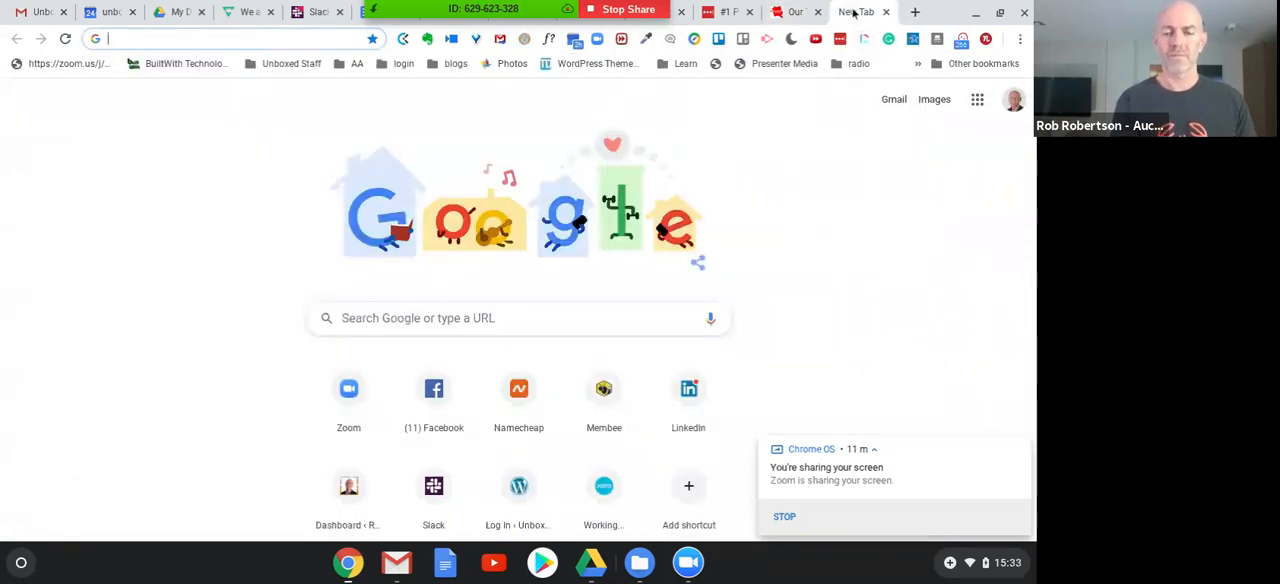
- Visit dux-soup.com from the address bar, ending back on the Our Tech Stack tab in a restored-down window
type("dux-soup.com")
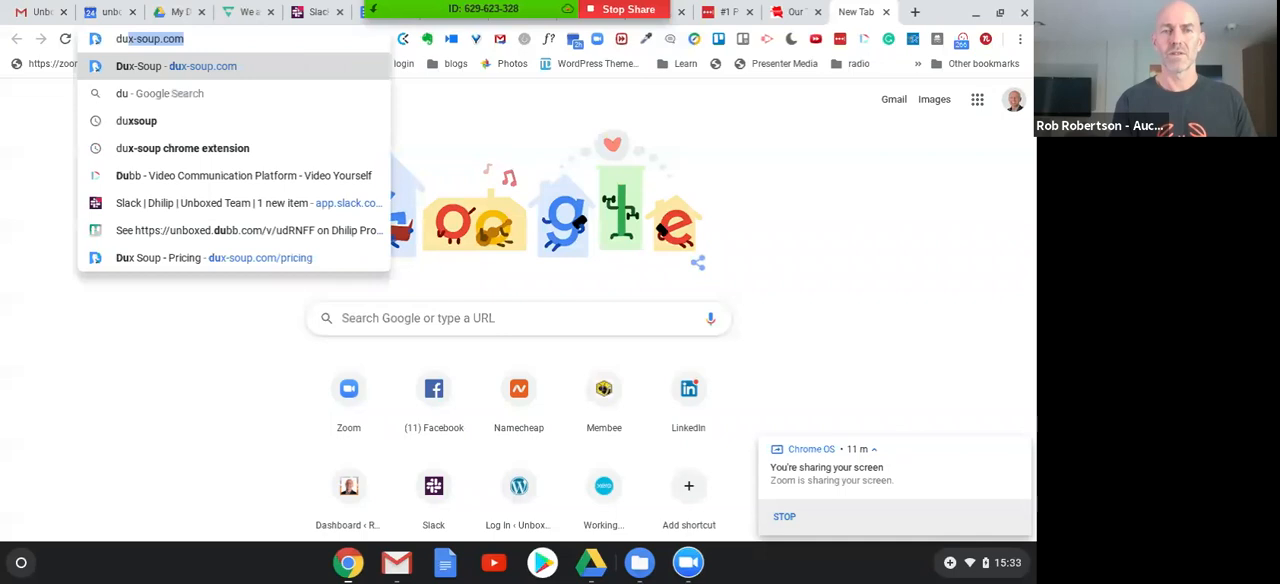
type("dun")
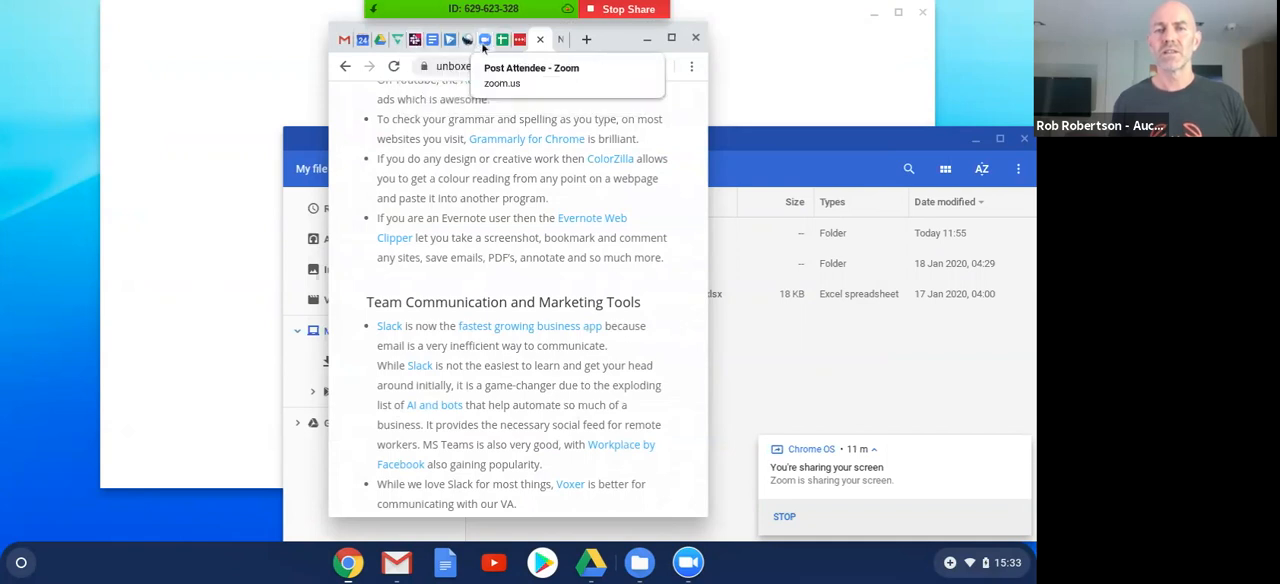
mouse_move(468, 40)
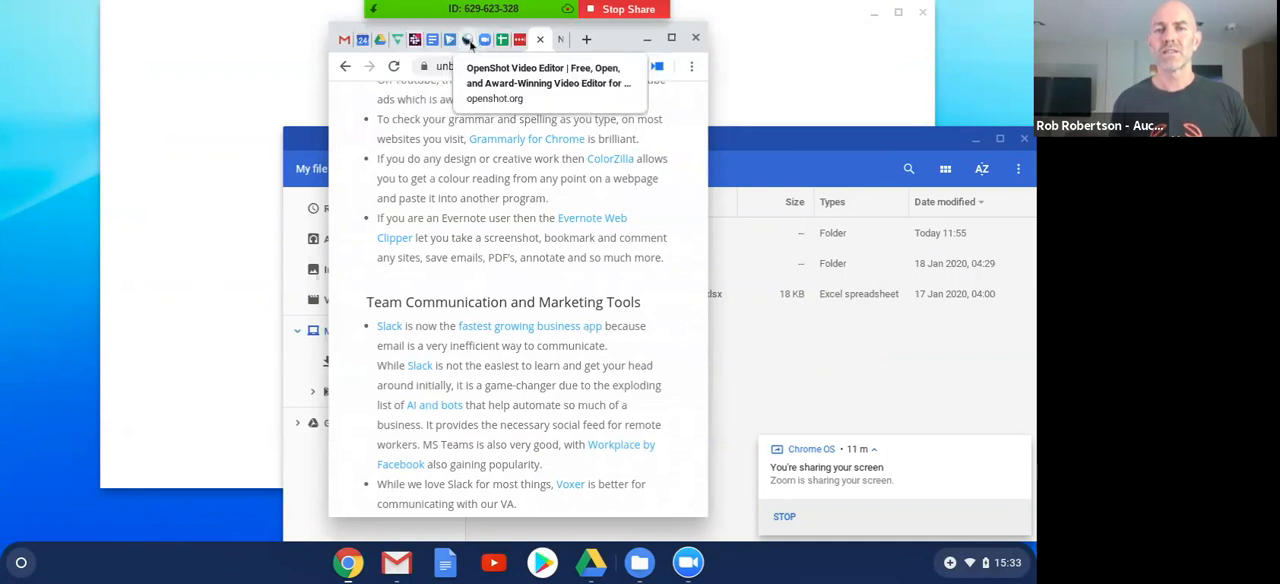
- Show the OpenShot Video Editor homepage maximised, then return to the tech stack page
left_click(468, 40)
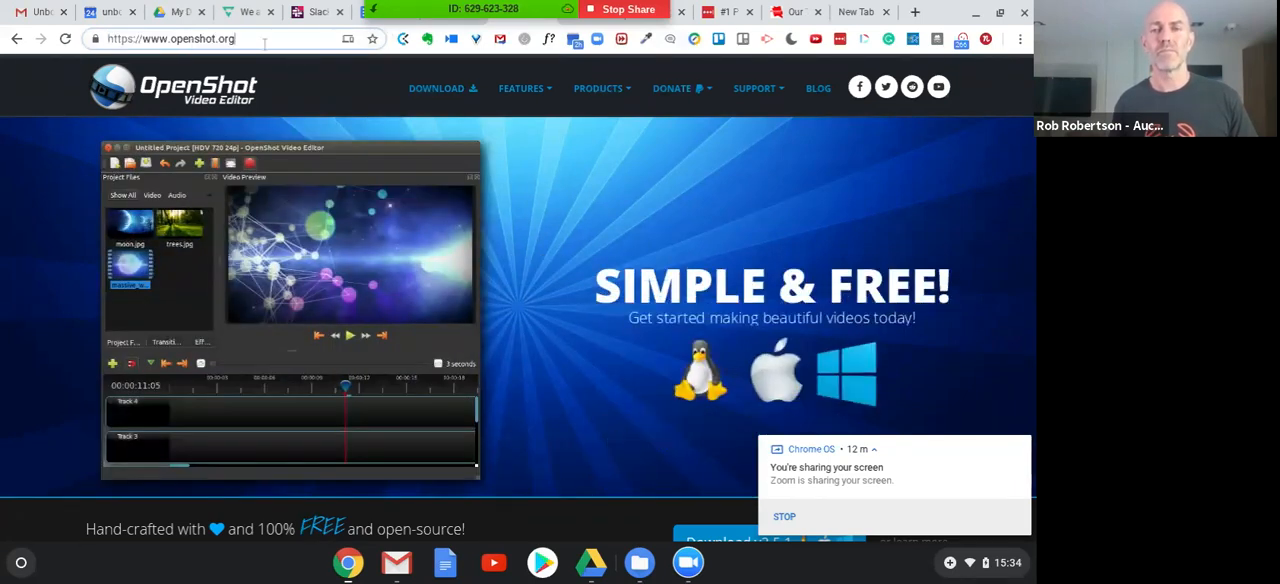
left_click(520, 88)
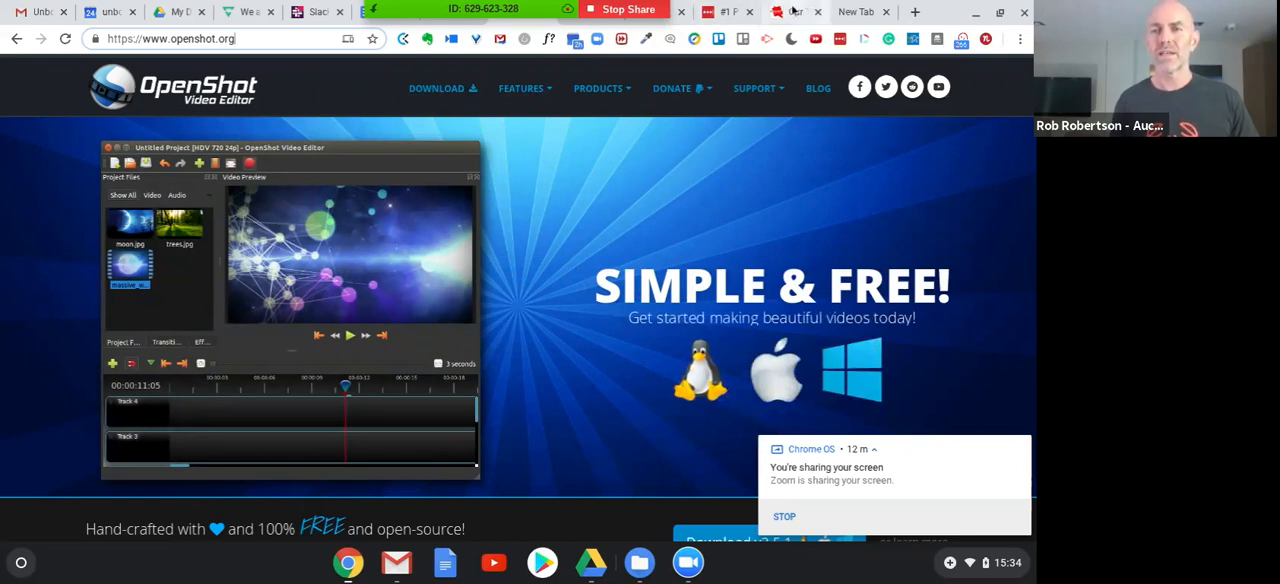
left_click(796, 12)
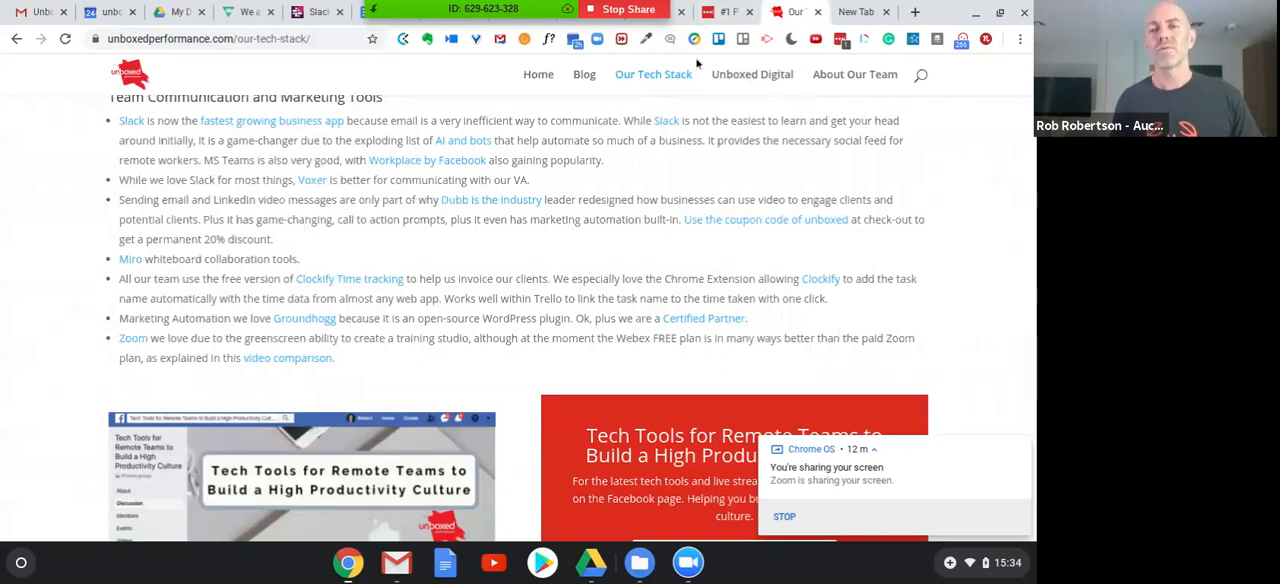
- Bring up WeVideo's Export Options with its video thumbnail choices
left_click(752, 74)
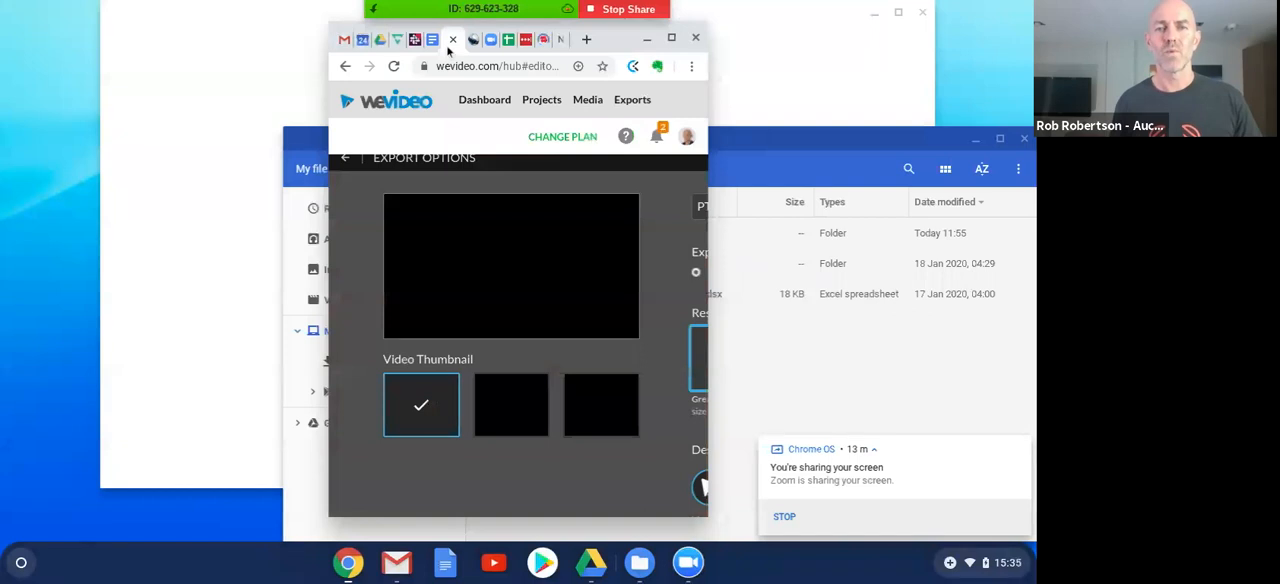
mouse_move(416, 40)
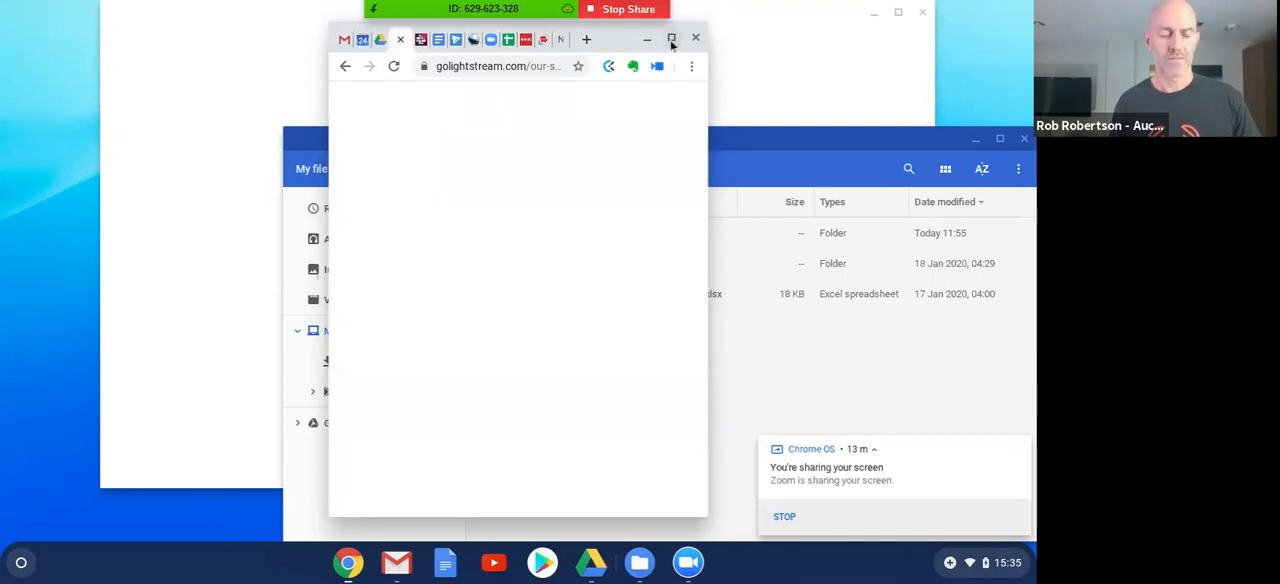
- View Lightstream's Our Team & Our Culture page and Products menu, then switch to the Unboxed Digital homepage
left_click(672, 40)
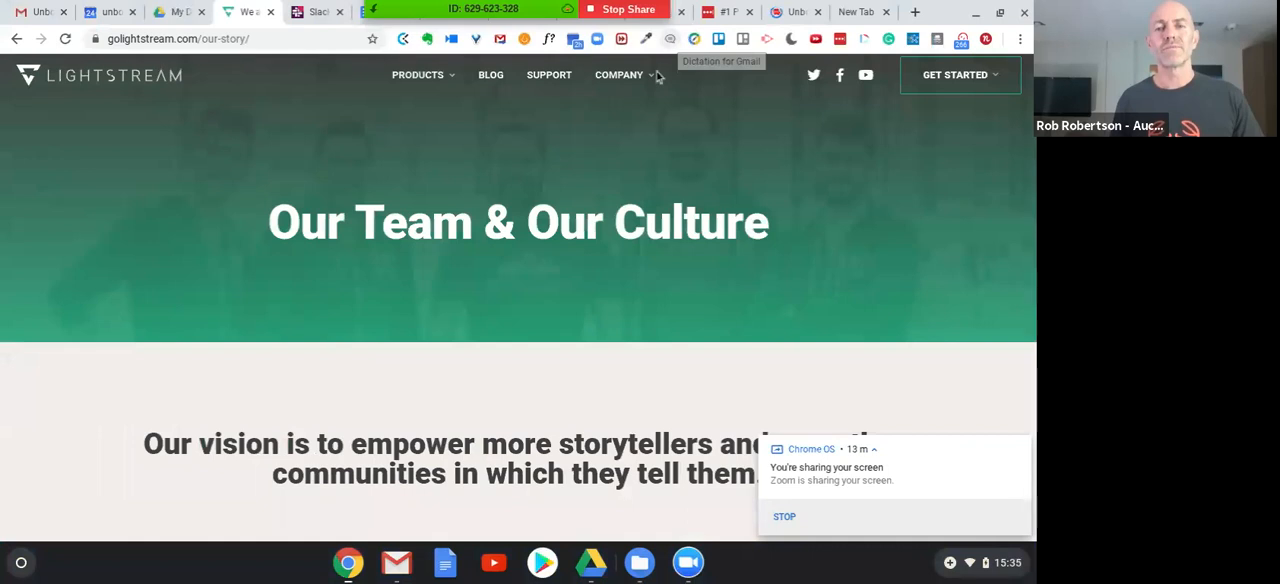
left_click(418, 74)
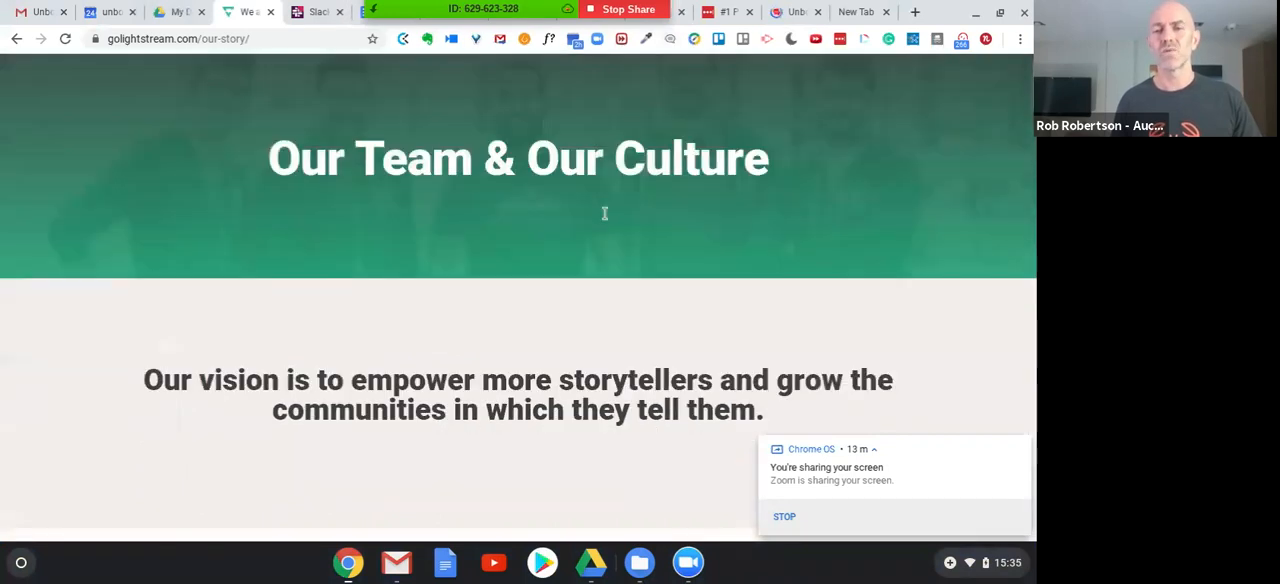
left_click(418, 80)
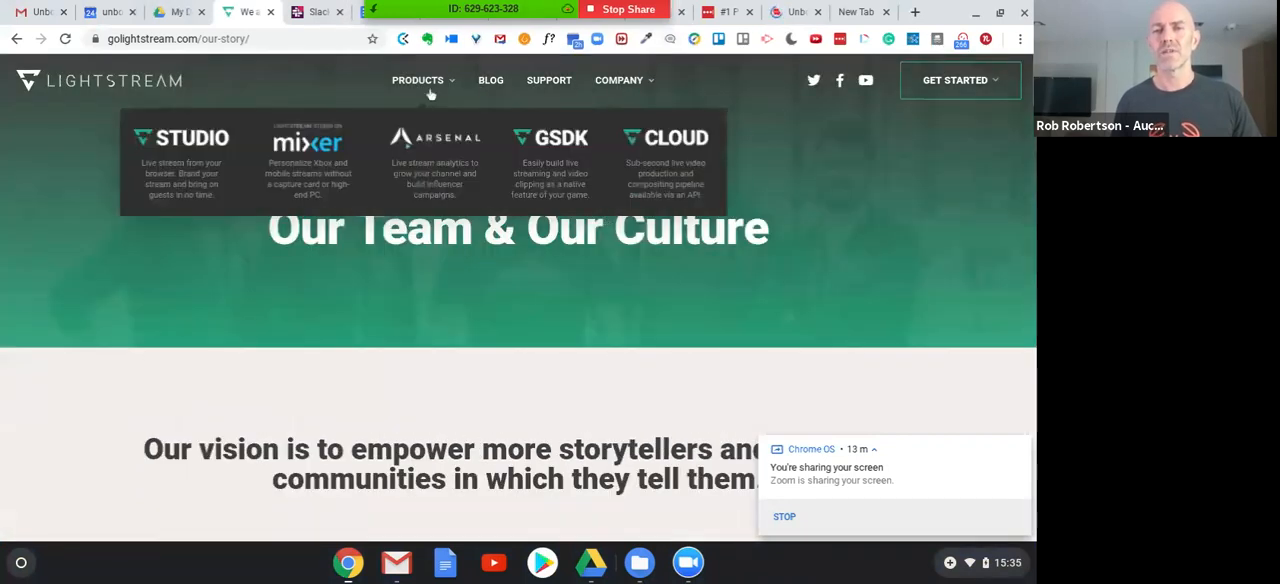
mouse_move(548, 80)
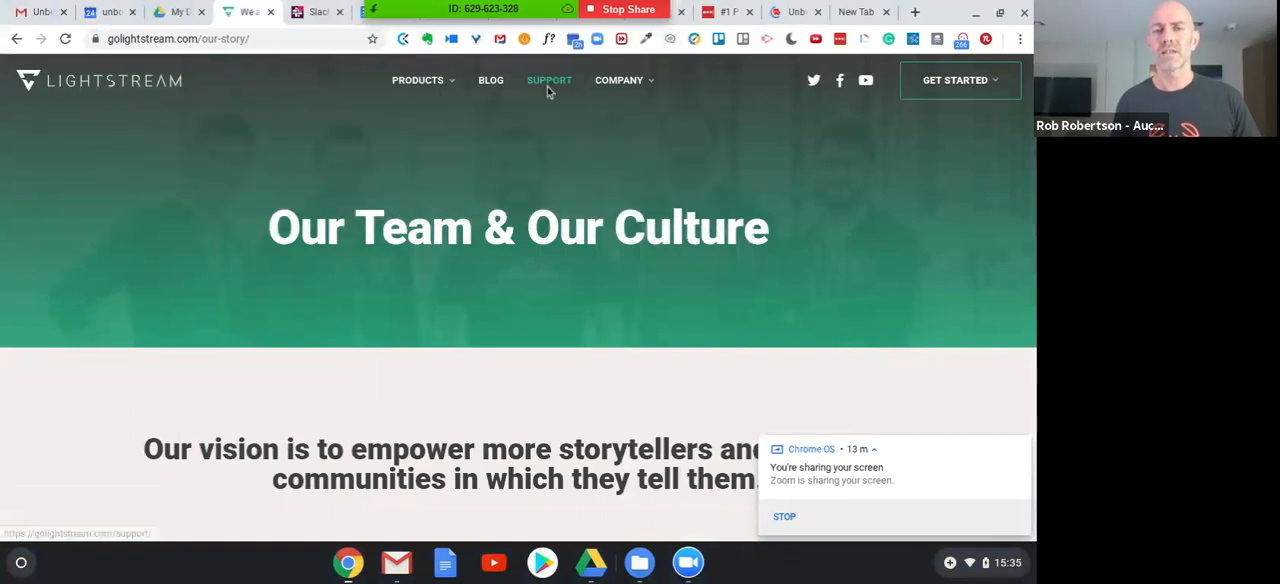
mouse_move(528, 184)
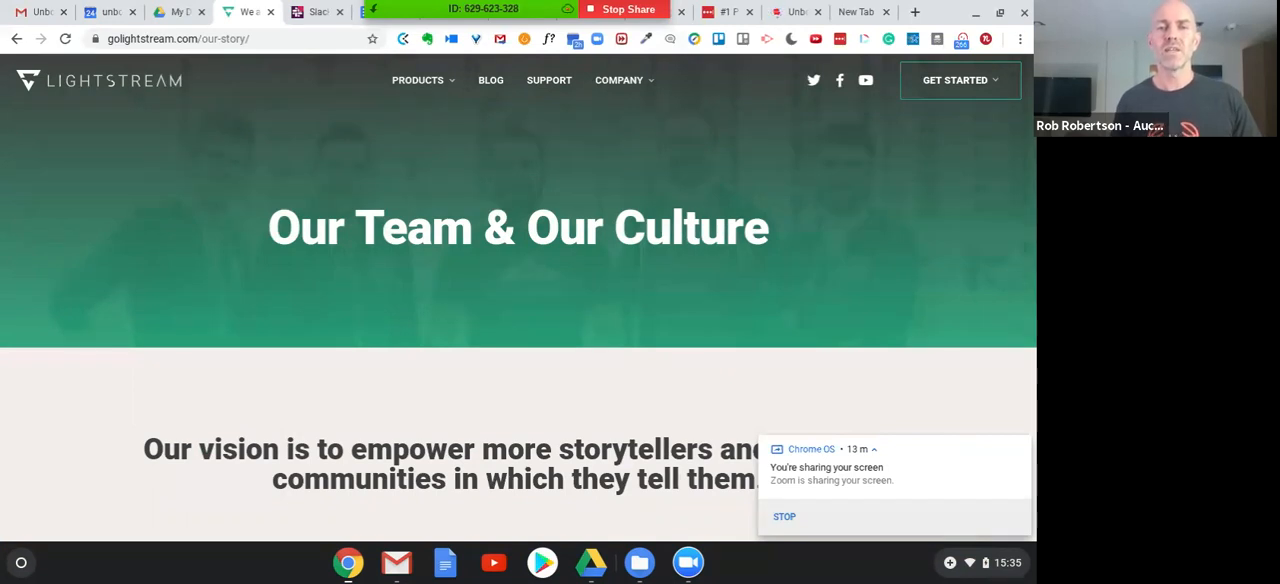
mouse_move(524, 180)
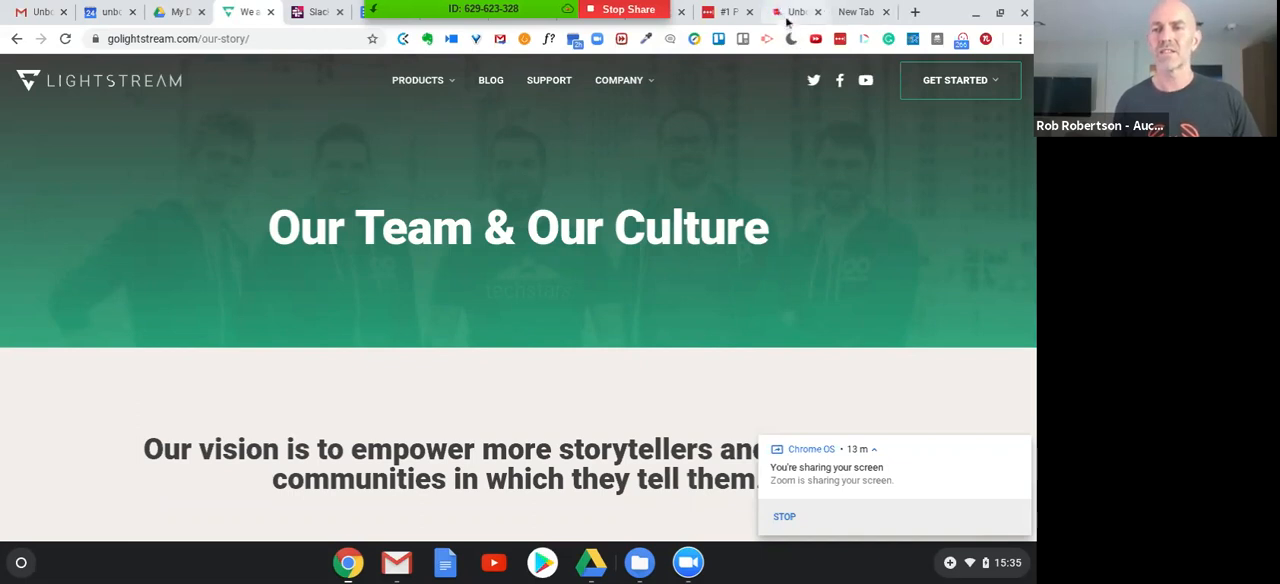
left_click(796, 12)
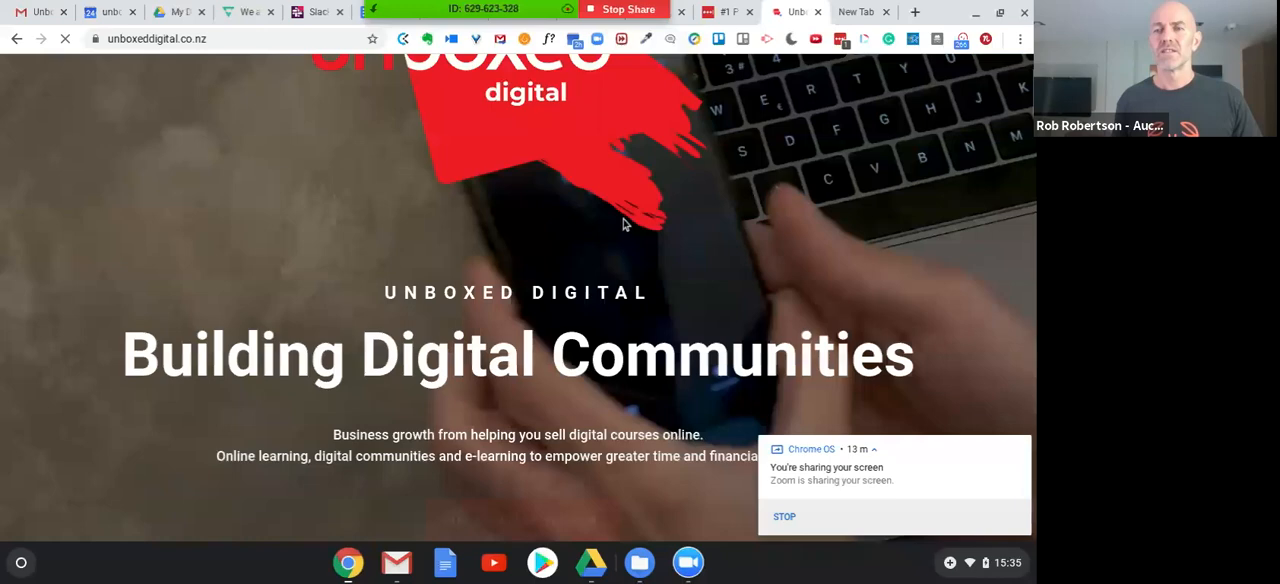
- Scroll the Unboxed Digital homepage down through services to the Blog Posts section
scroll("down", 3)
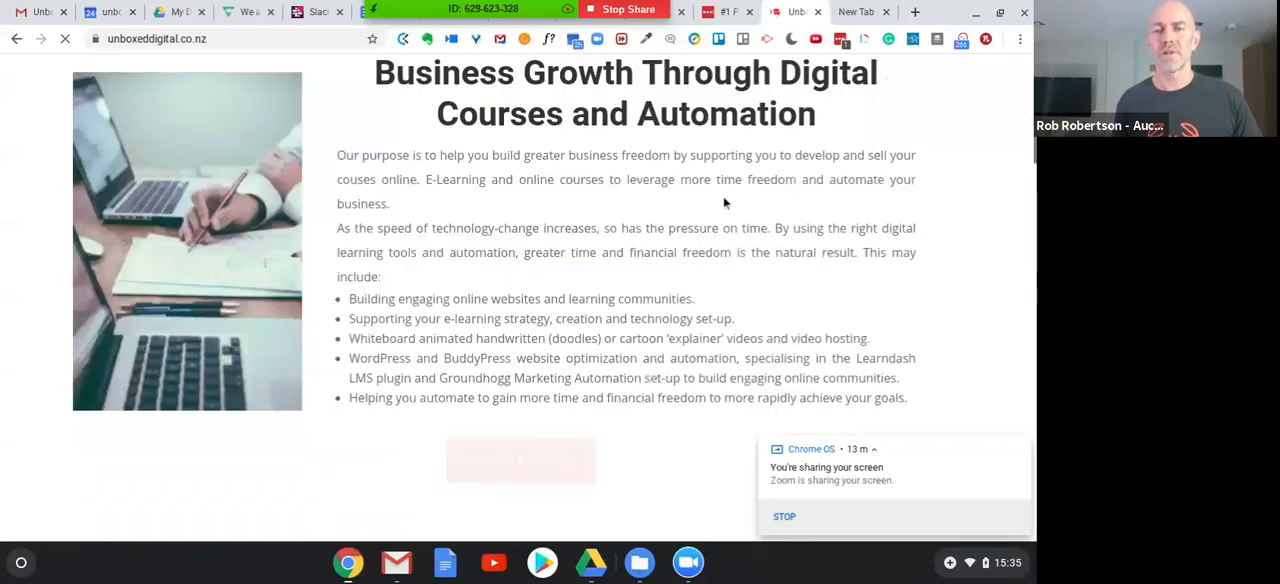
scroll("down", 3)
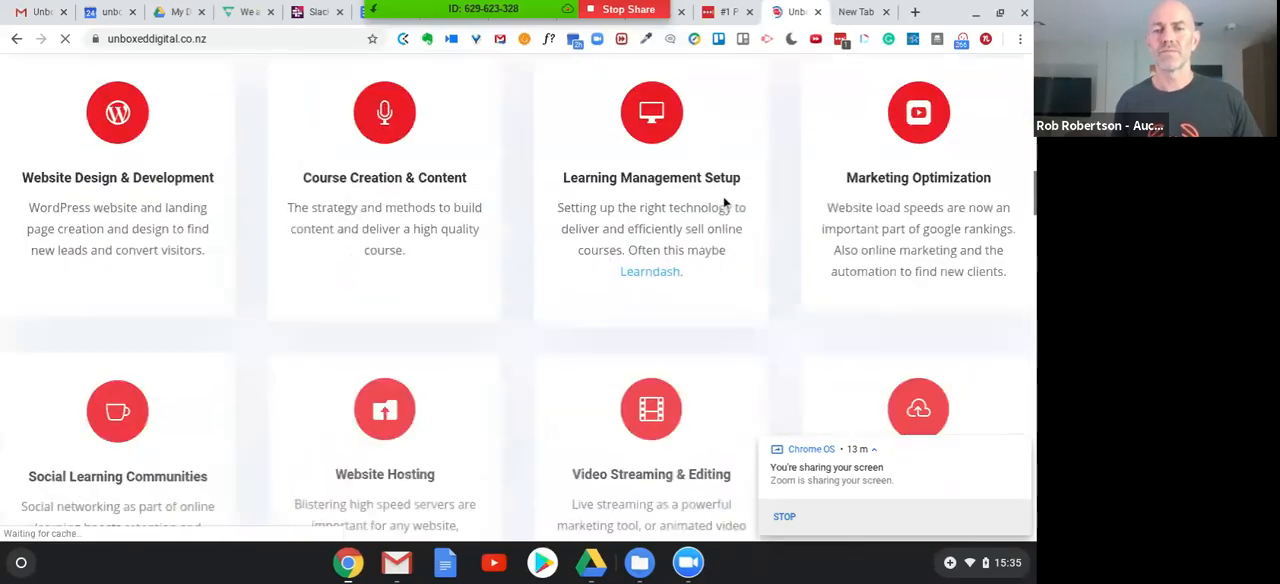
scroll("down", 3)
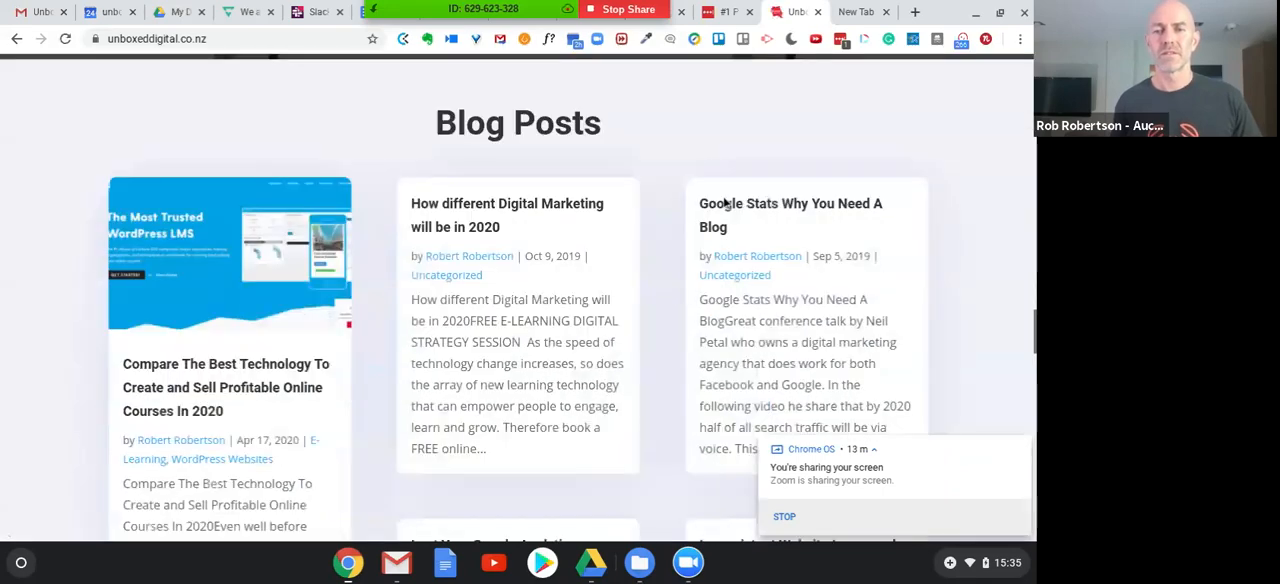
scroll("down", 3)
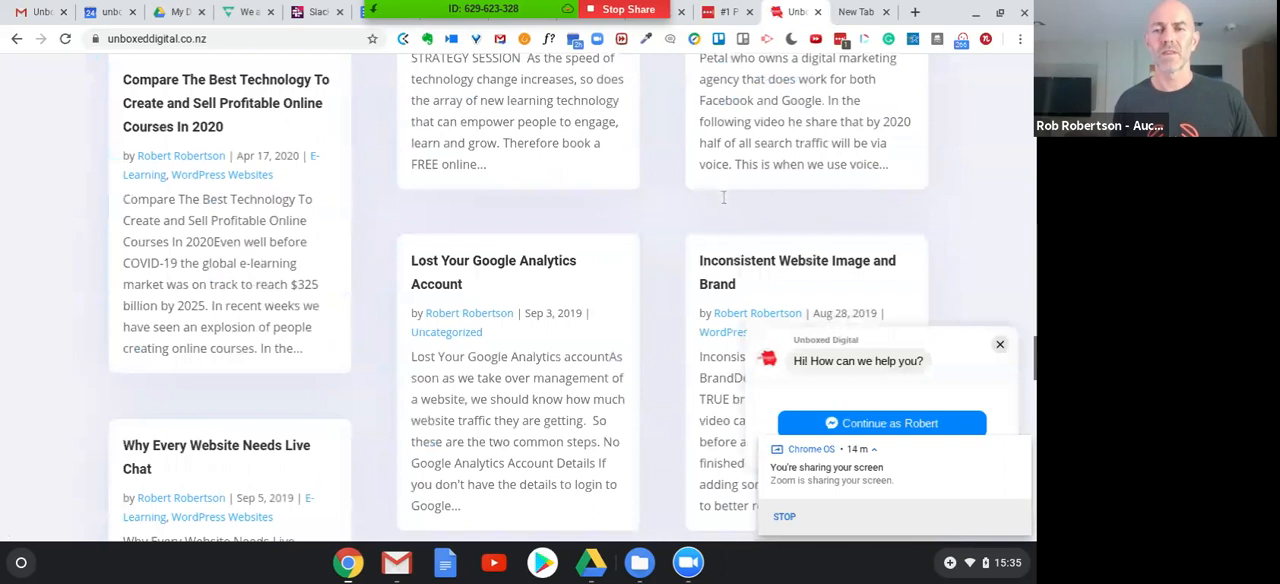
scroll("down", 3)
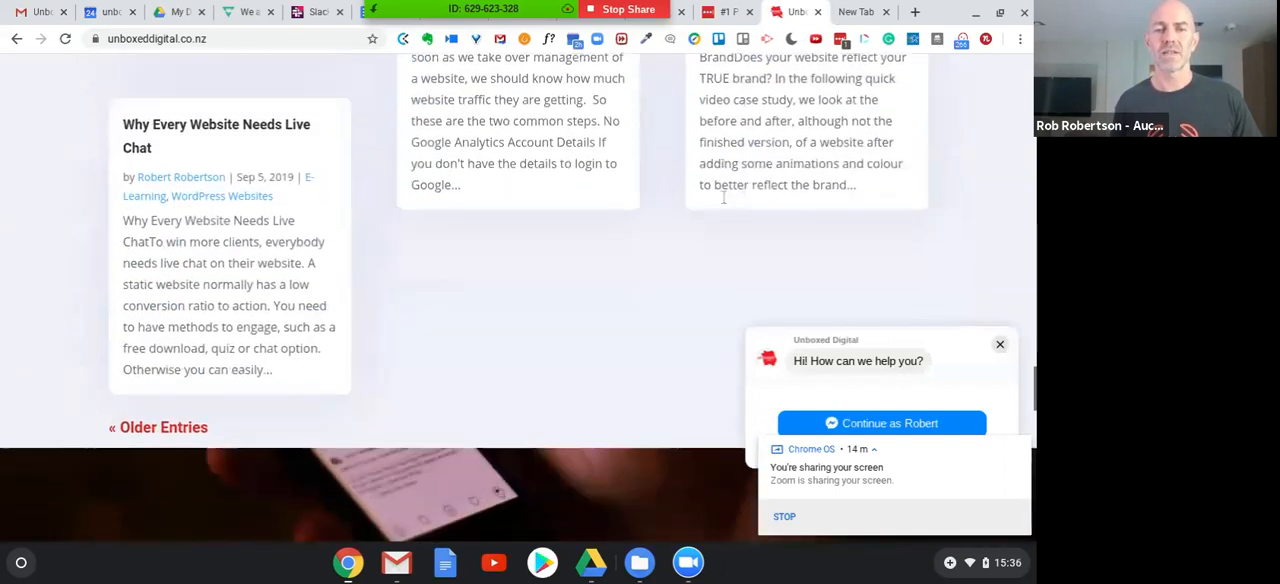
scroll("down", 3)
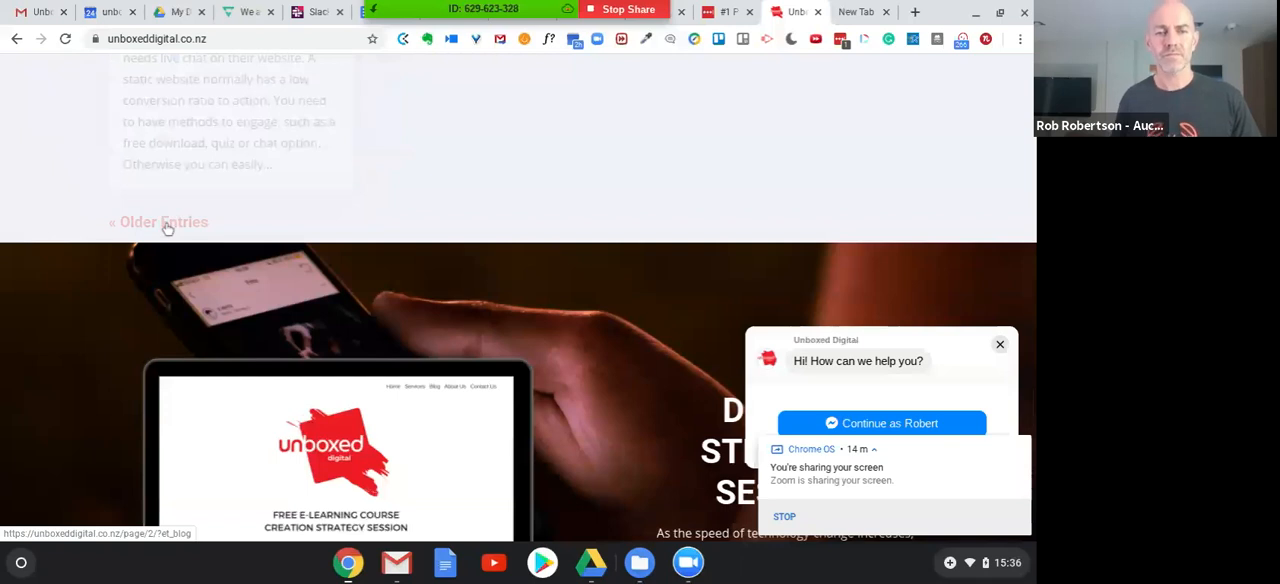
- Go to the Older Entries page and select the Cartoon and Doodle Demo Videos post
left_click(158, 220)
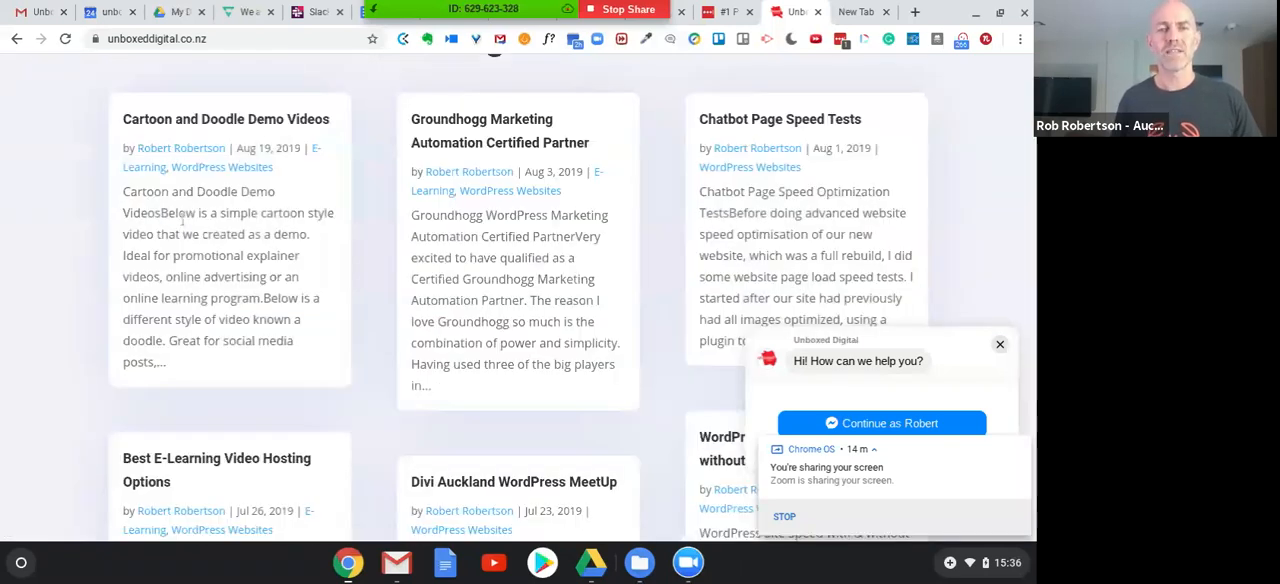
left_click(224, 120)
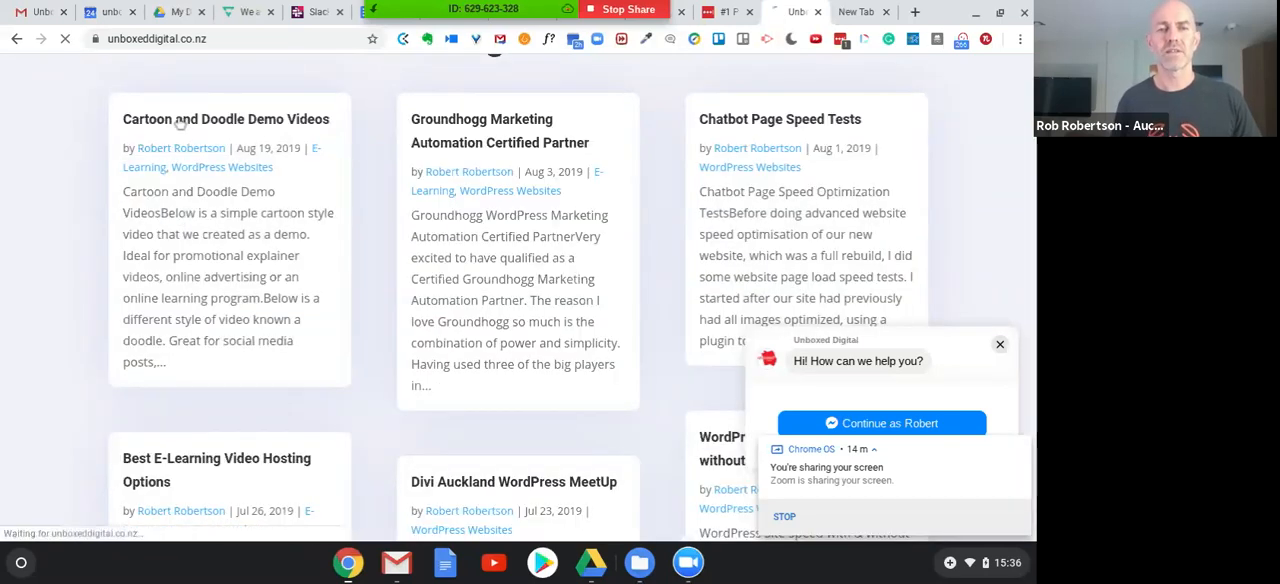
- Open the Cartoon and Doodle Demo Videos post and play the embedded Sarah cartoon demo video
left_click(226, 120)
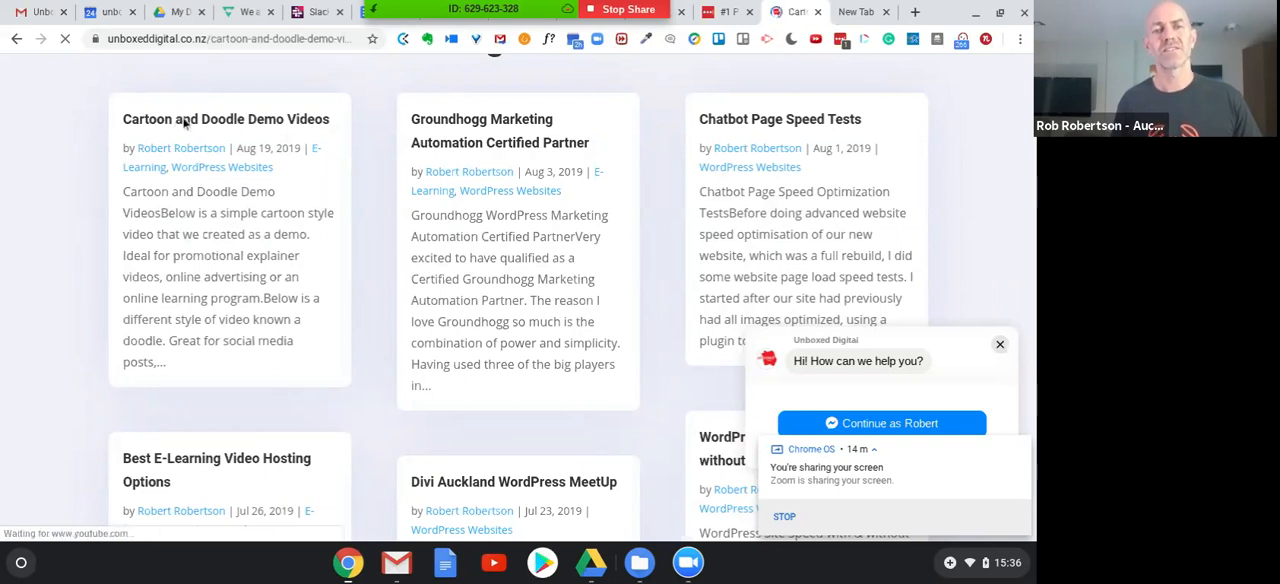
left_click(224, 120)
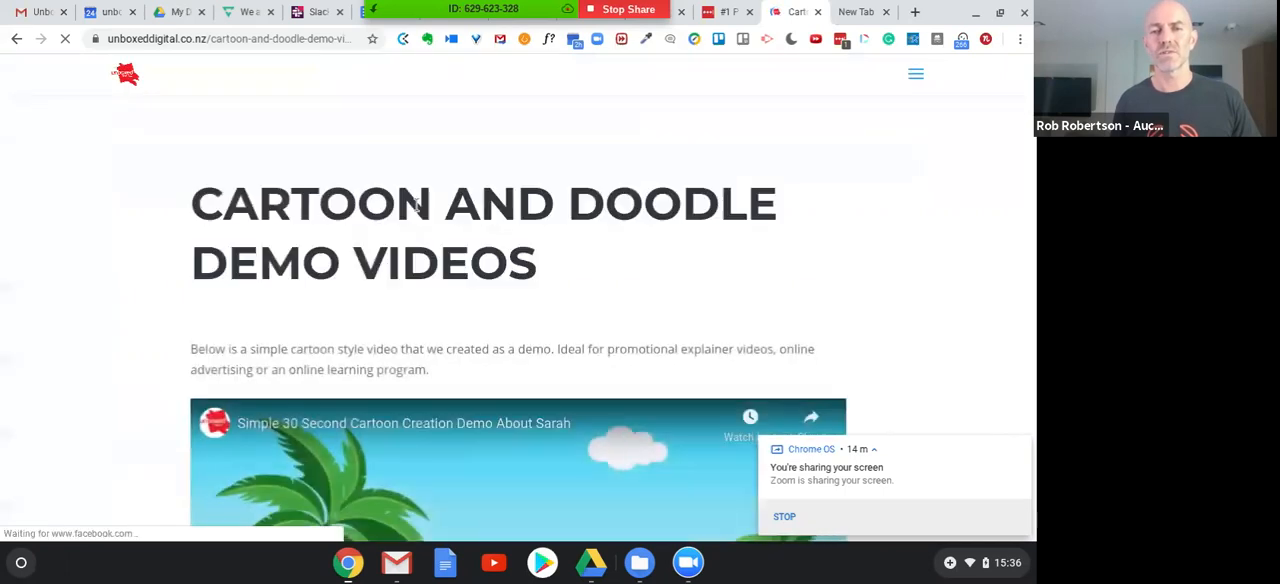
scroll("down", 3)
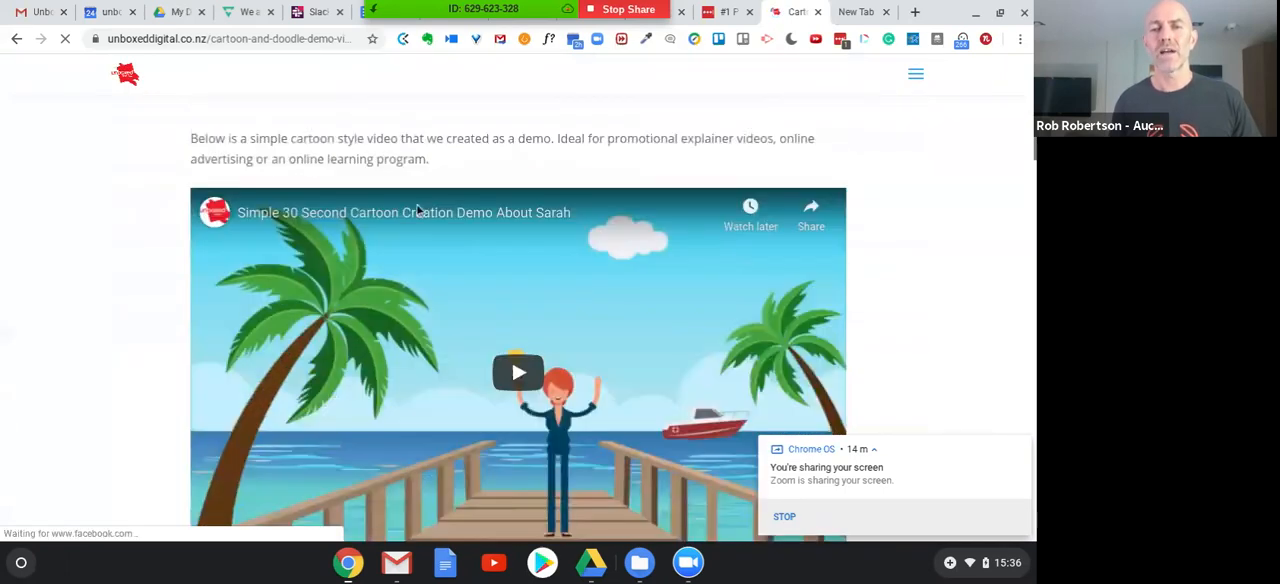
left_click(518, 374)
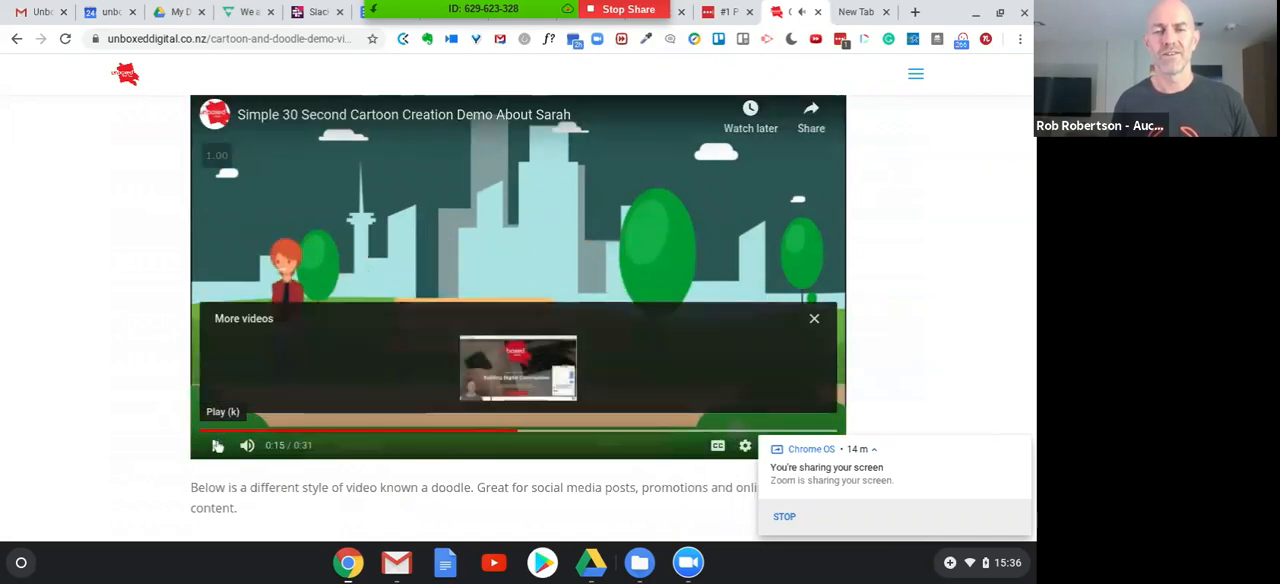
- Play the Doodle Demo Video to about 18 seconds, then move on to the explainer video below
scroll("down", 3)
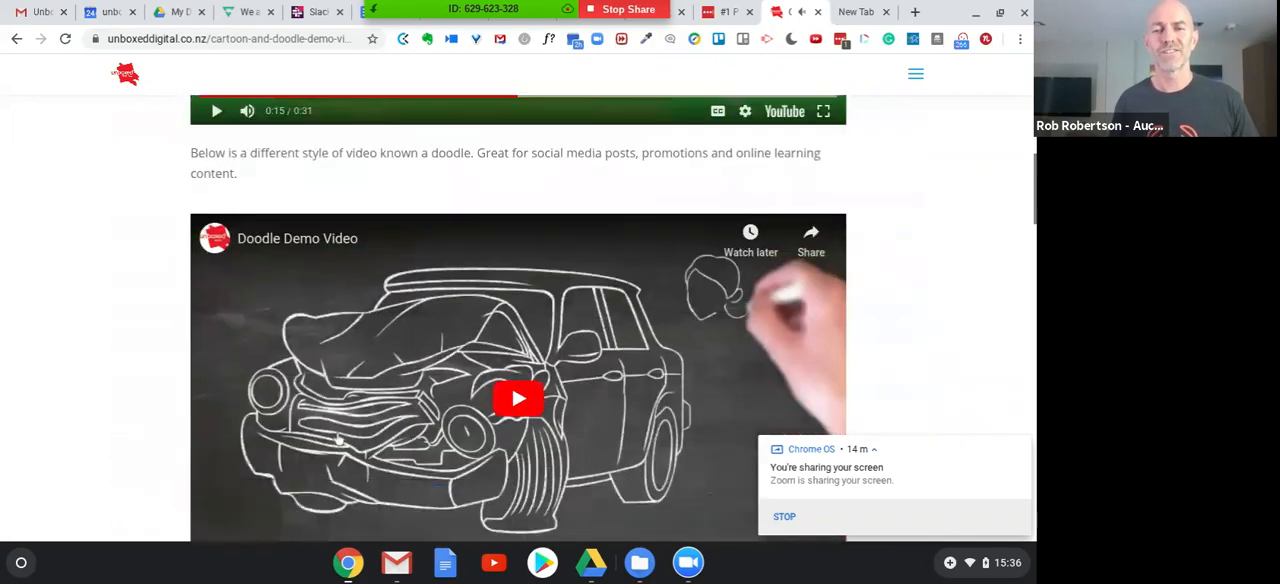
left_click(518, 398)
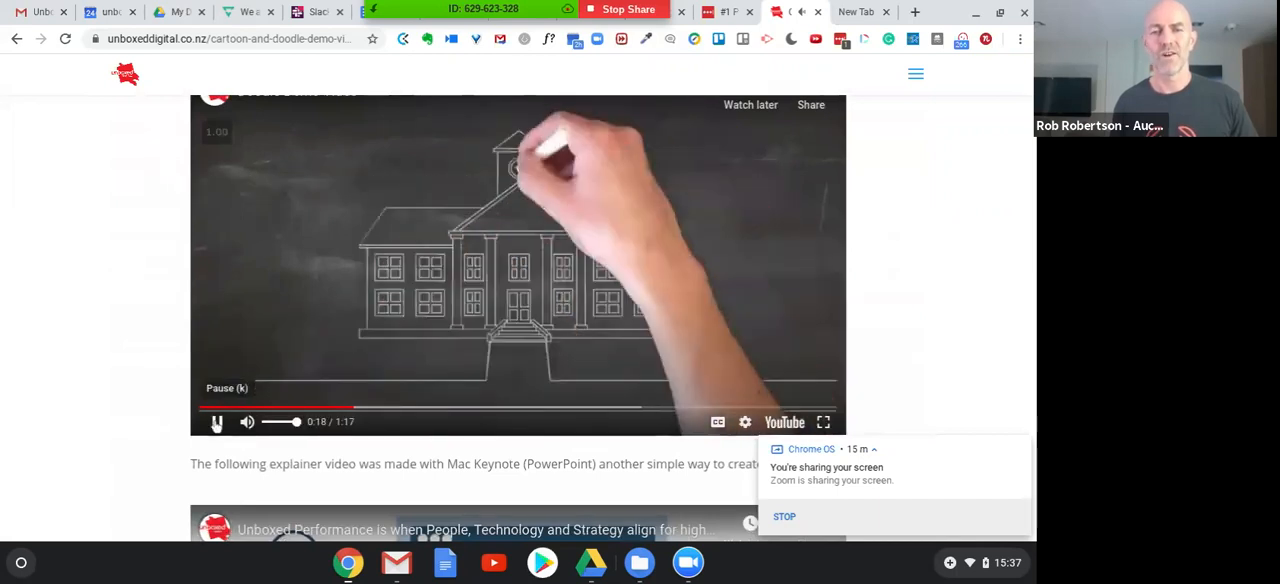
scroll("down", 3)
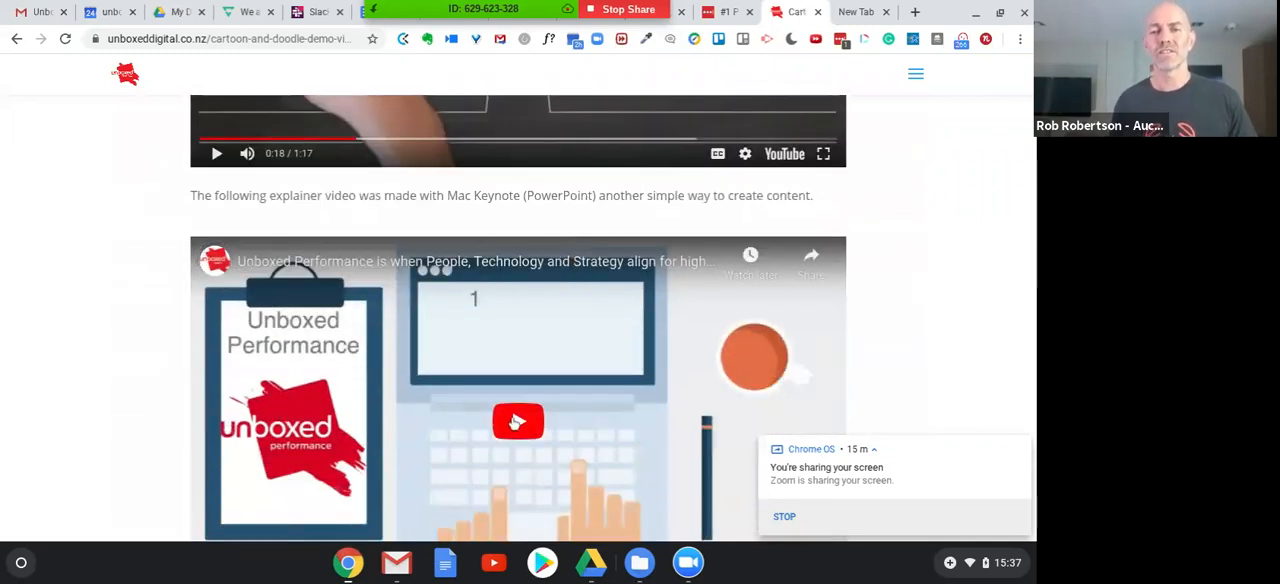
- Play the Keynote-made Unboxed Performance explainer video about 16 seconds, then pause it
left_click(516, 420)
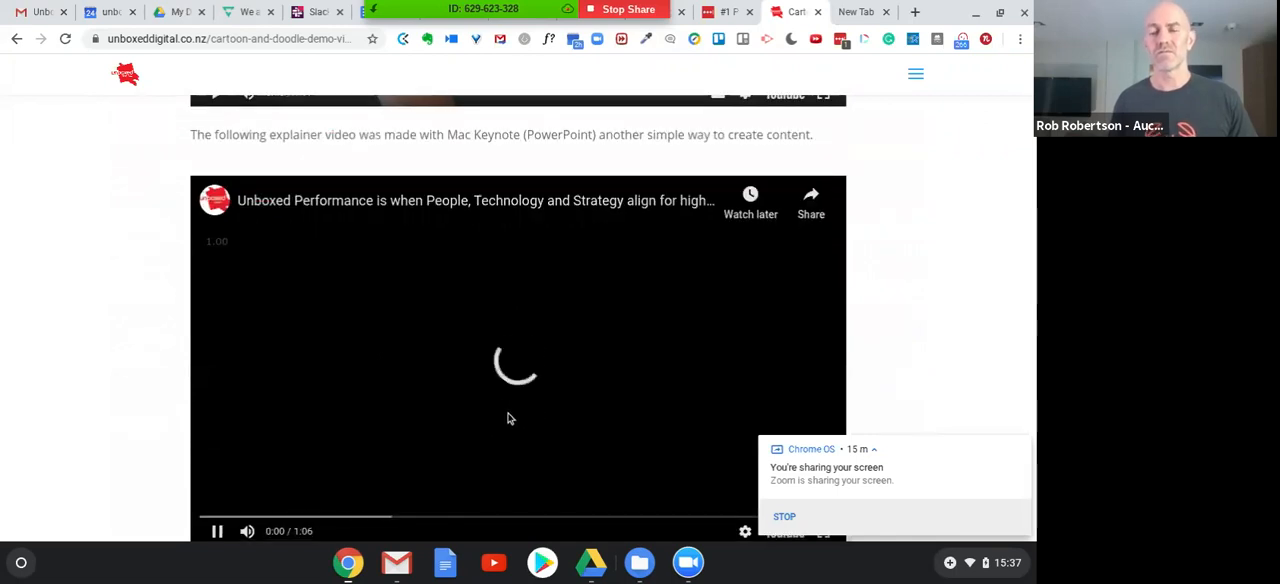
scroll("down", 3)
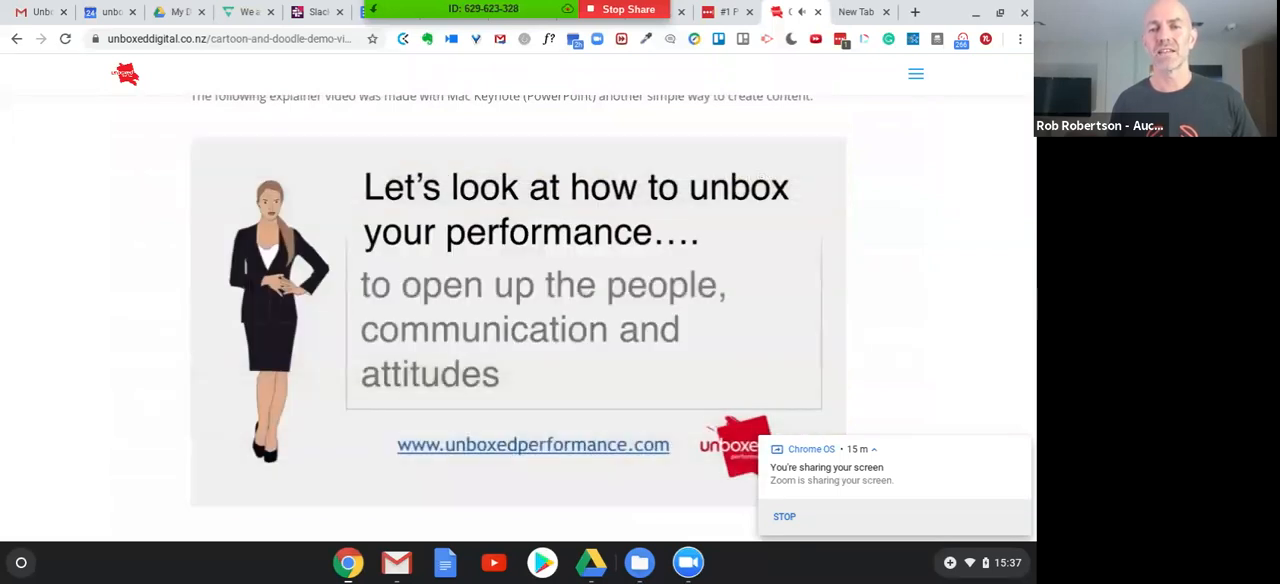
left_click(516, 320)
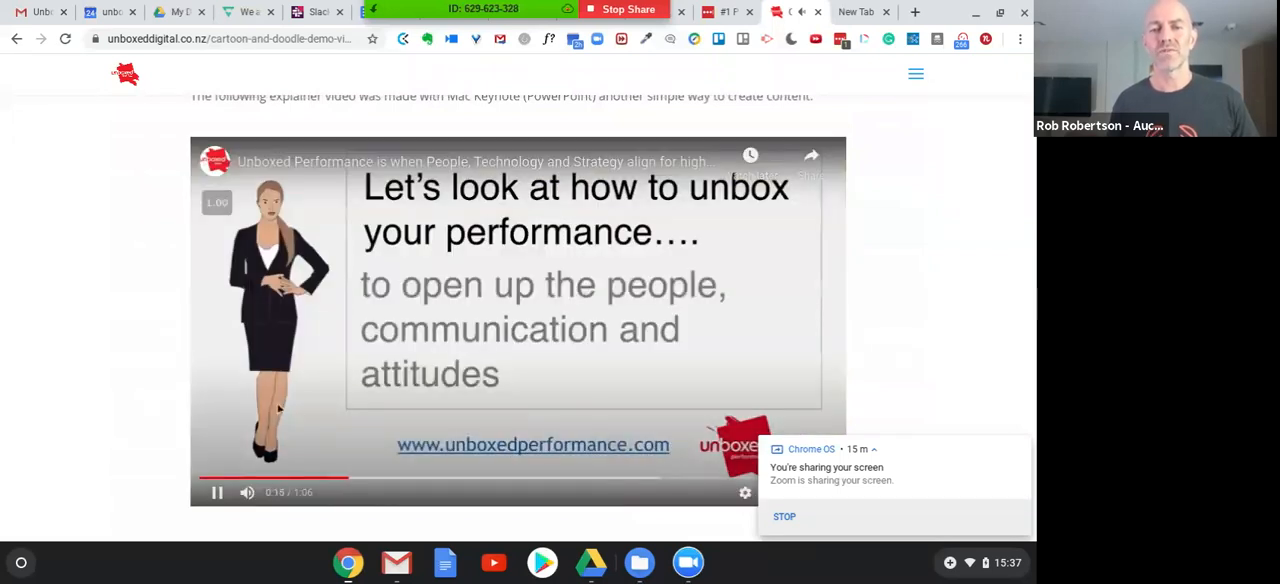
left_click(216, 492)
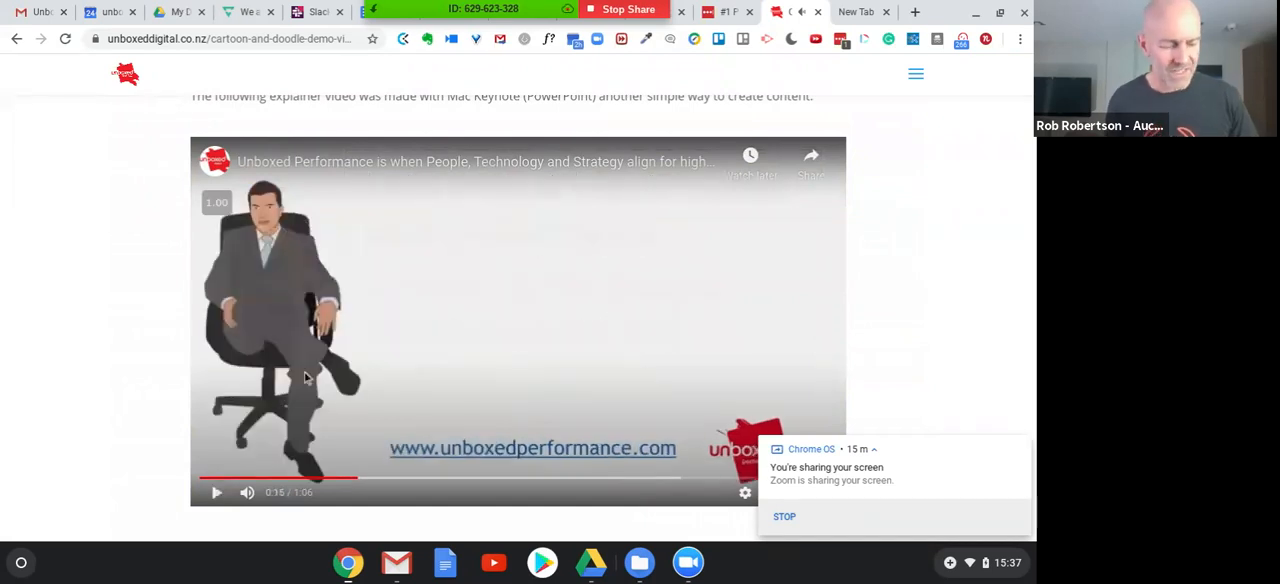